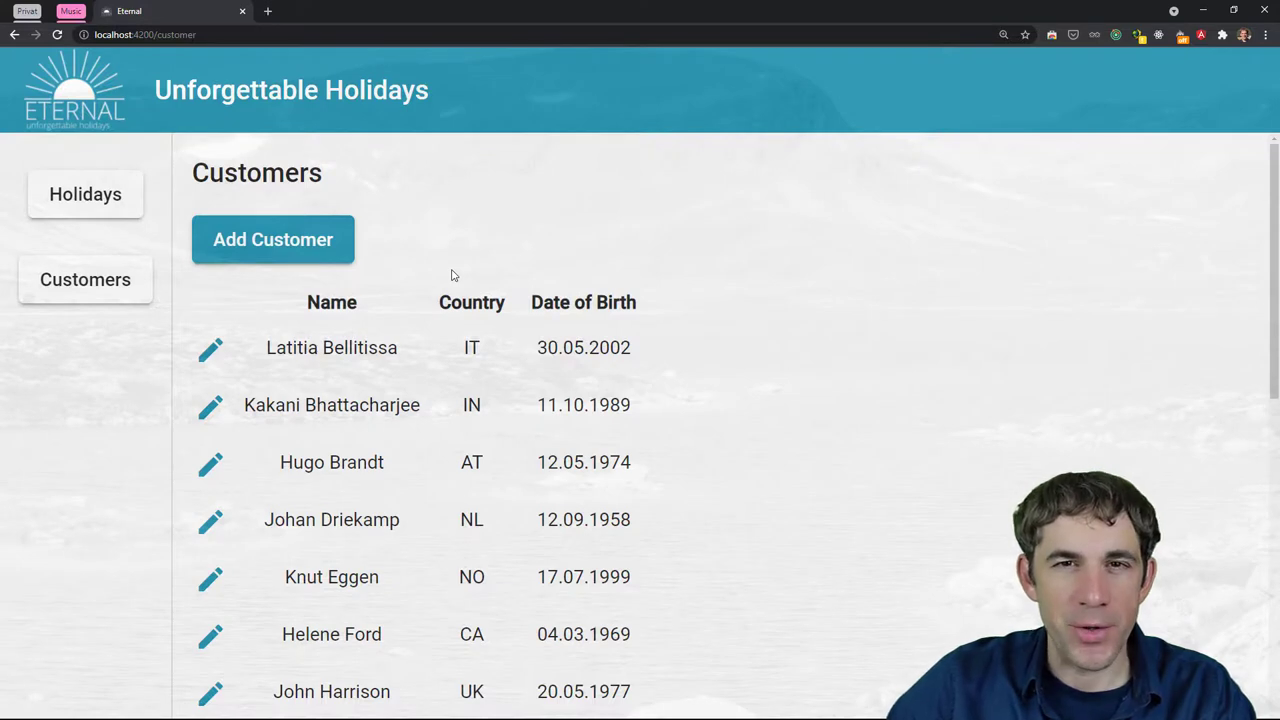
{"action": "left_click", "coordinate": [76, 90]}
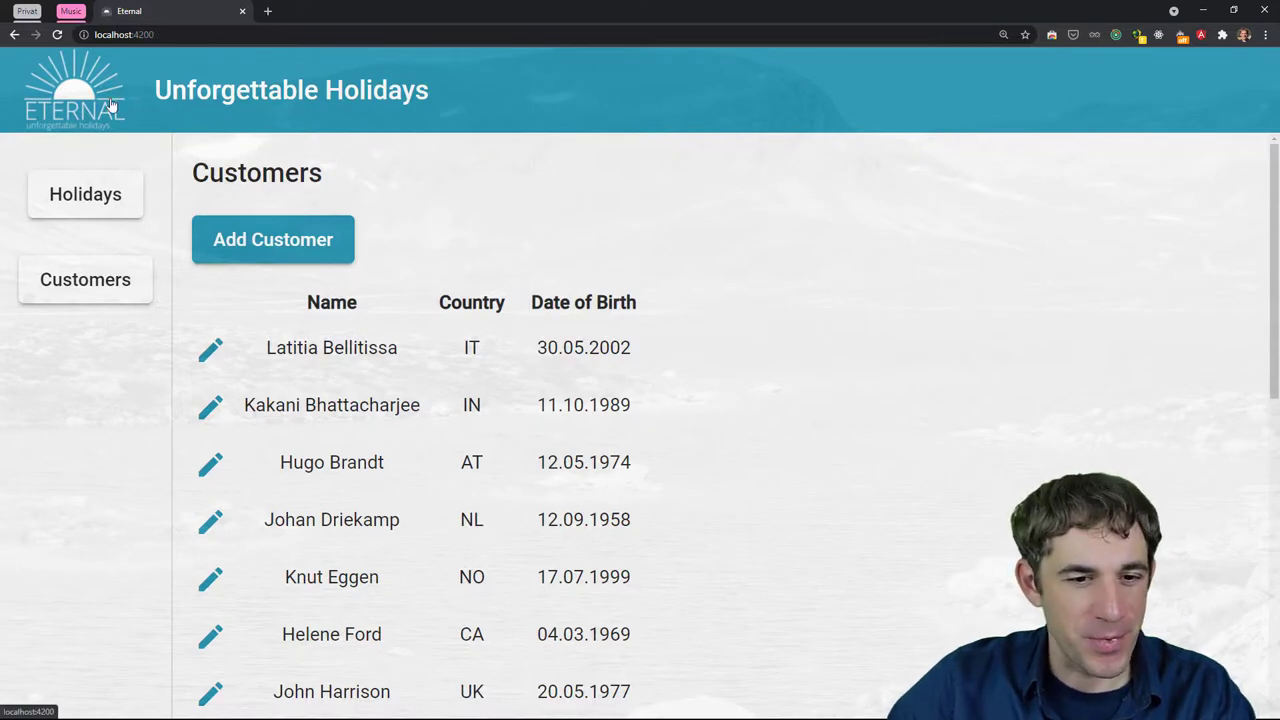
{"action": "left_click", "coordinate": [76, 90]}
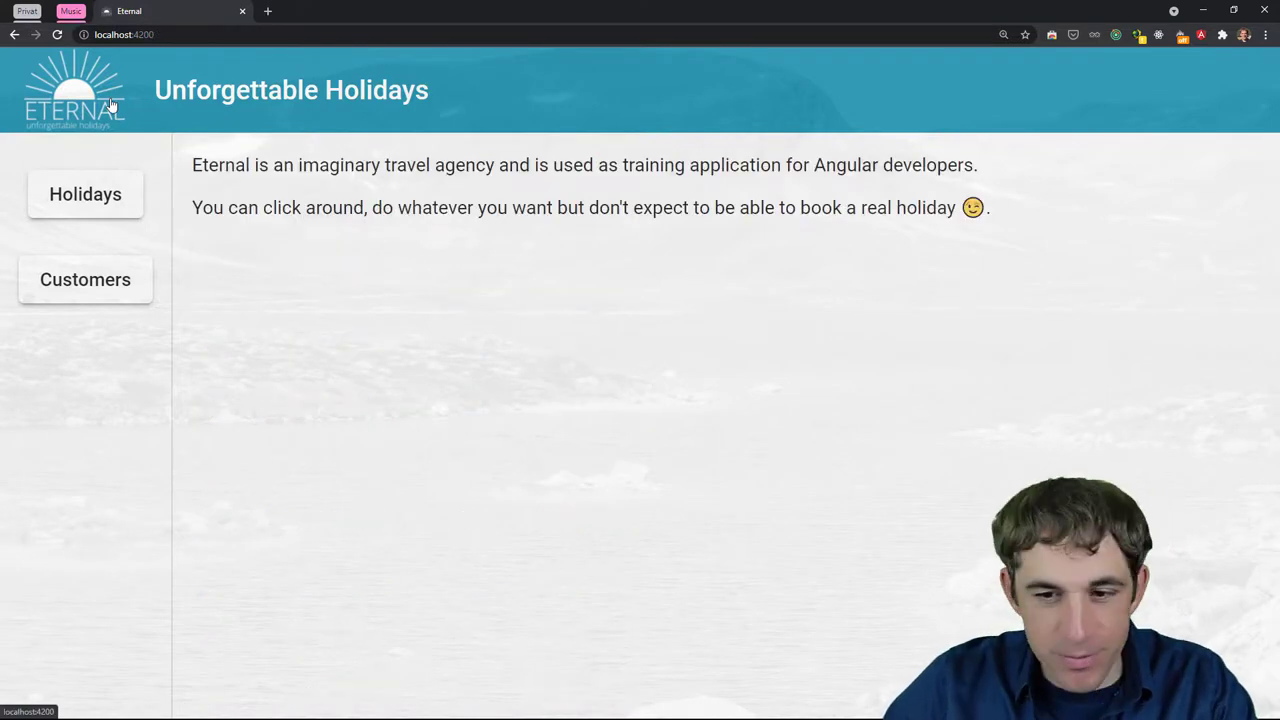
{"action": "left_click", "coordinate": [84, 280]}
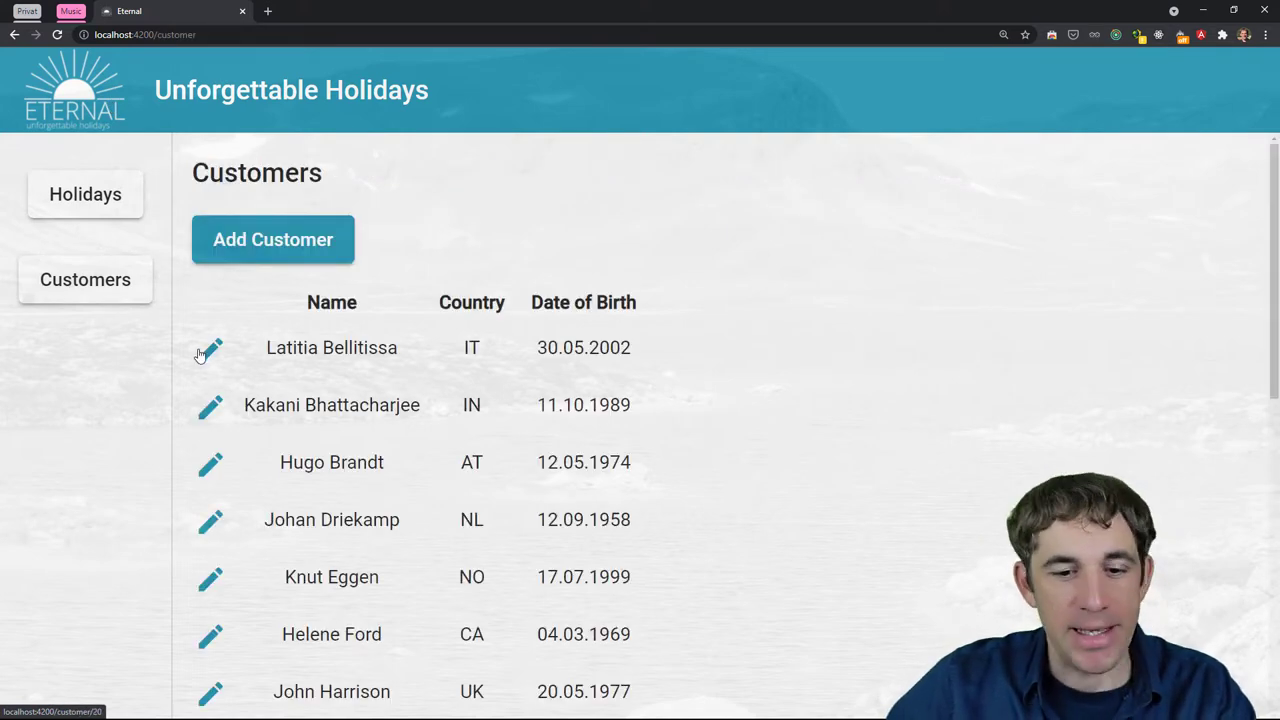
{"action": "left_click", "coordinate": [210, 348]}
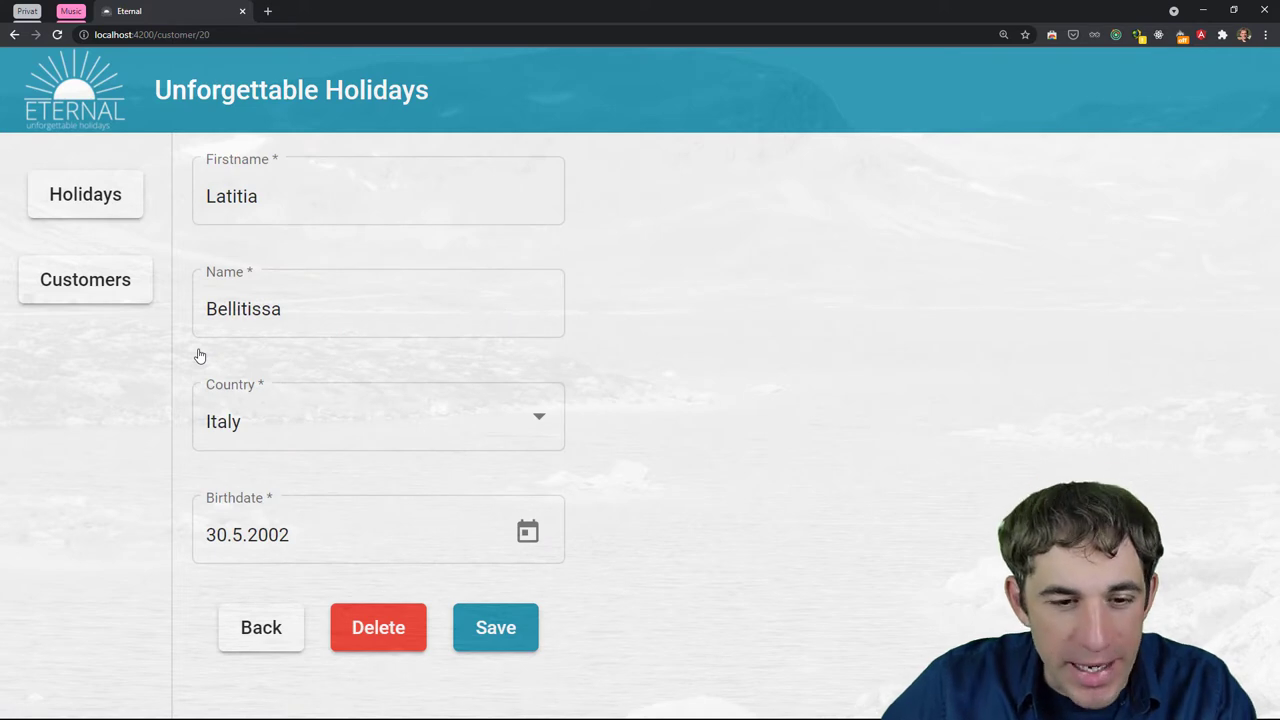
{"action": "left_click", "coordinate": [378, 196]}
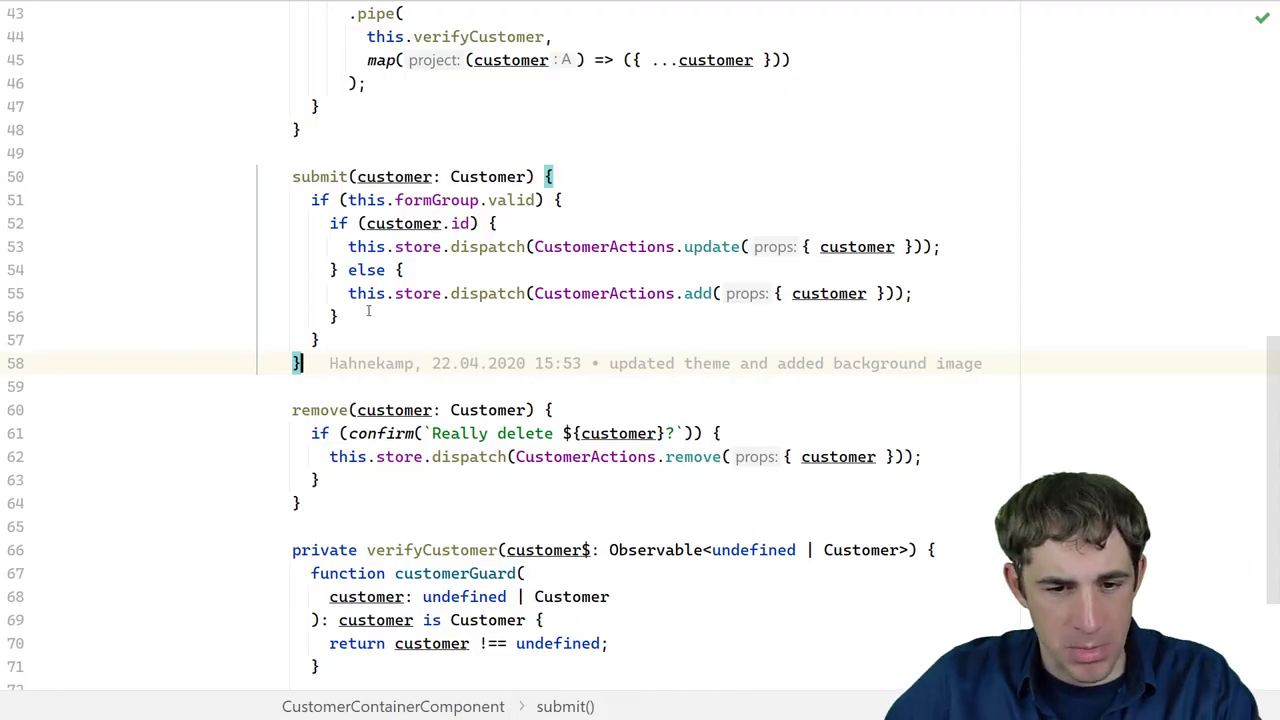
{"action": "mouse_move", "coordinate": [318, 176]}
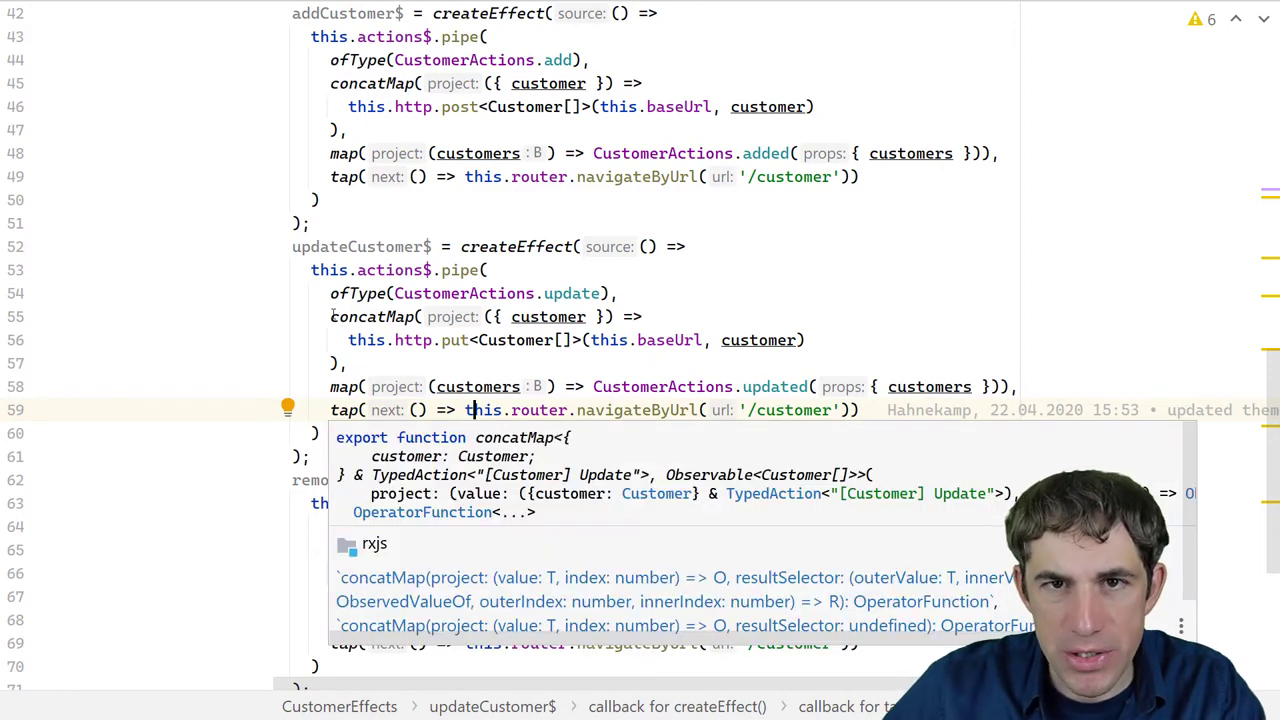
Dismiss the concatMap documentation popup over the updateCustomer$ effect
{"action": "key", "text": "Escape"}
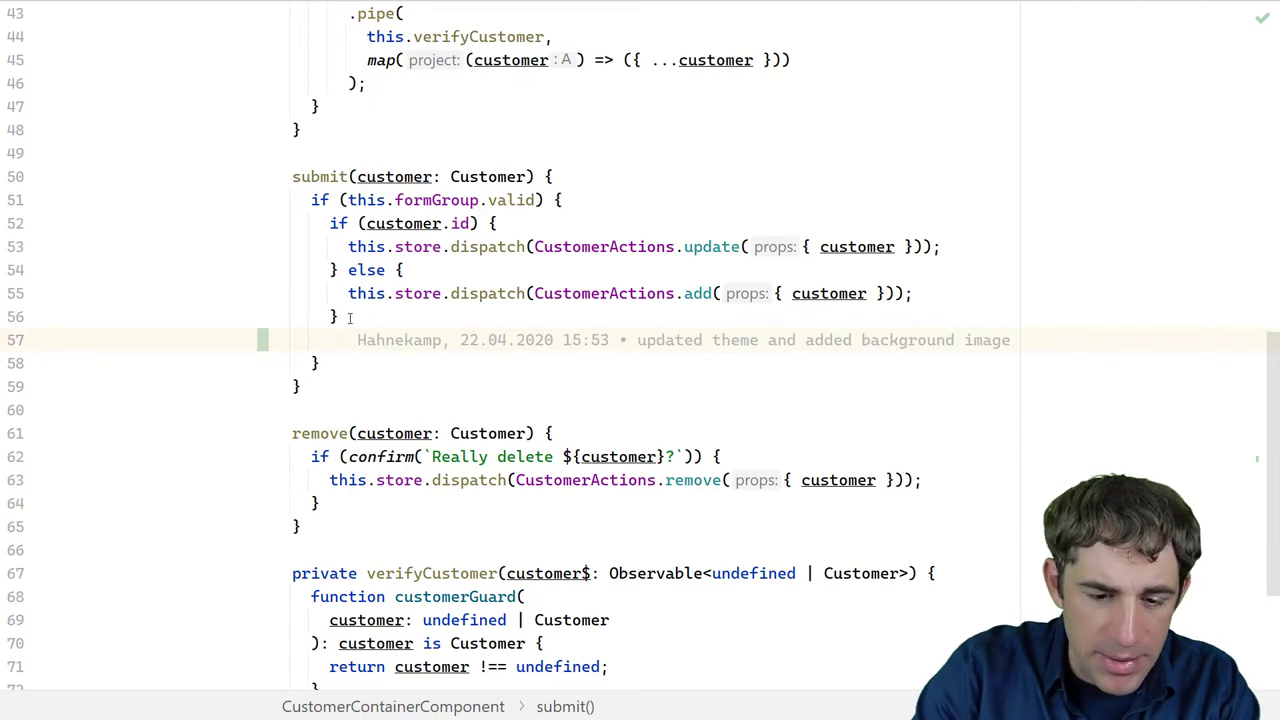
Begin a this.router call after the if/else dispatch block in submit()
{"action": "type", "text": "this.router"}
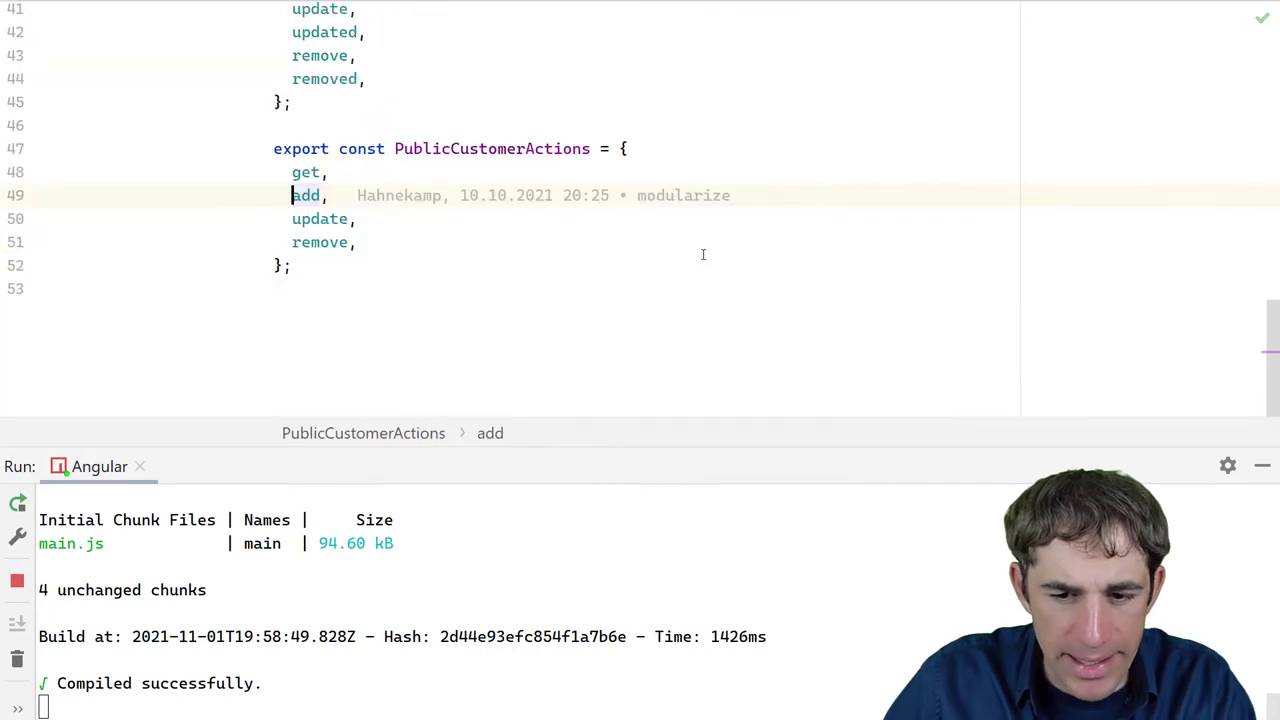
Add forward: string to the add action props and dispatch add with forward: '/customer'
{"action": "scroll", "scroll_direction": "up", "scroll_amount": 3}
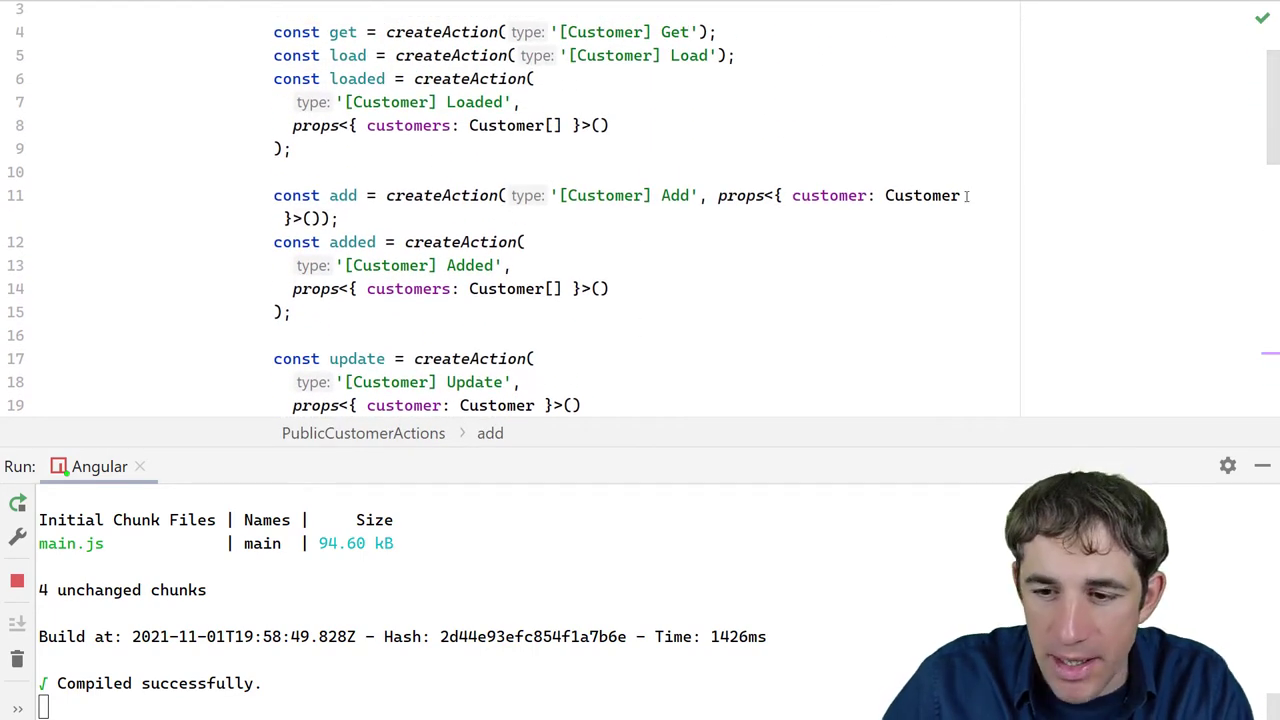
{"action": "type", "text": ", fo"}
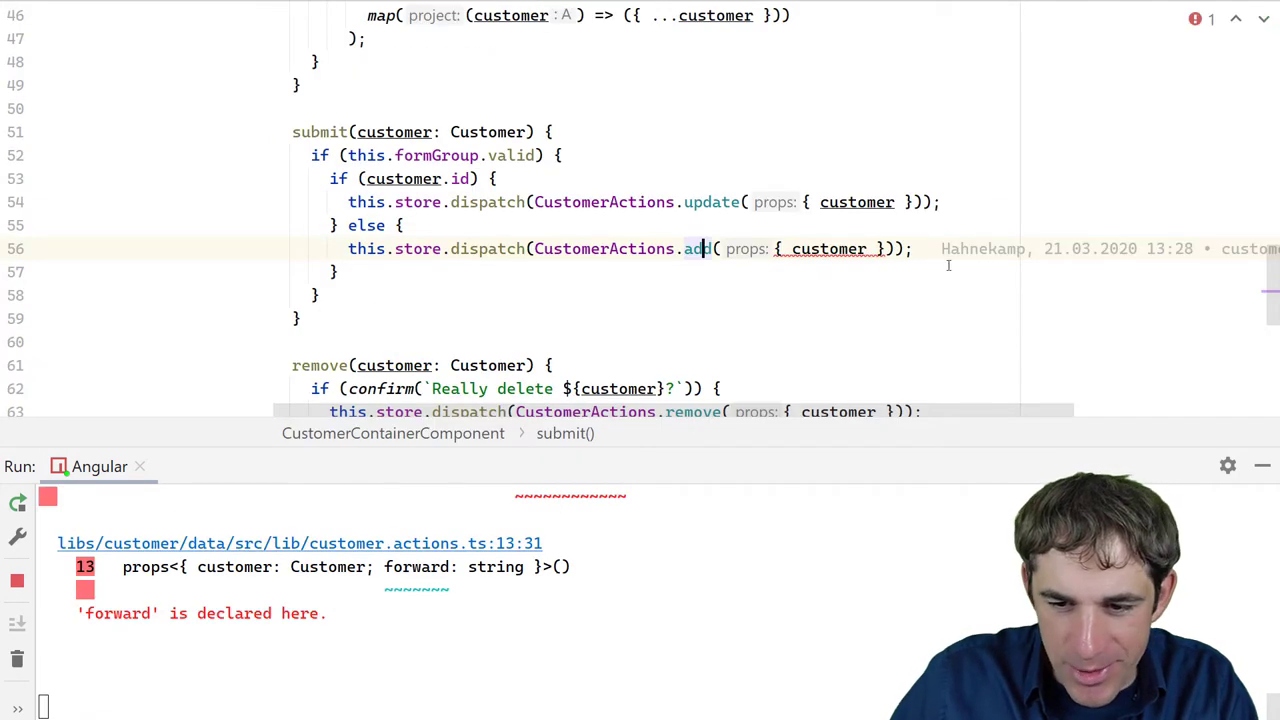
{"action": "type", "text": ","}
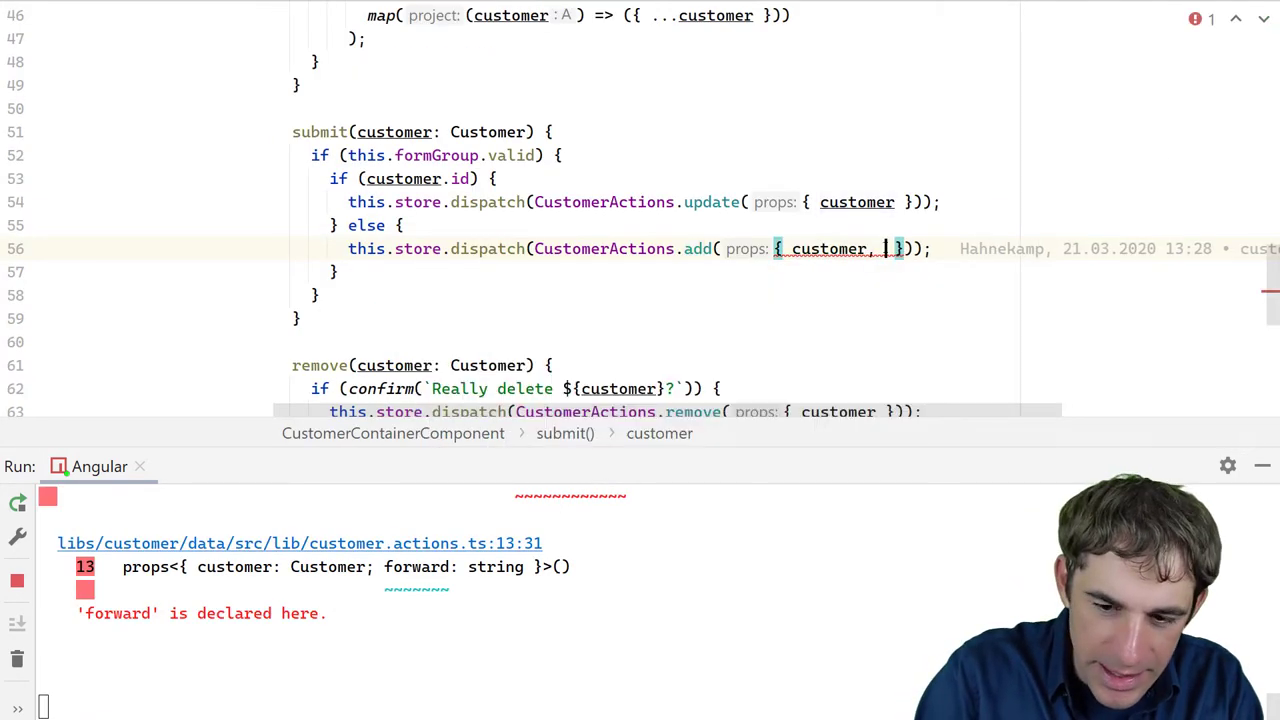
{"action": "type", "text": "forward: \""}
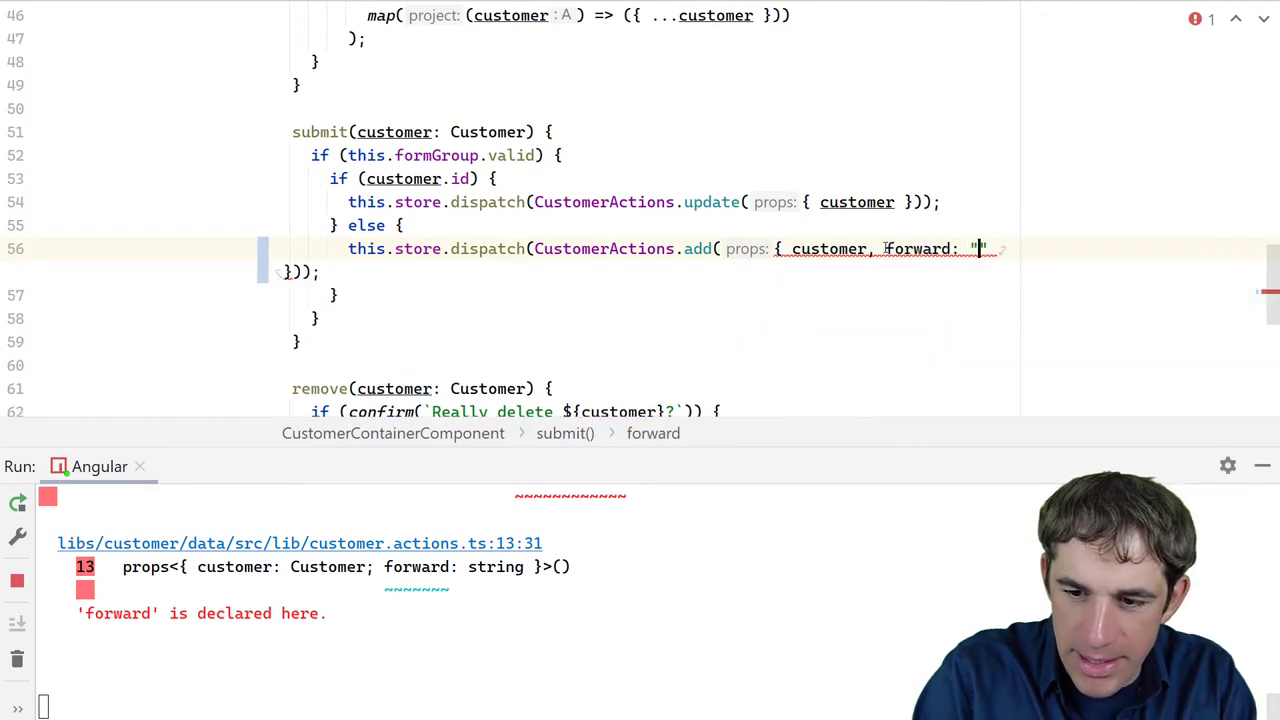
{"action": "type", "text": "/customer',"}
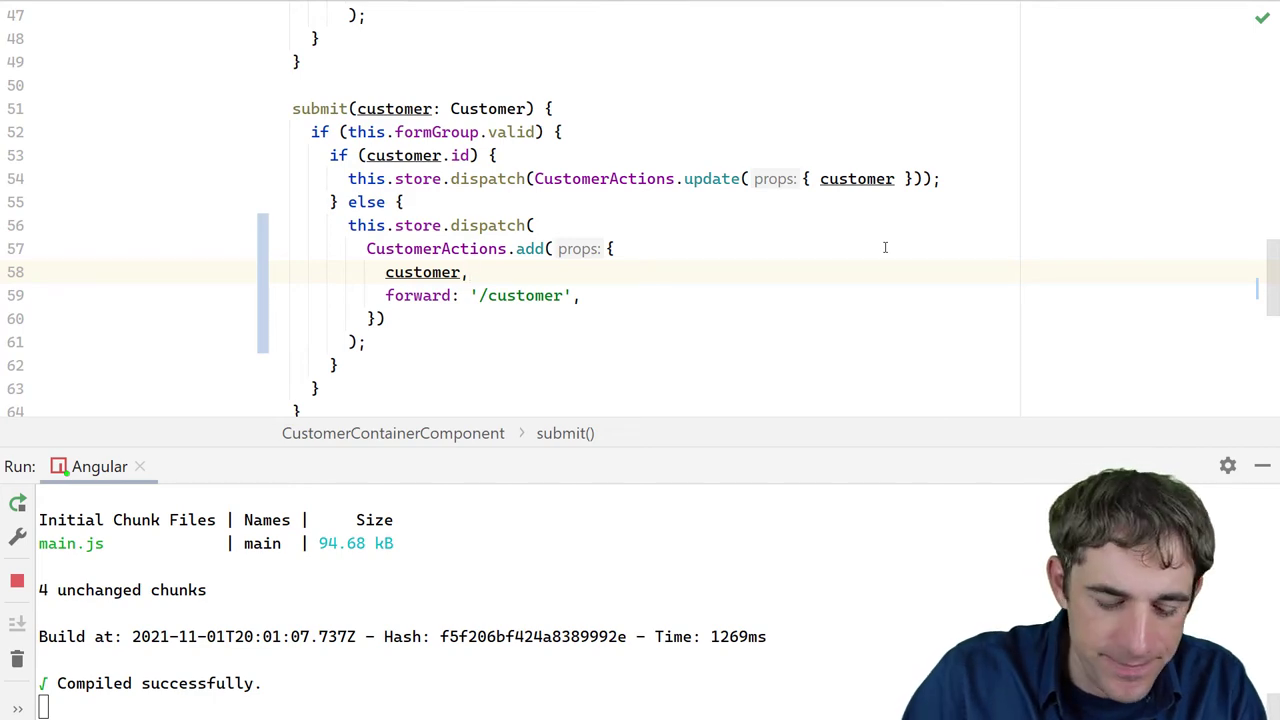
Destructure { customer, forward } in addCustomer$ and navigate to forward instead of '/customer'
{"action": "scroll", "scroll_direction": "down", "scroll_amount": 3}
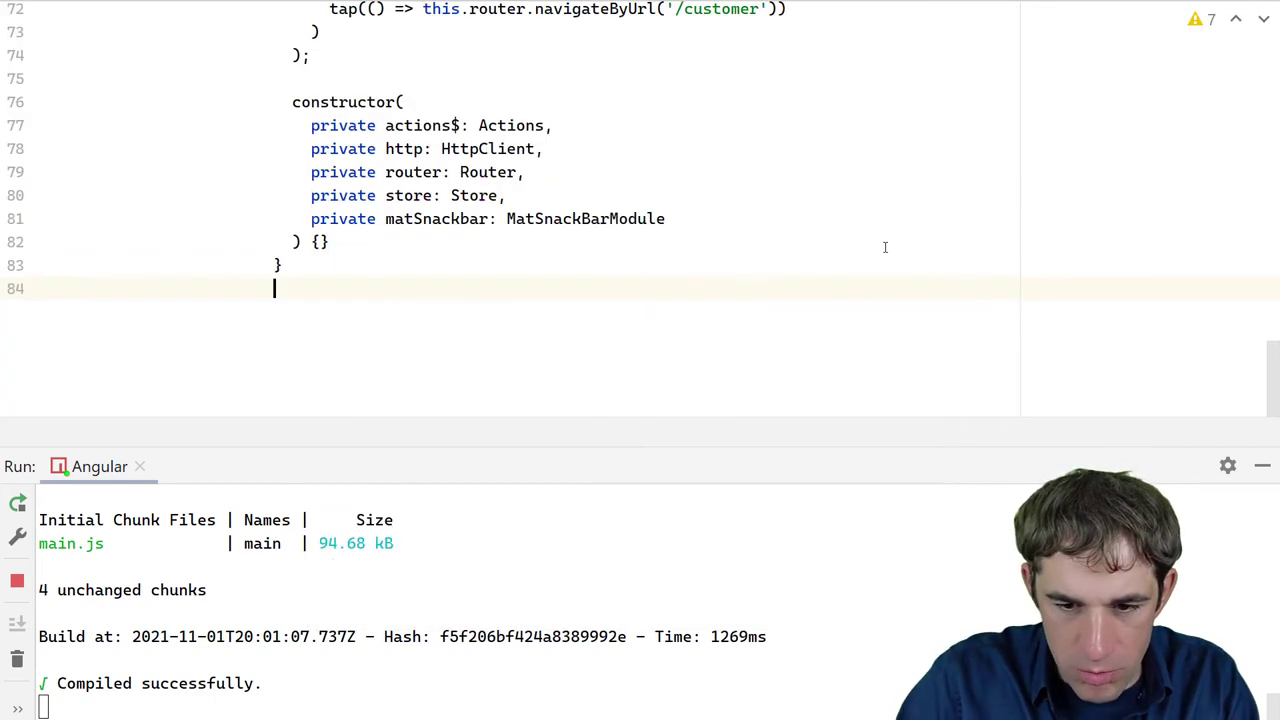
{"action": "scroll", "scroll_direction": "up", "scroll_amount": 3}
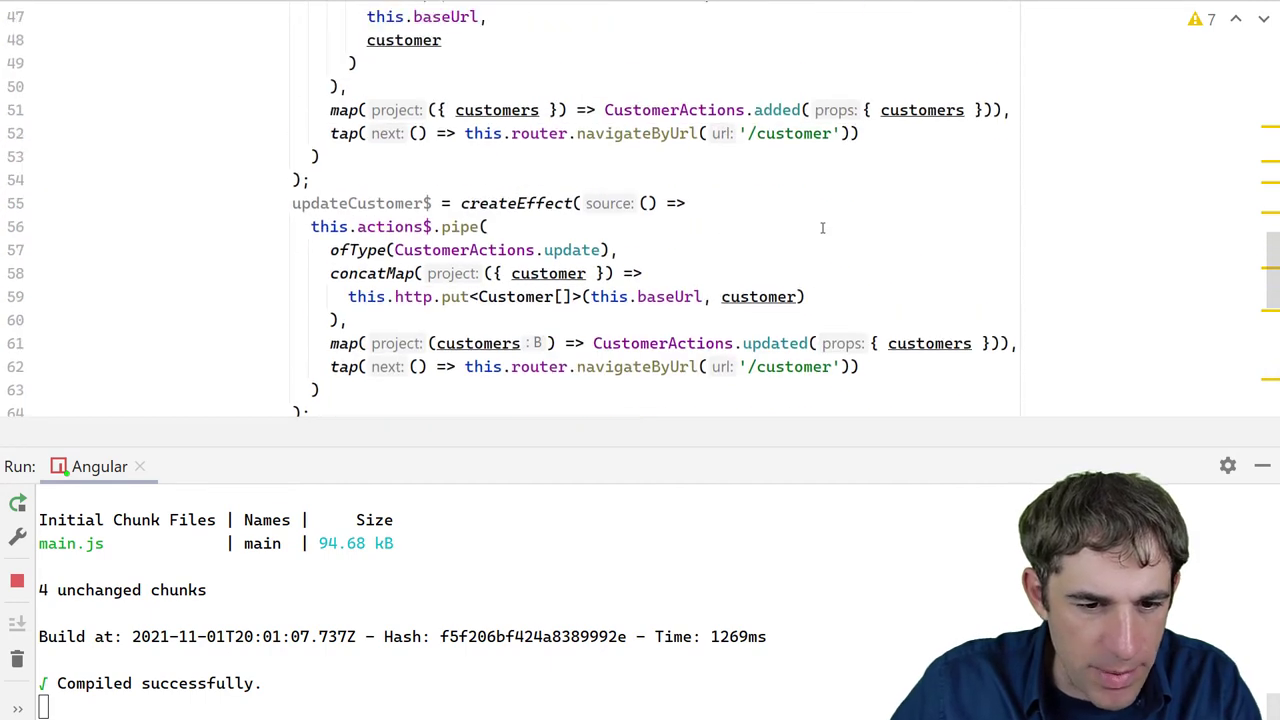
{"action": "scroll", "scroll_direction": "up", "scroll_amount": 3}
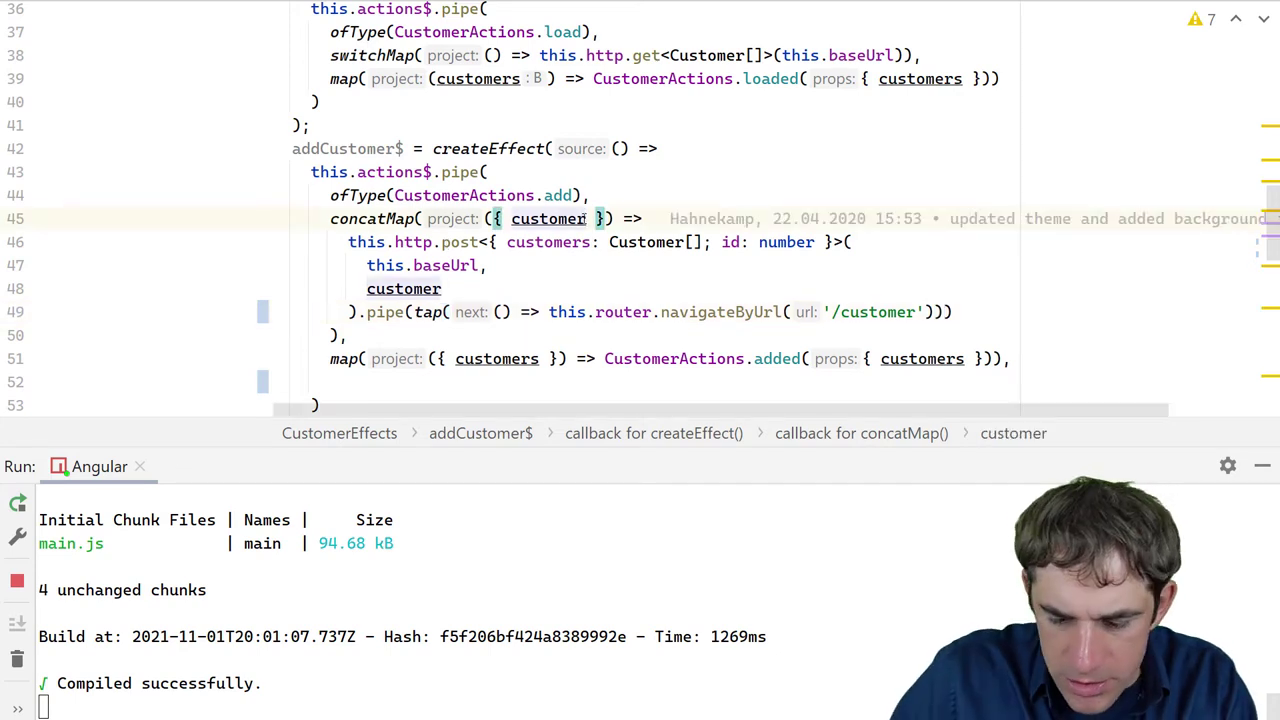
{"action": "type", "text": ", forward"}
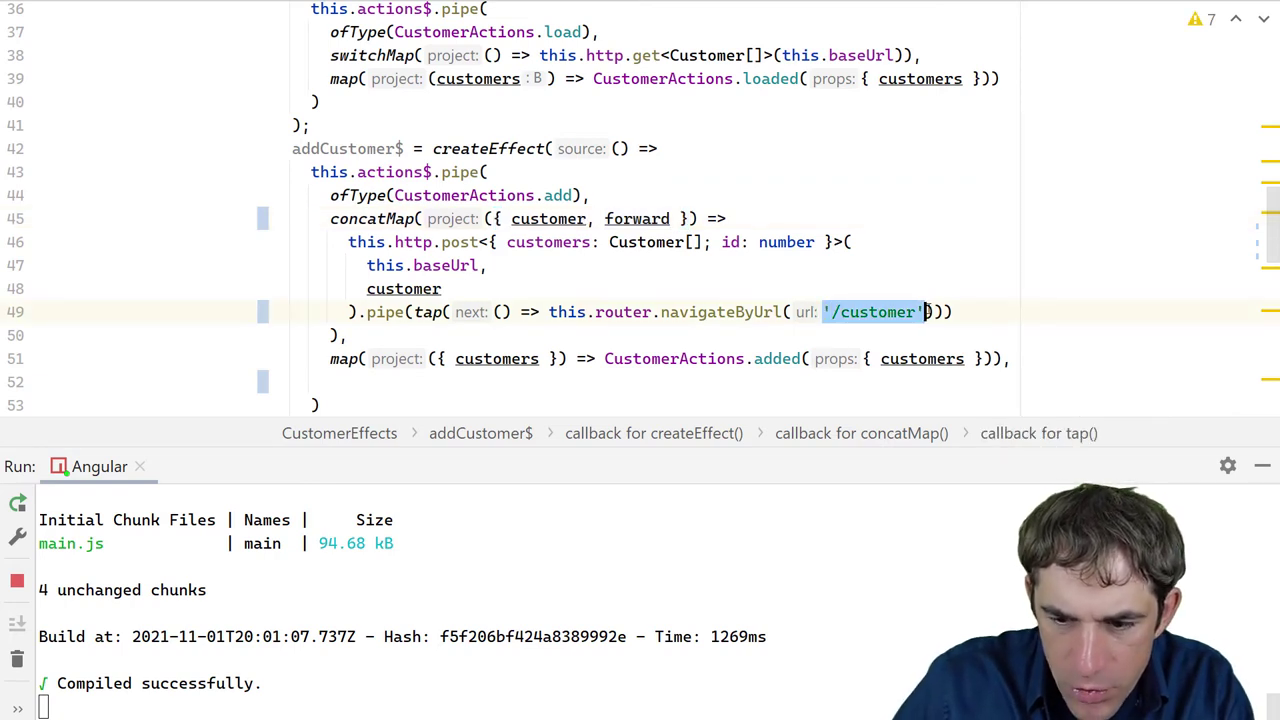
{"action": "type", "text": "forward"}
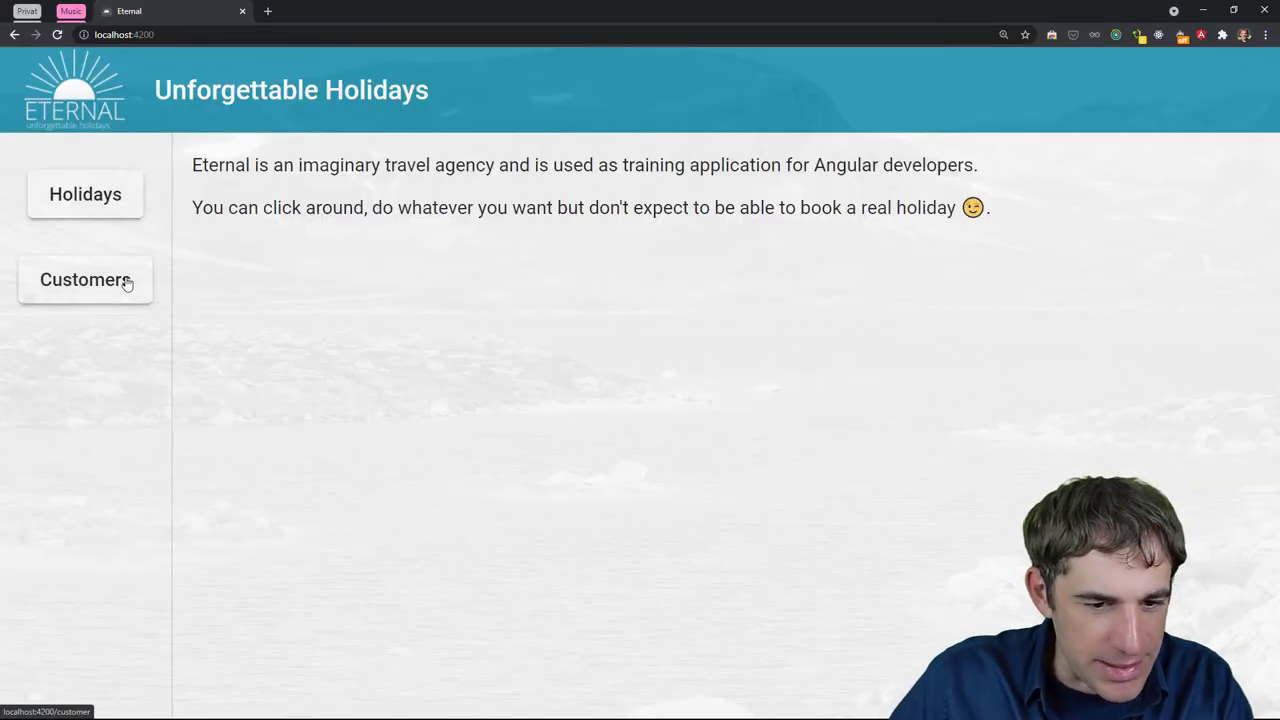
Create new customer Max Muster from Austria, born 1 November 2021, and save
{"action": "left_click", "coordinate": [84, 280]}
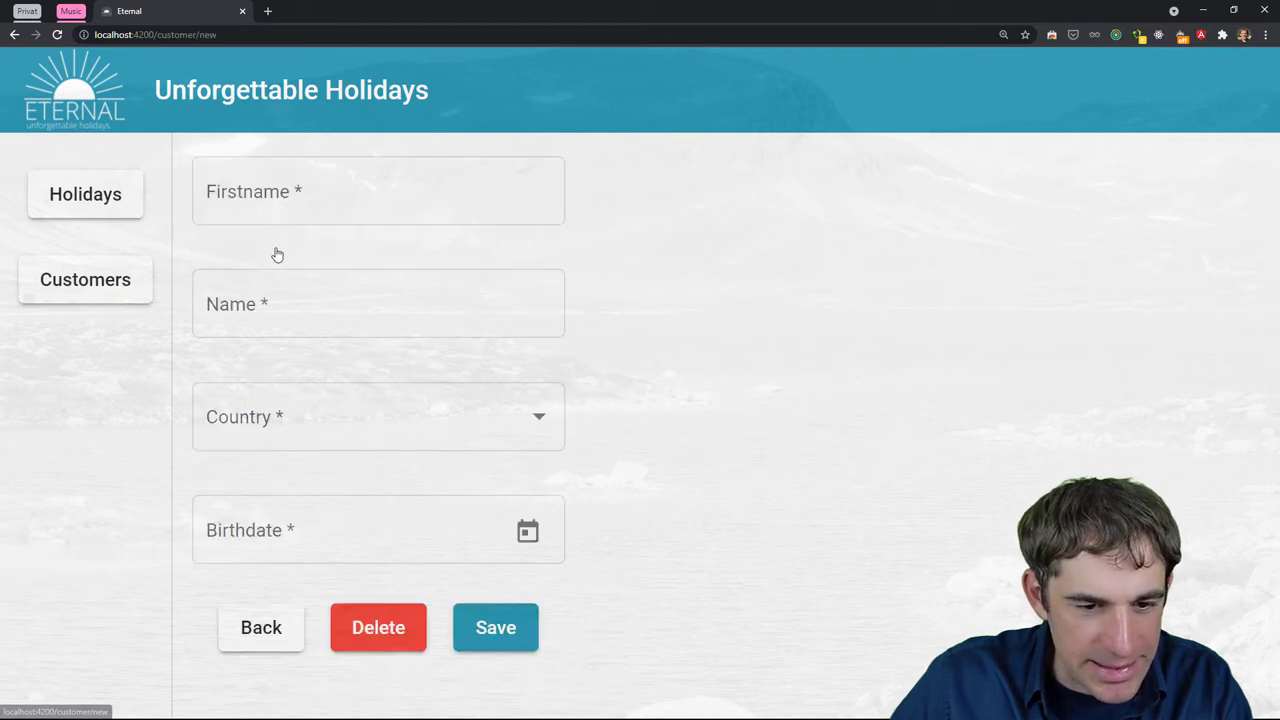
{"action": "type", "text": "Musetr"}
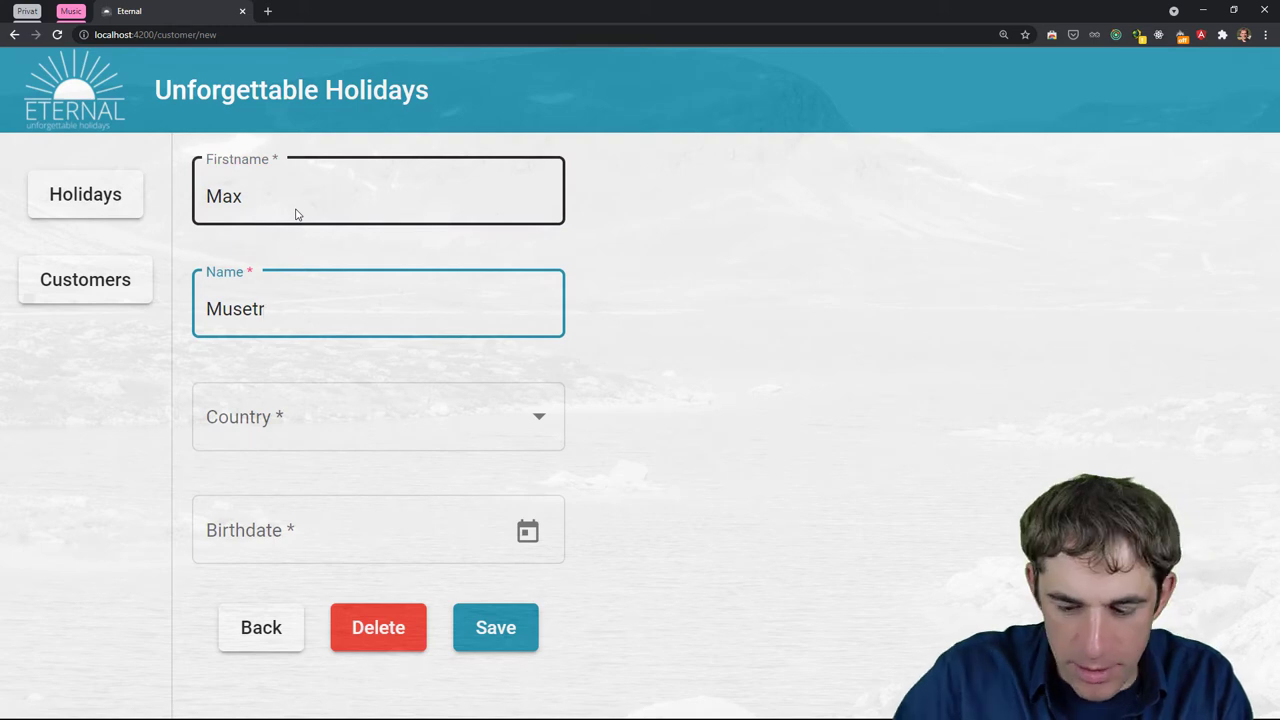
{"action": "left_click", "coordinate": [378, 416]}
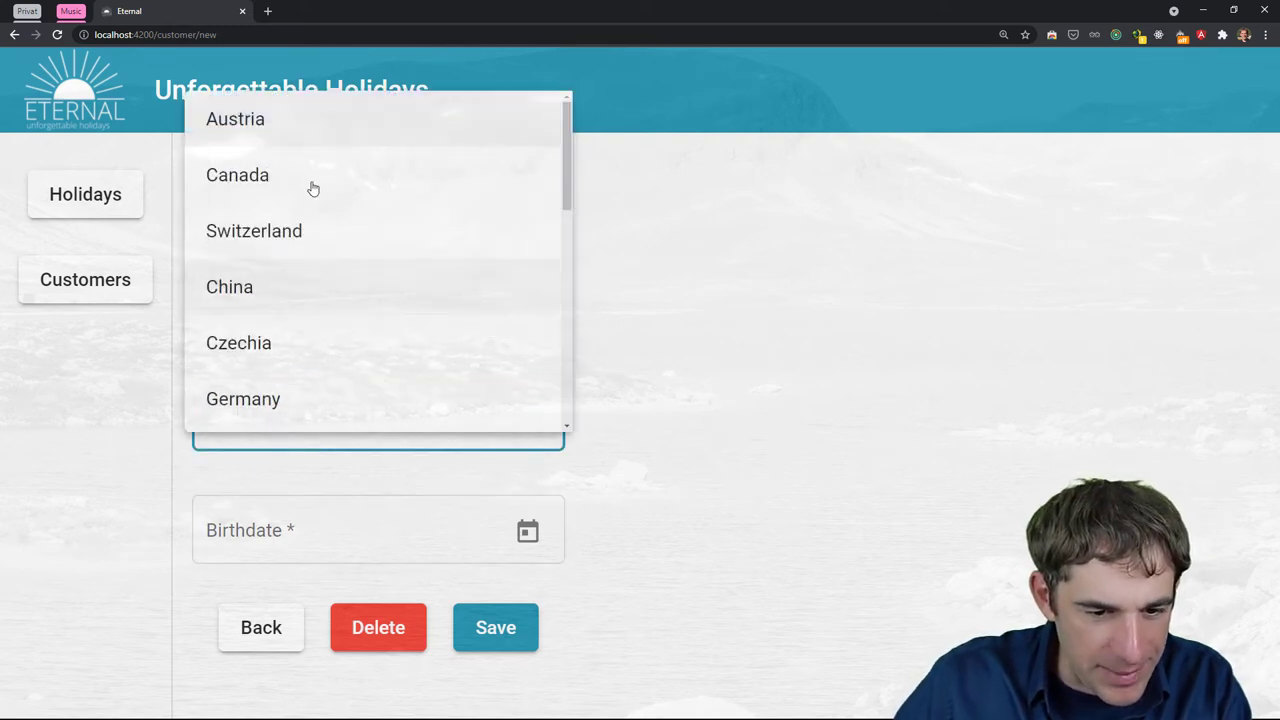
{"action": "left_click", "coordinate": [528, 530]}
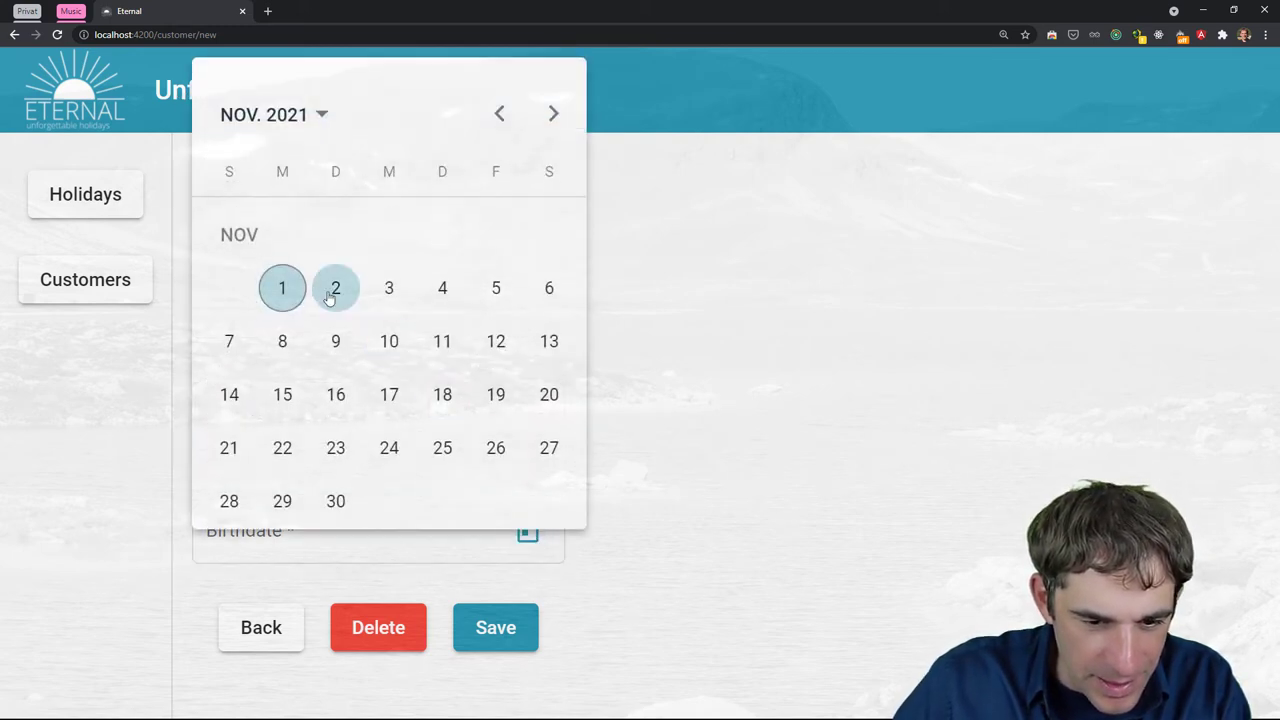
{"action": "left_click", "coordinate": [282, 288]}
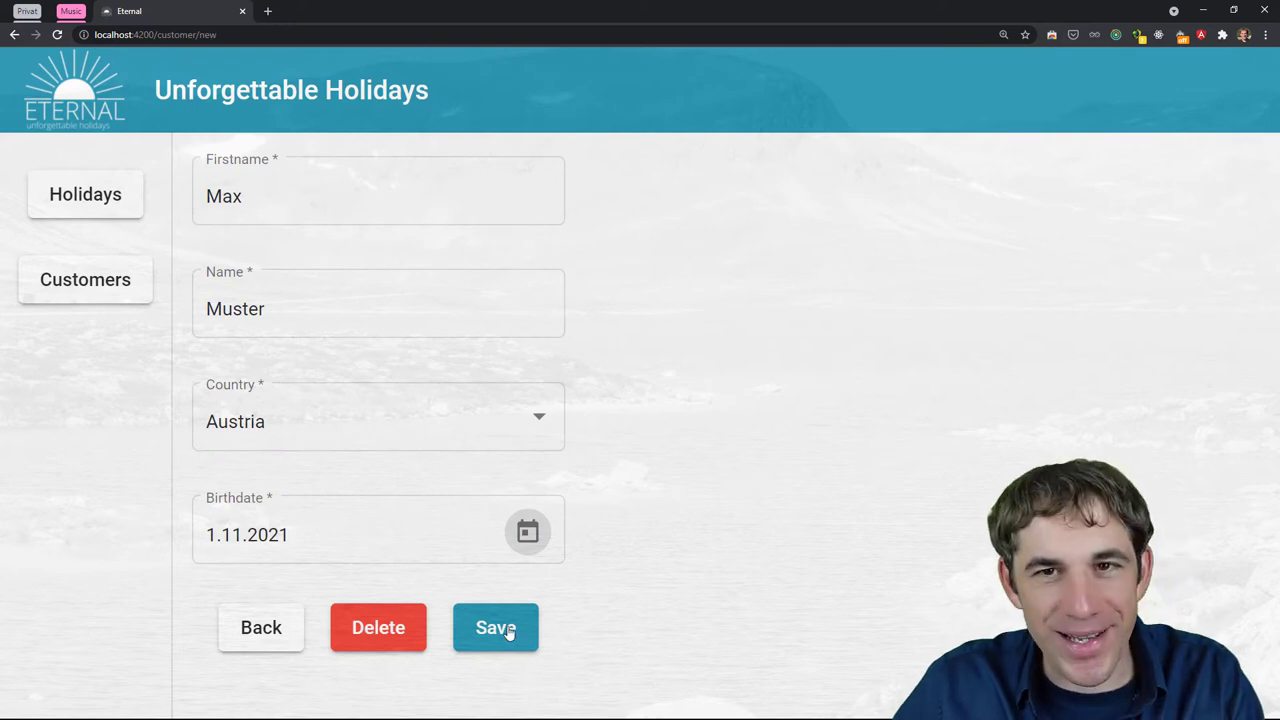
{"action": "left_click", "coordinate": [496, 628]}
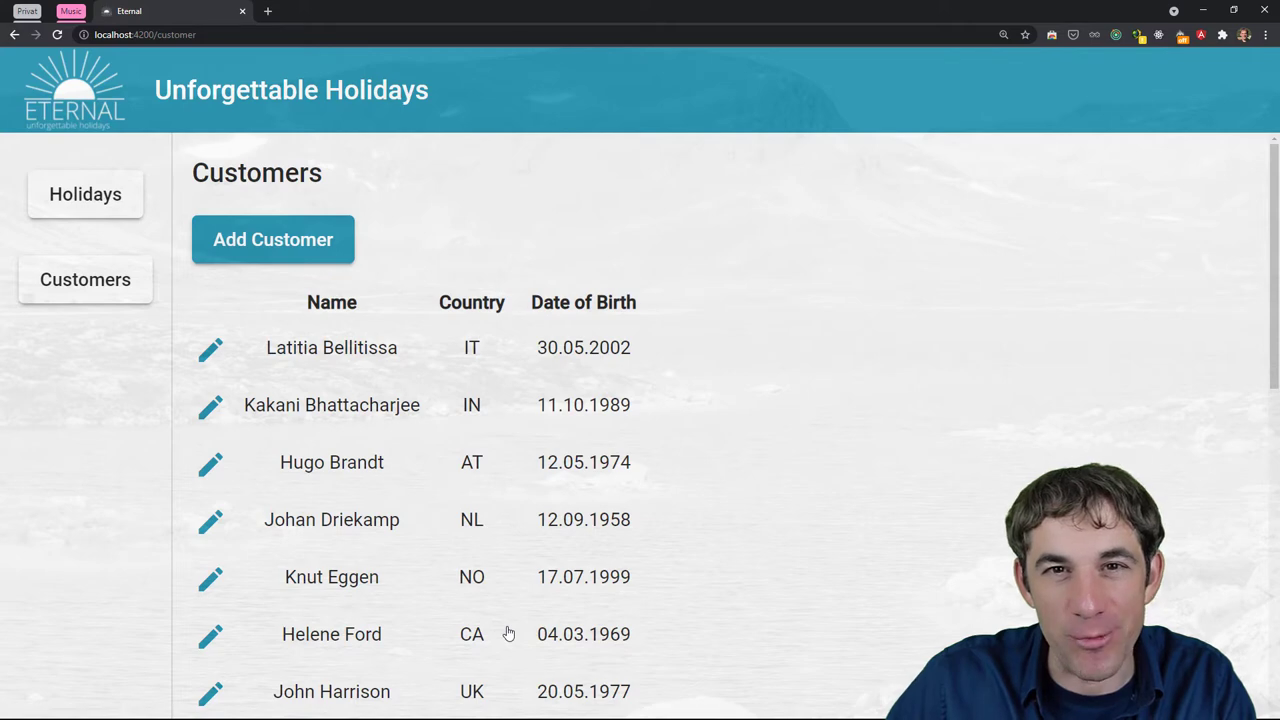
{"action": "mouse_move", "coordinate": [180, 304]}
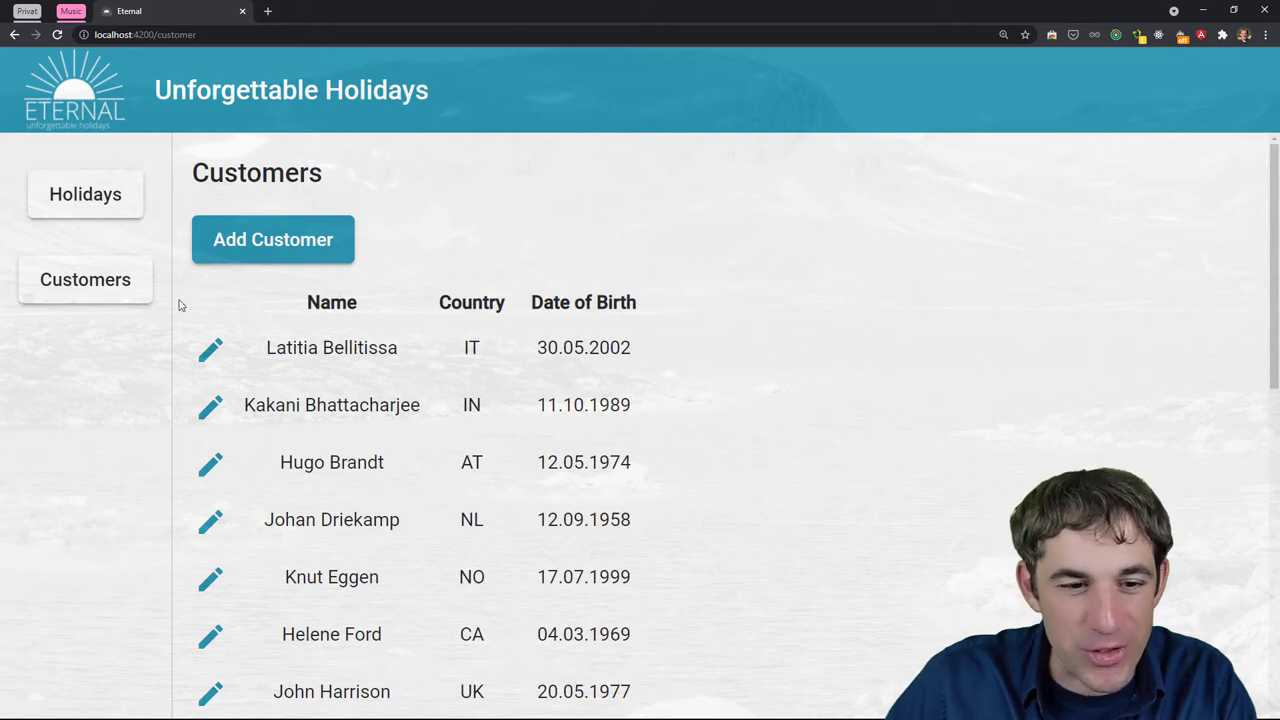
Change the add dispatch's forward value from '/customer' to '/holidays'
{"action": "left_click", "coordinate": [84, 194]}
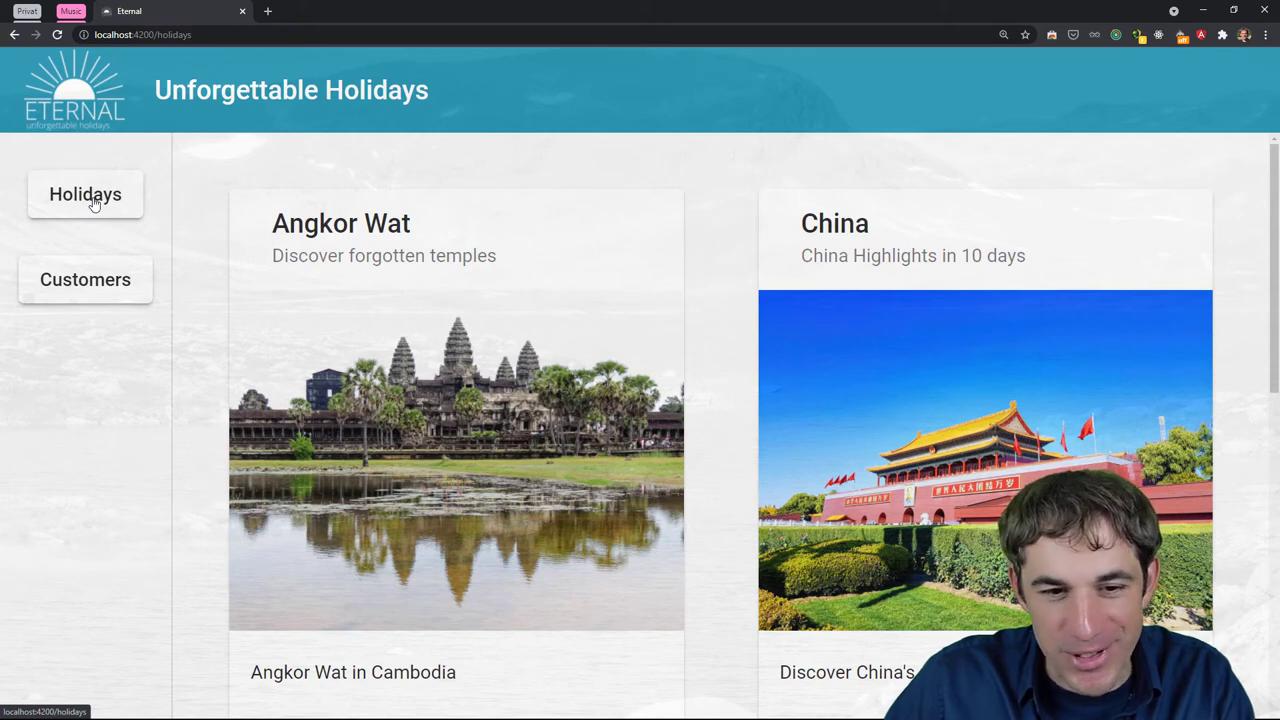
{"action": "mouse_move", "coordinate": [472, 350]}
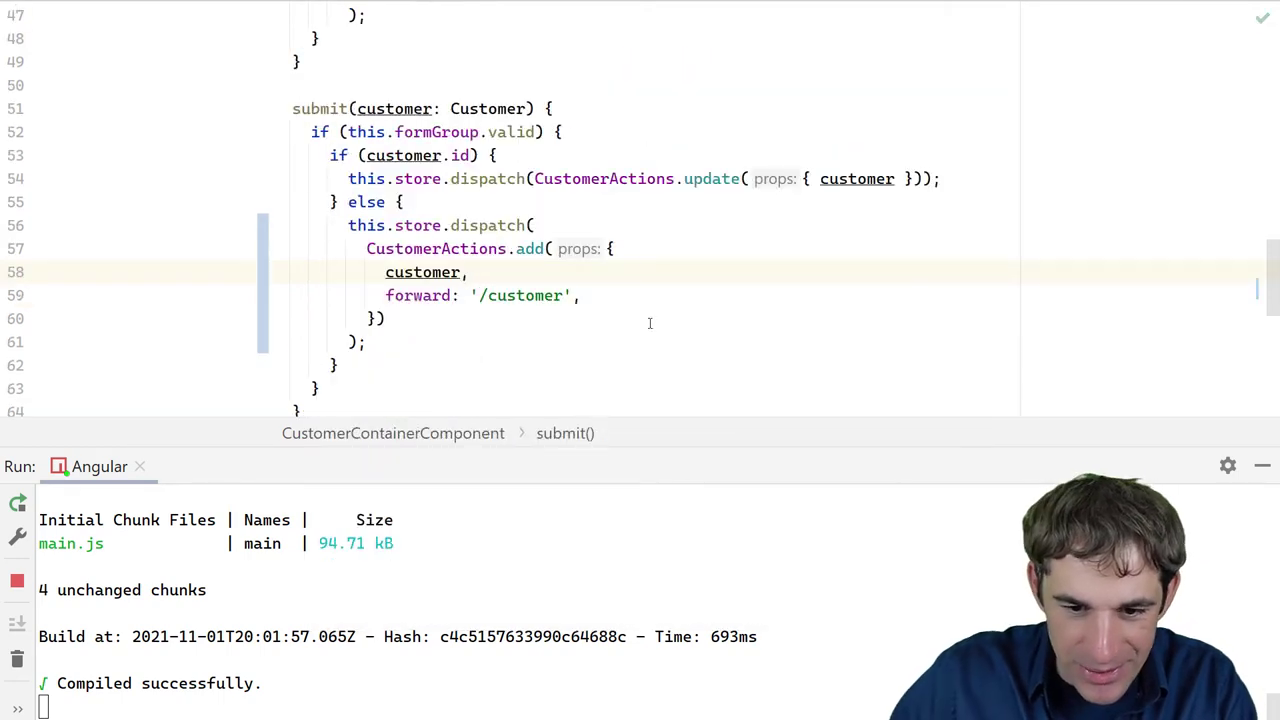
{"action": "type", "text": "ho"}
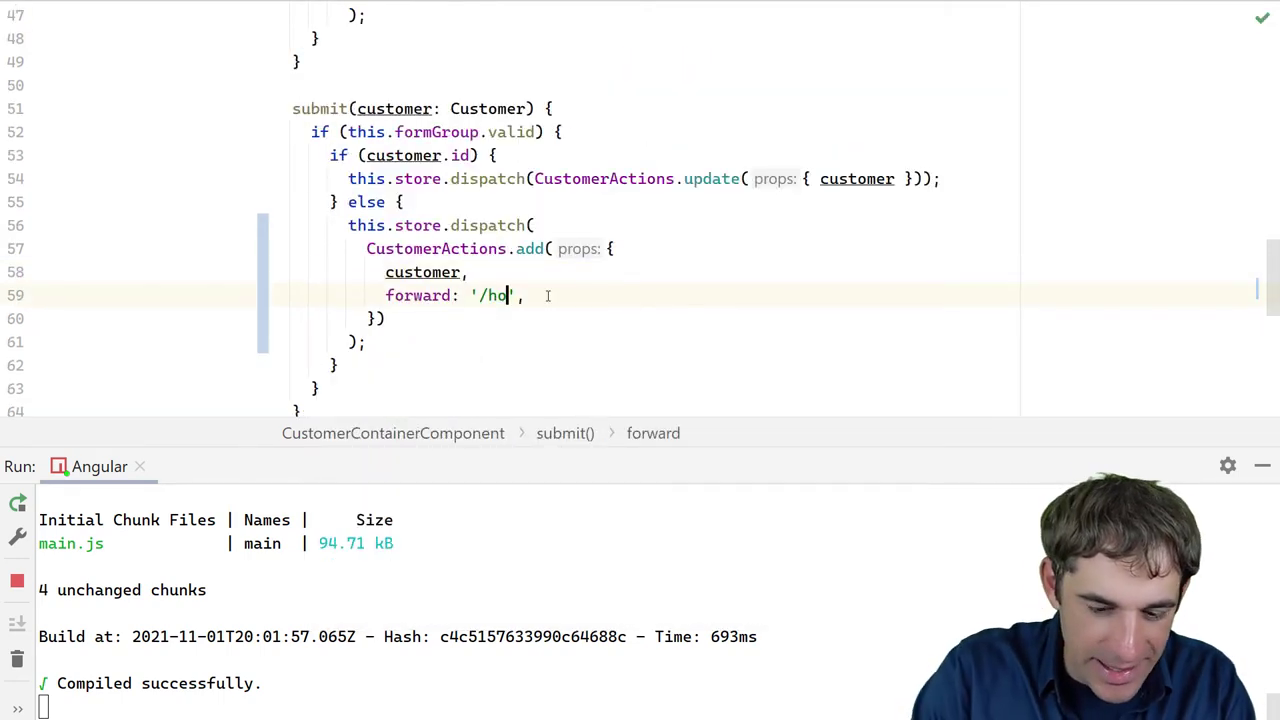
{"action": "type", "text": "lidays"}
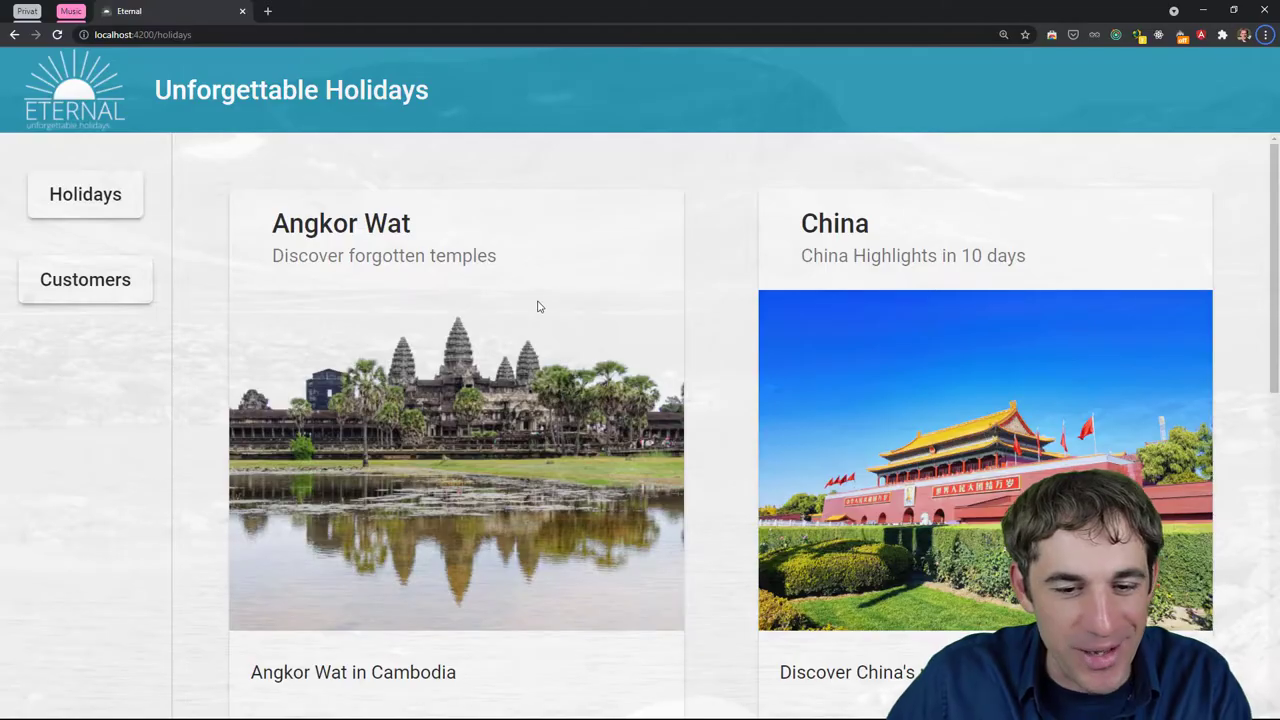
{"action": "mouse_move", "coordinate": [84, 280]}
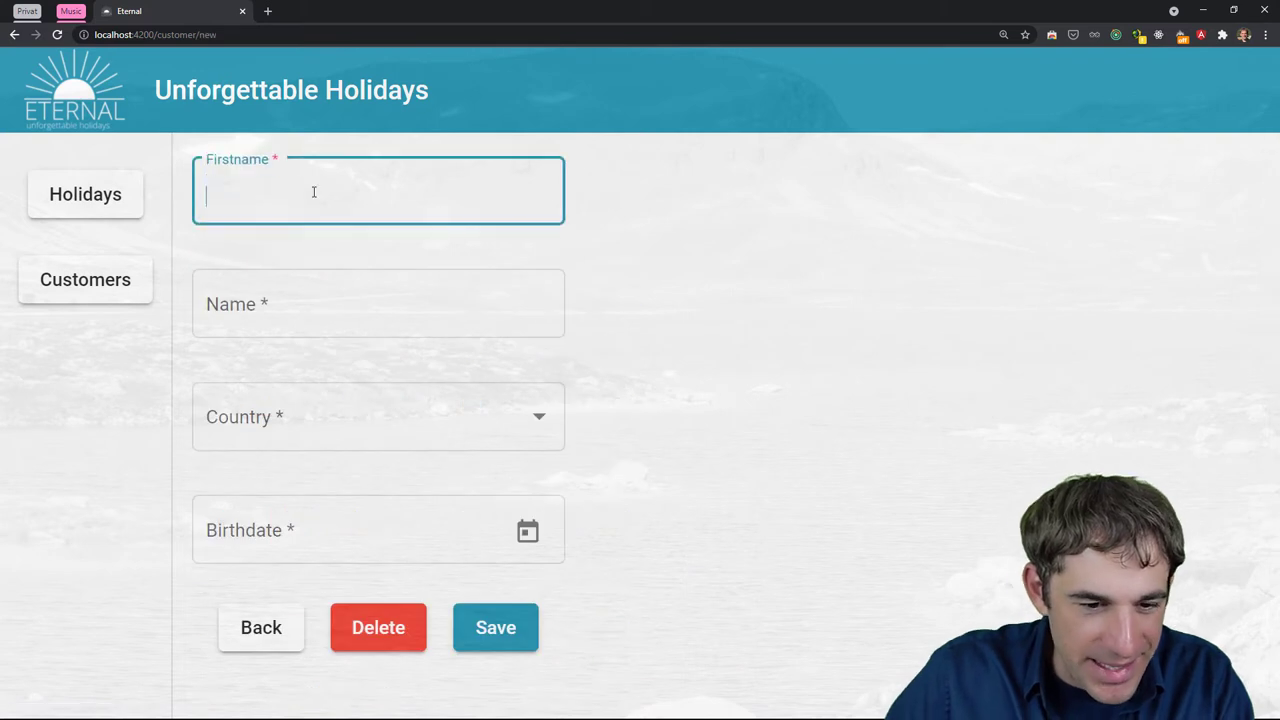
Save new customer Susanne Sorglos from Germany, born 1.11.2021, landing on the holidays page
{"action": "type", "text": "Susanne"}
{"action": "left_click", "coordinate": [378, 302]}
{"action": "type", "text": "Sorglos"}
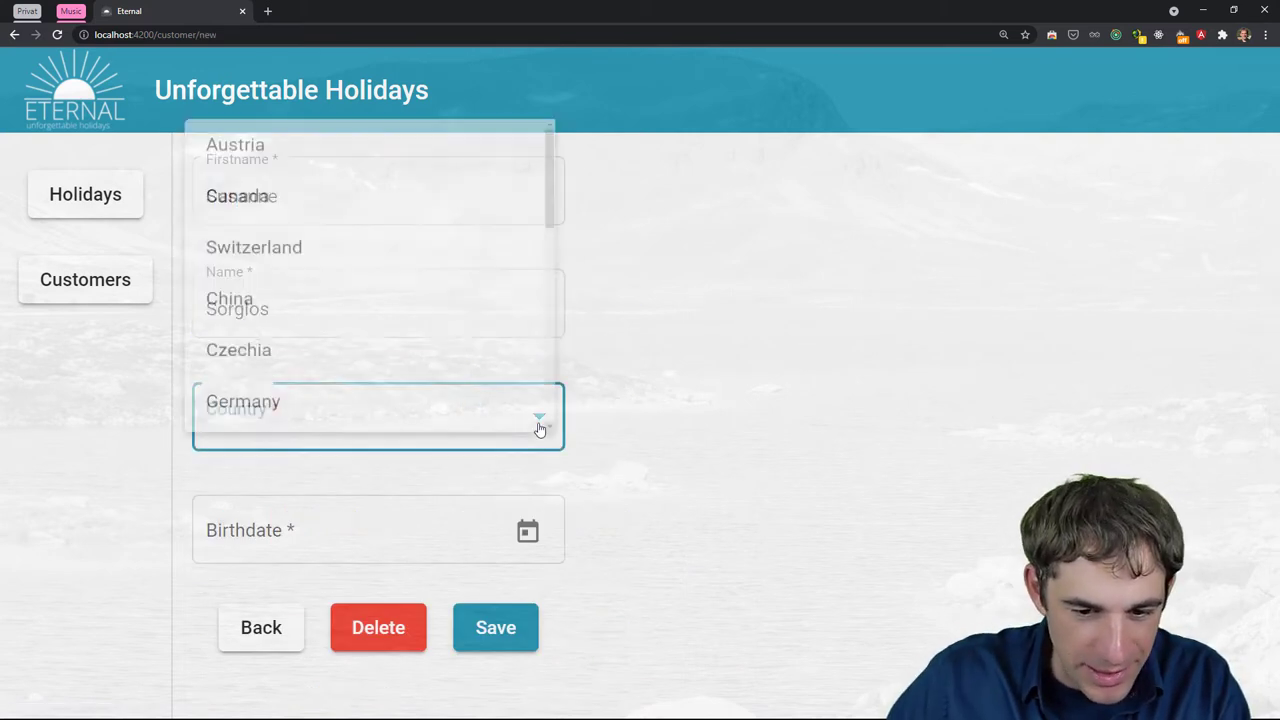
{"action": "left_click", "coordinate": [244, 400]}
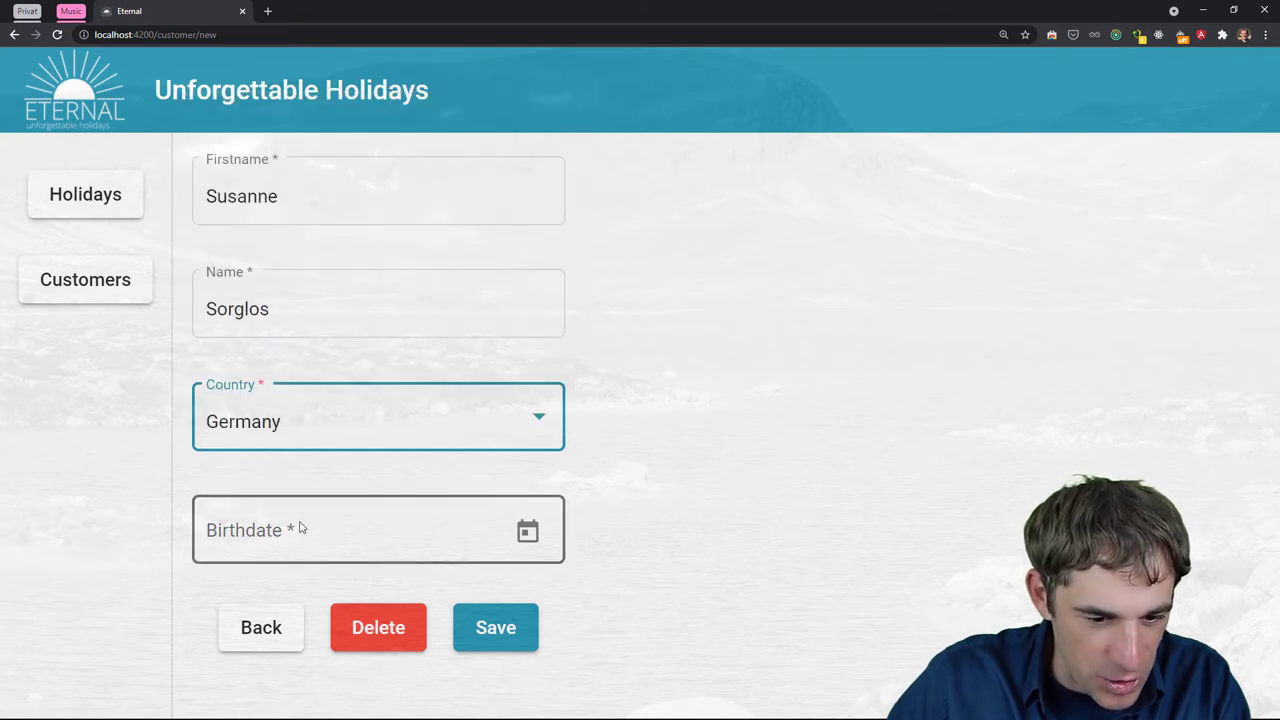
{"action": "type", "text": "1.11.2021"}
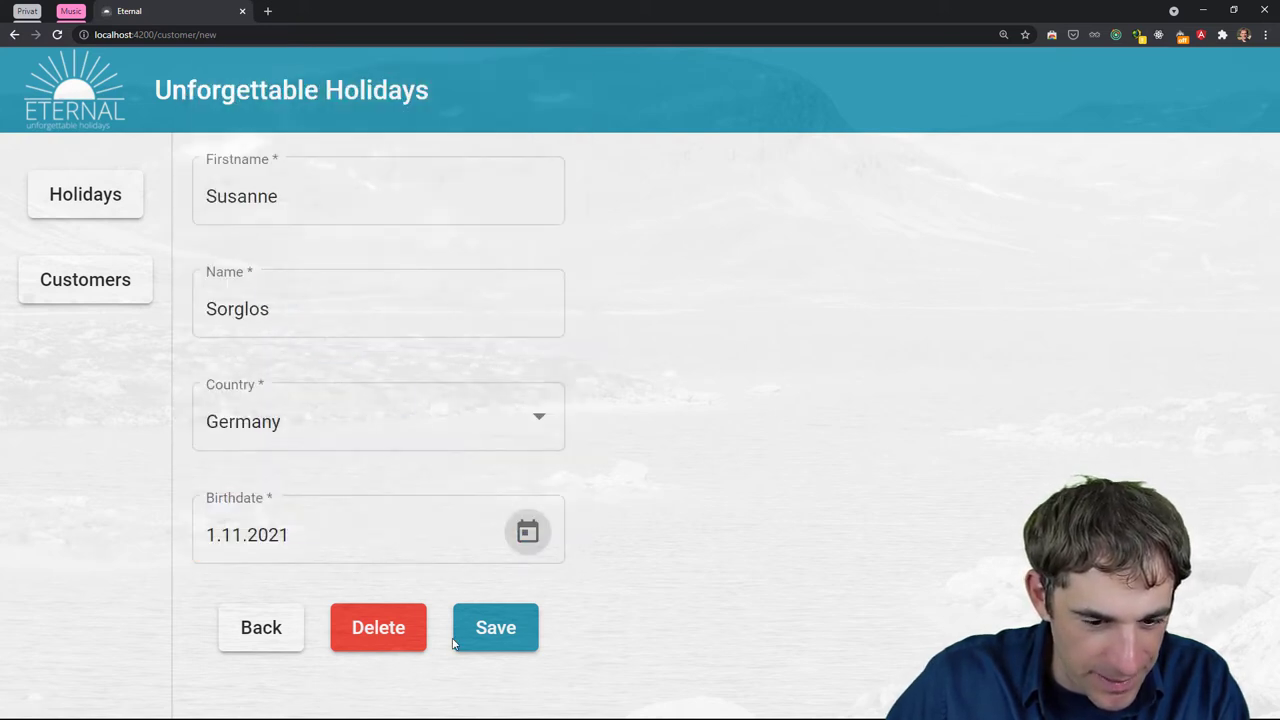
{"action": "left_click", "coordinate": [496, 628]}
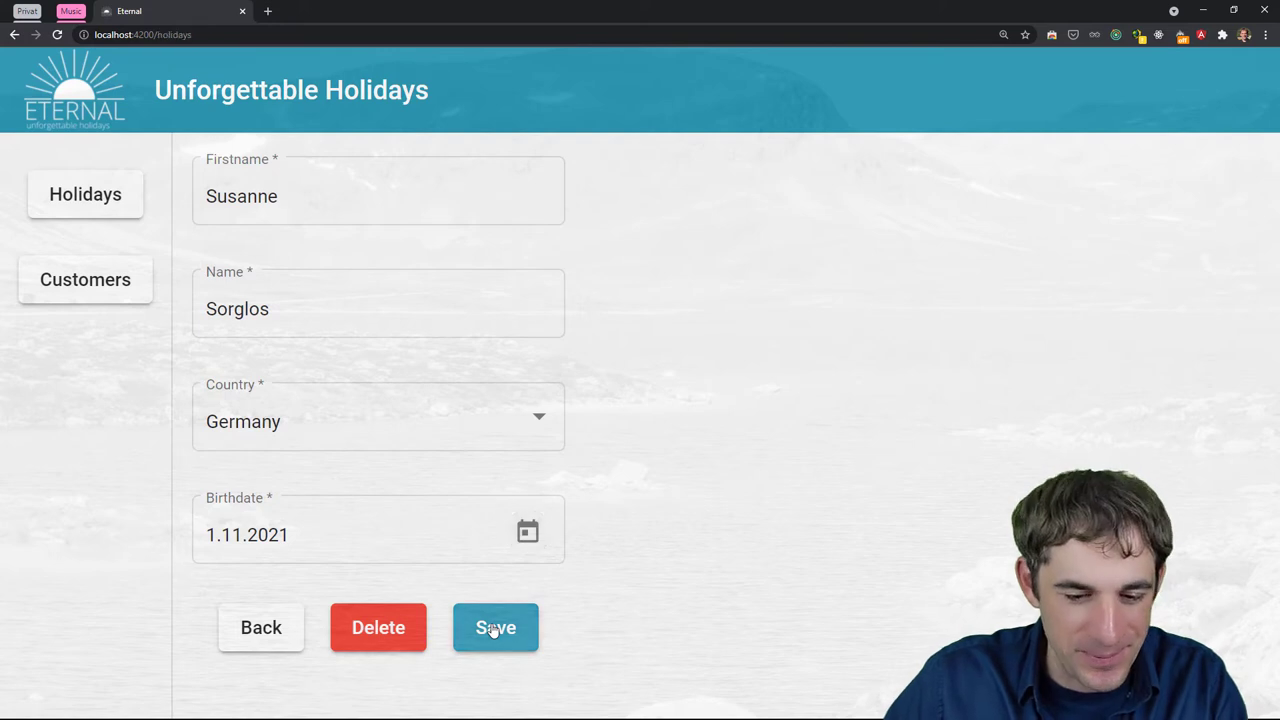
{"action": "left_click", "coordinate": [496, 628]}
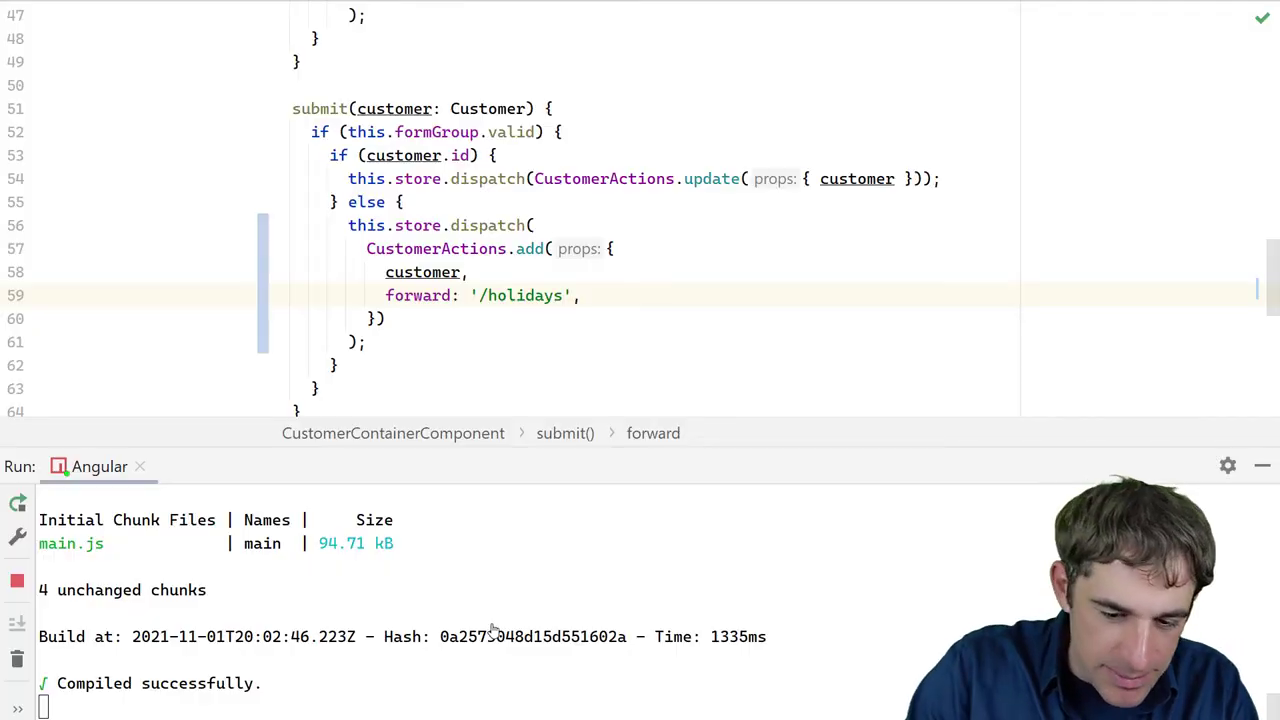
Set the add dispatch's forward value back to '/customer'
{"action": "type", "text": "/customer"}
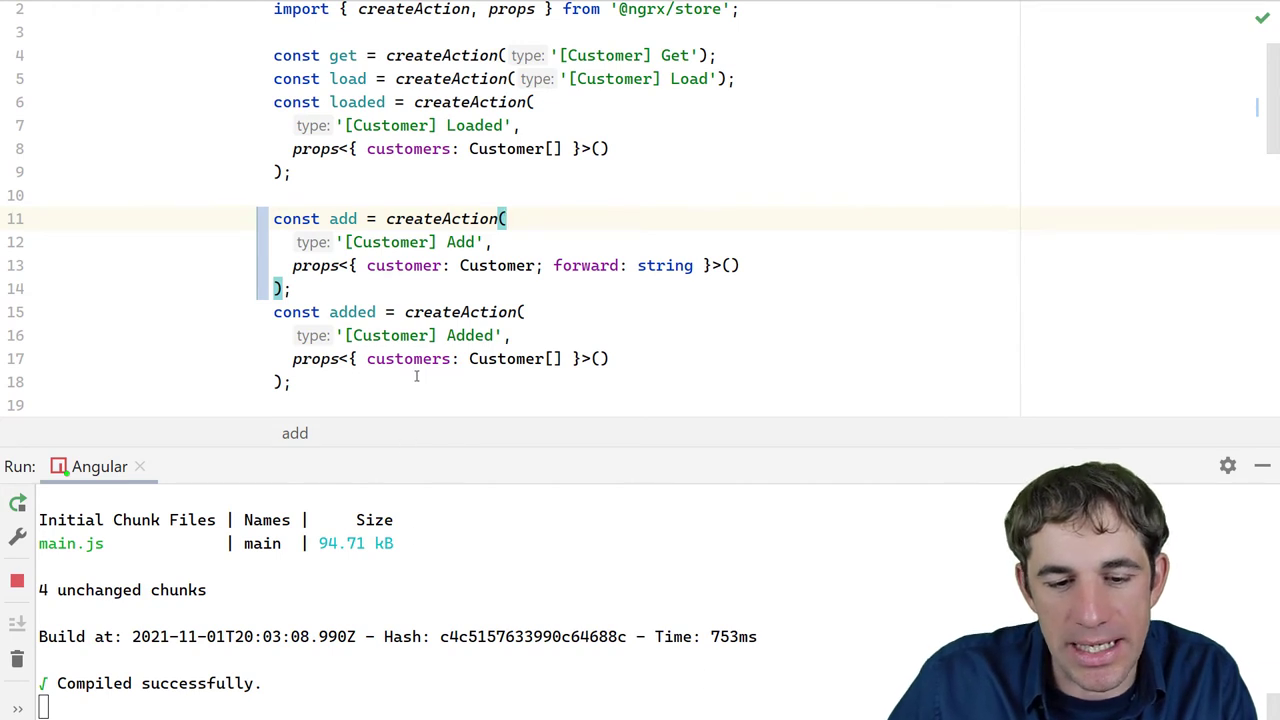
Rename the add action's forward prop to forwardSupplier of type (id: number) => string
{"action": "scroll", "scroll_direction": "up", "scroll_amount": 3}
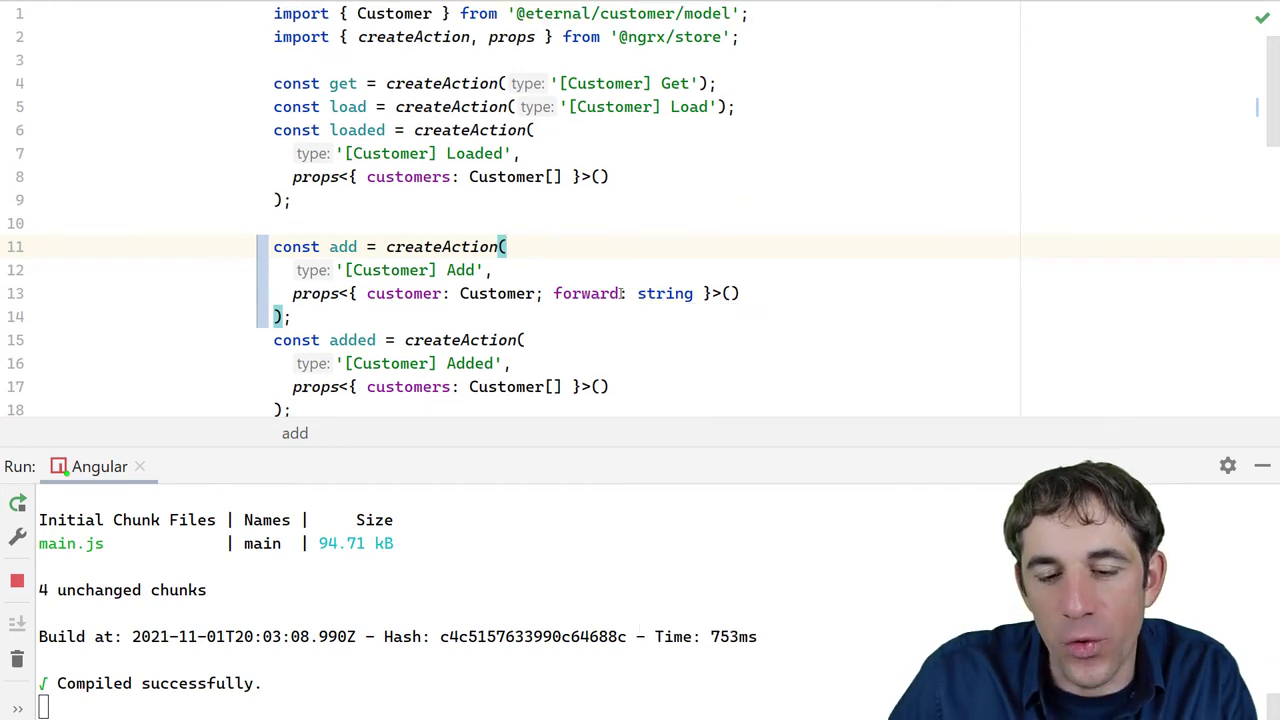
{"action": "mouse_move", "coordinate": [588, 292]}
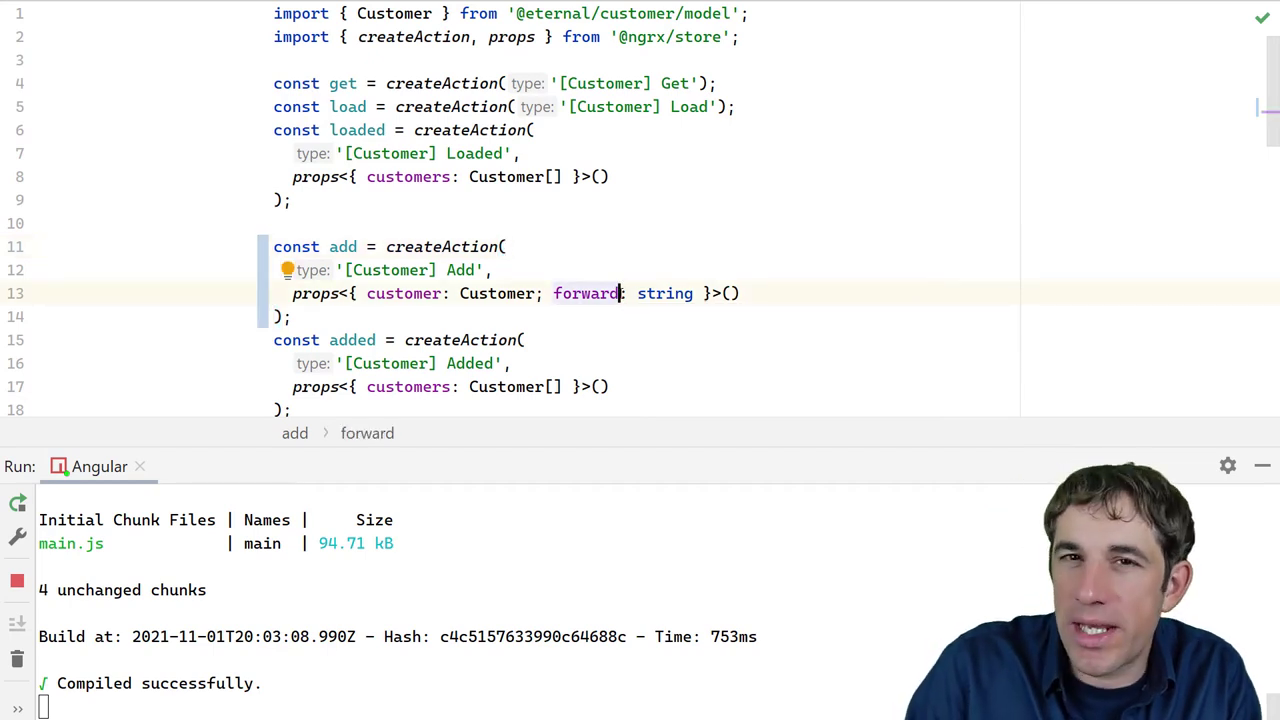
{"action": "type", "text": "Suppli"}
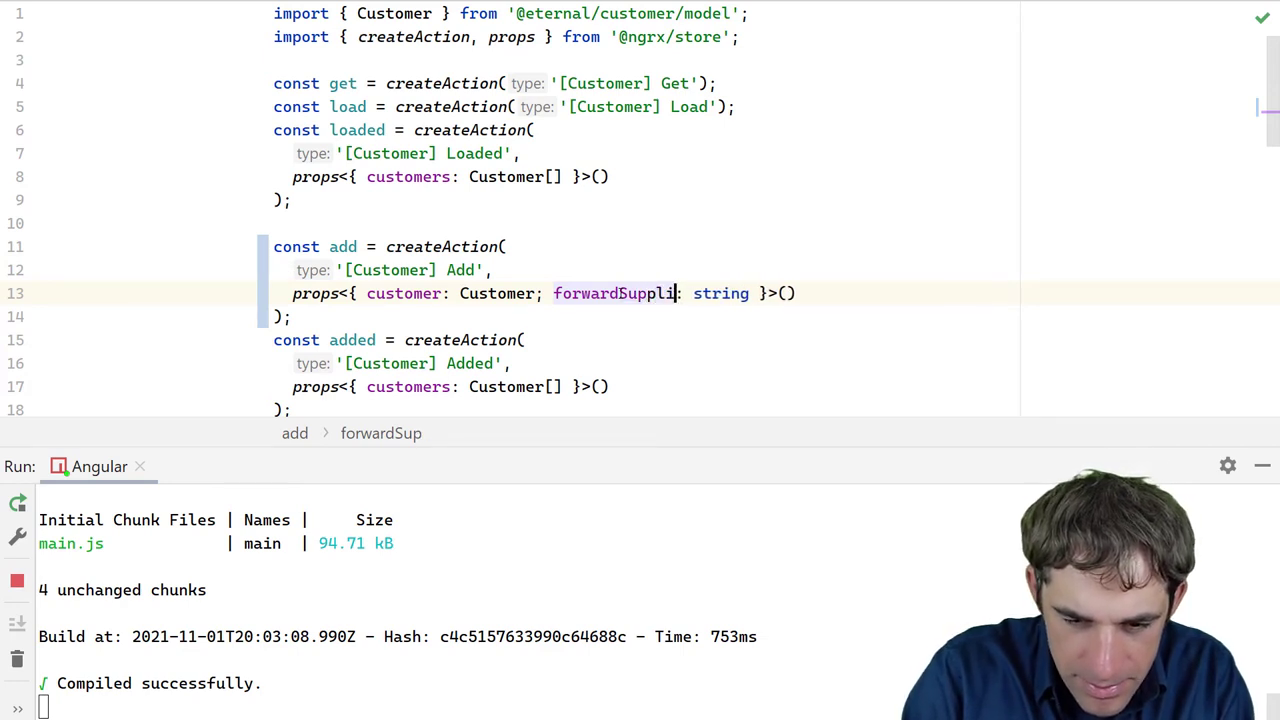
{"action": "type", "text": "er"}
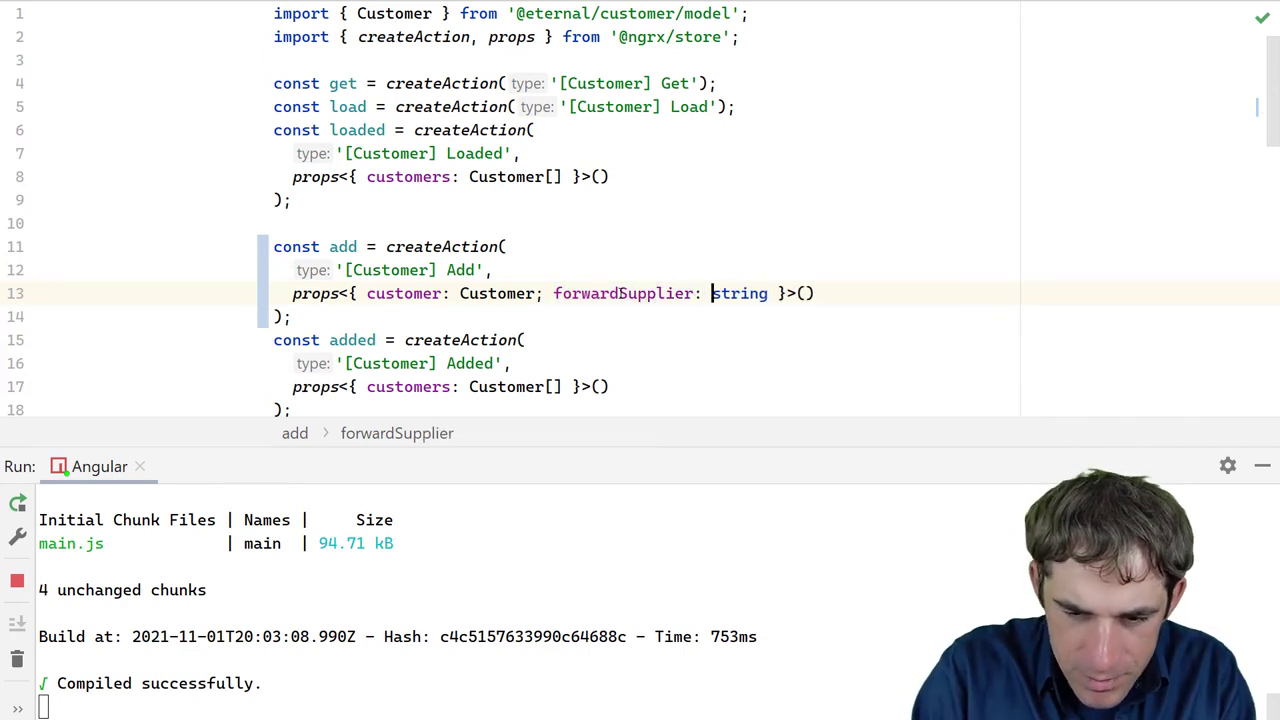
{"action": "type", "text": "(id: numb"}
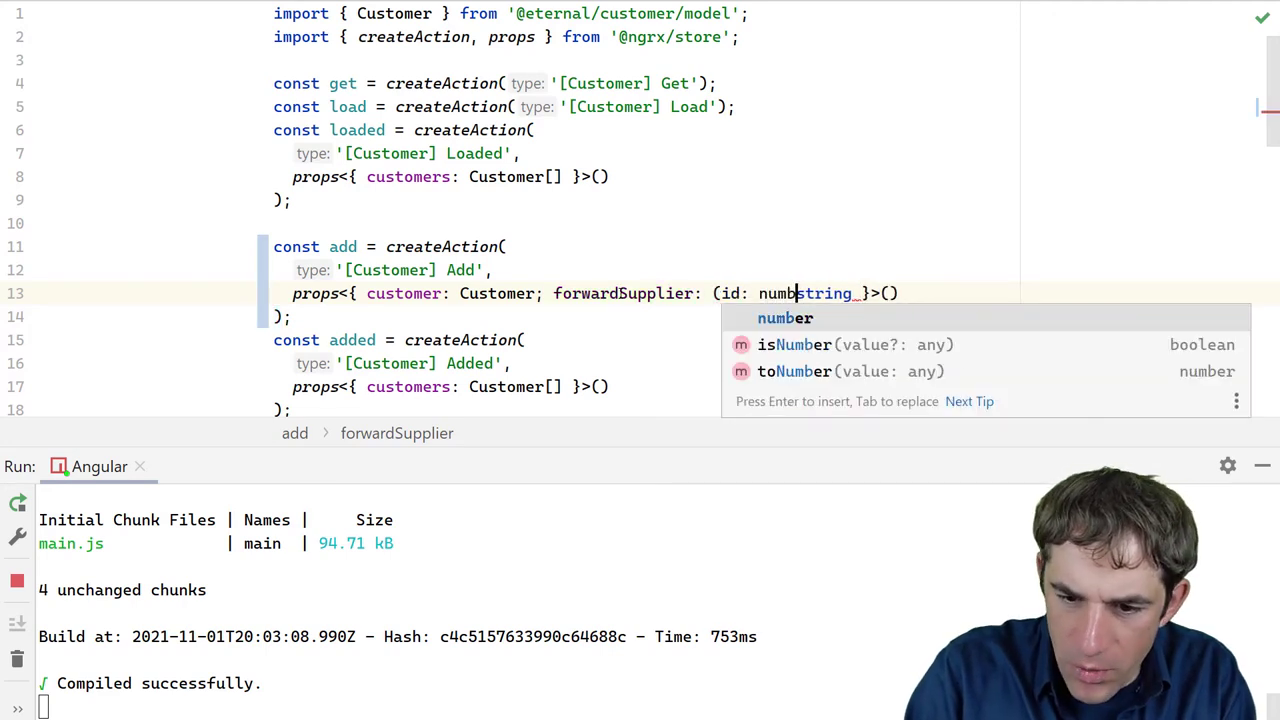
{"action": "key", "text": "Enter"}
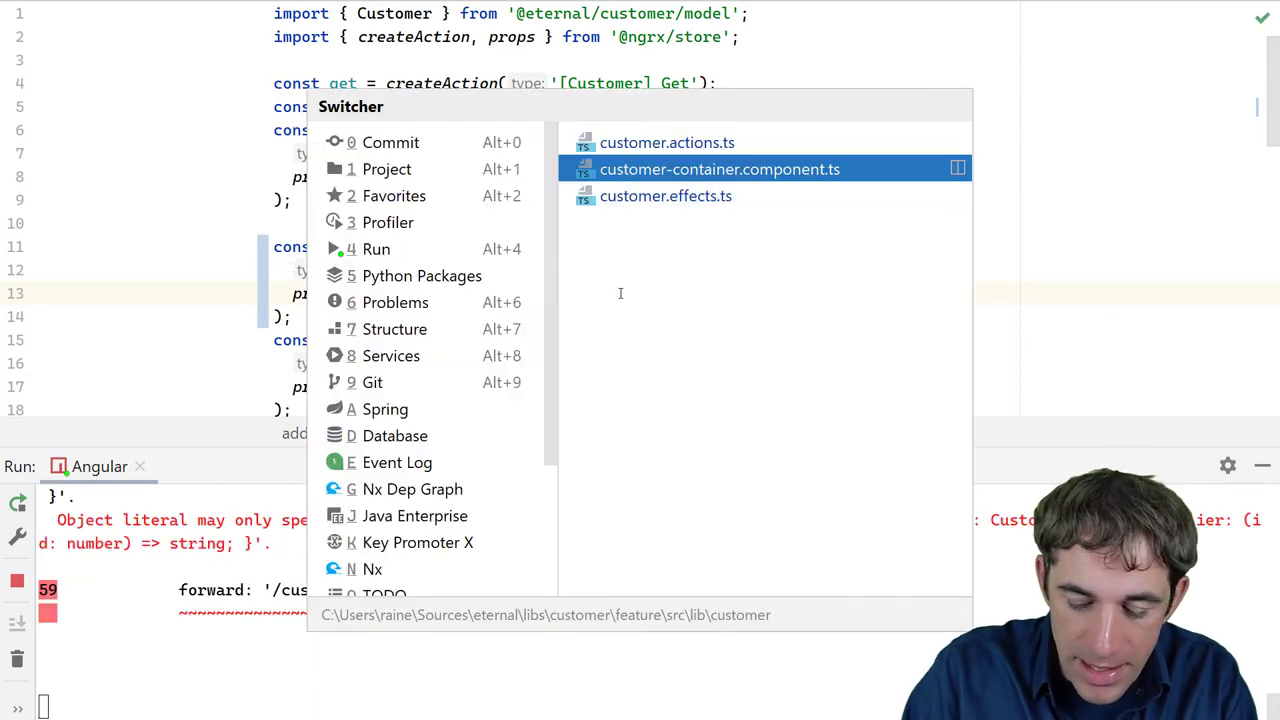
In submit(), pass forwardSupplier: (id: number) => `/customer/${id}` in the add dispatch
{"action": "left_click", "coordinate": [720, 168]}
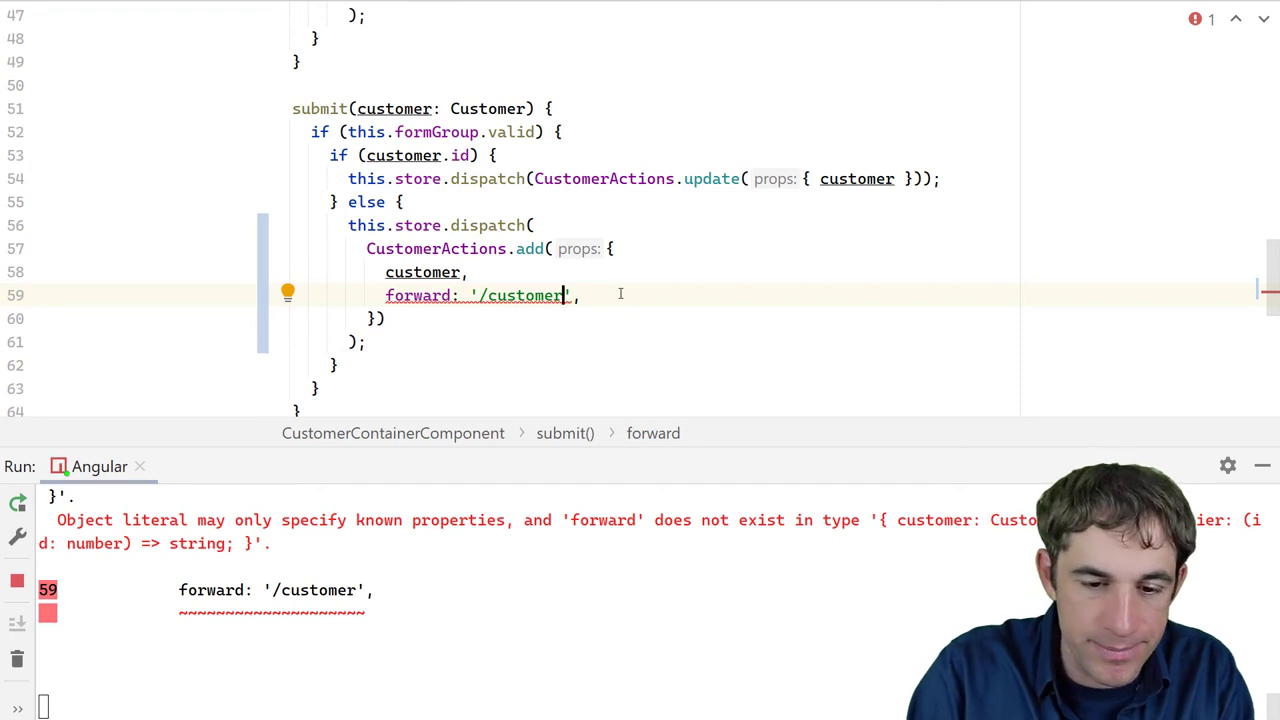
{"action": "type", "text": "s"}
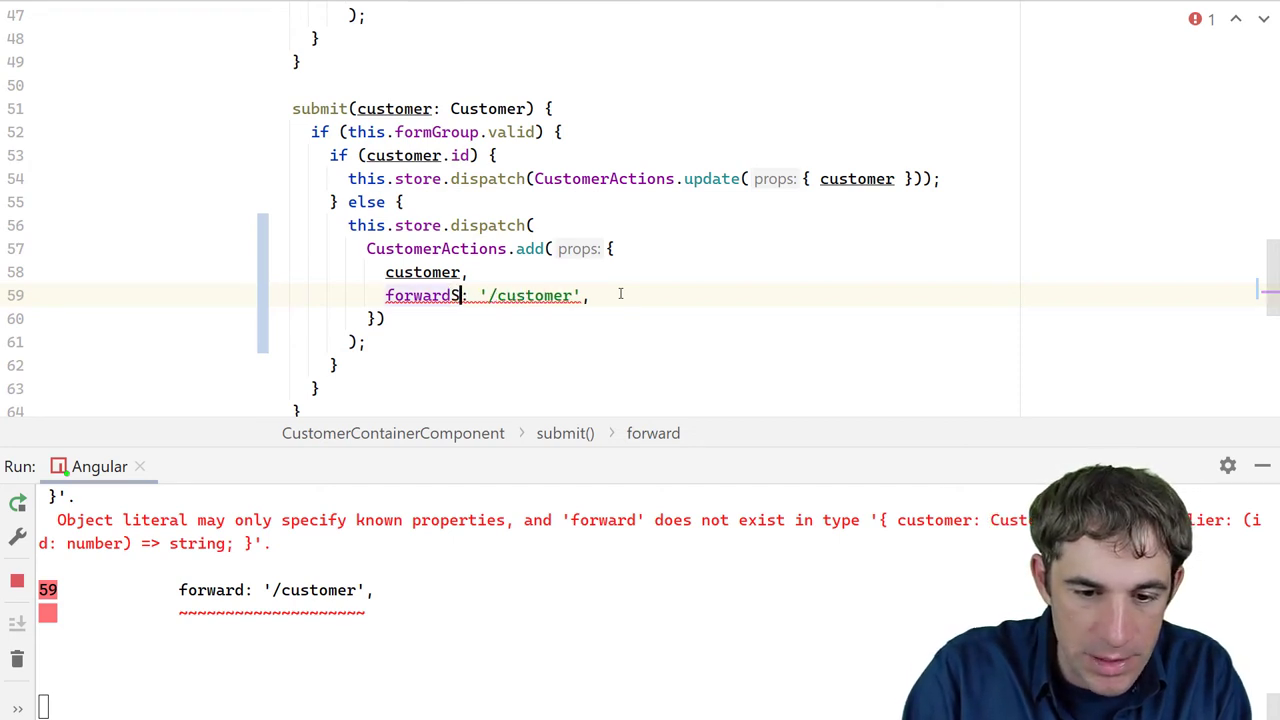
{"action": "type", "text": "Supplier"}
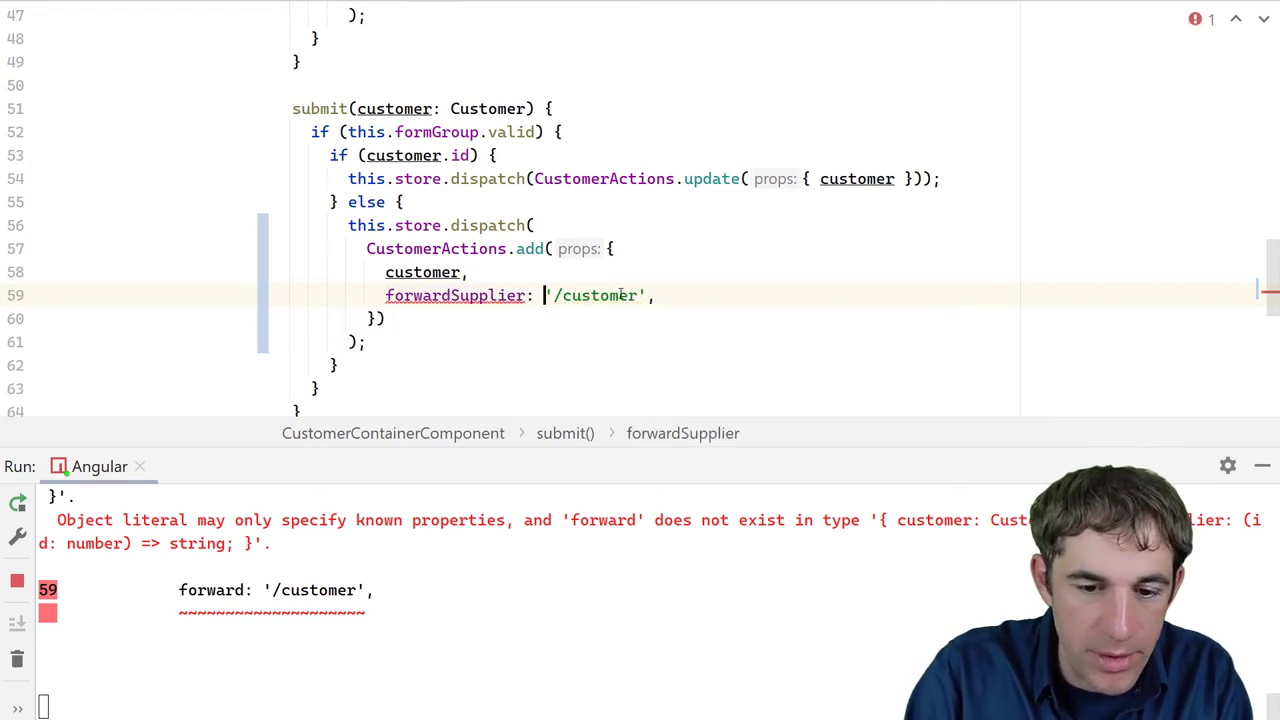
{"action": "type", "text": "(id: number)"}
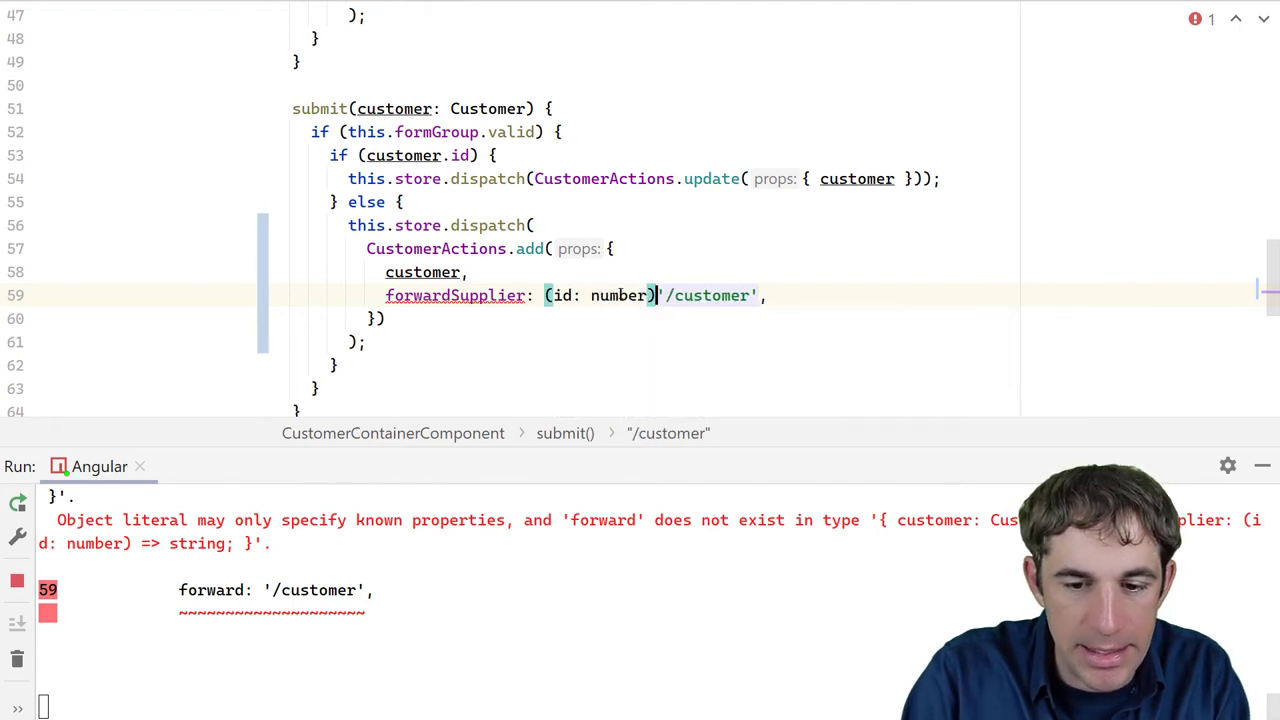
{"action": "type", "text": "=> `"}
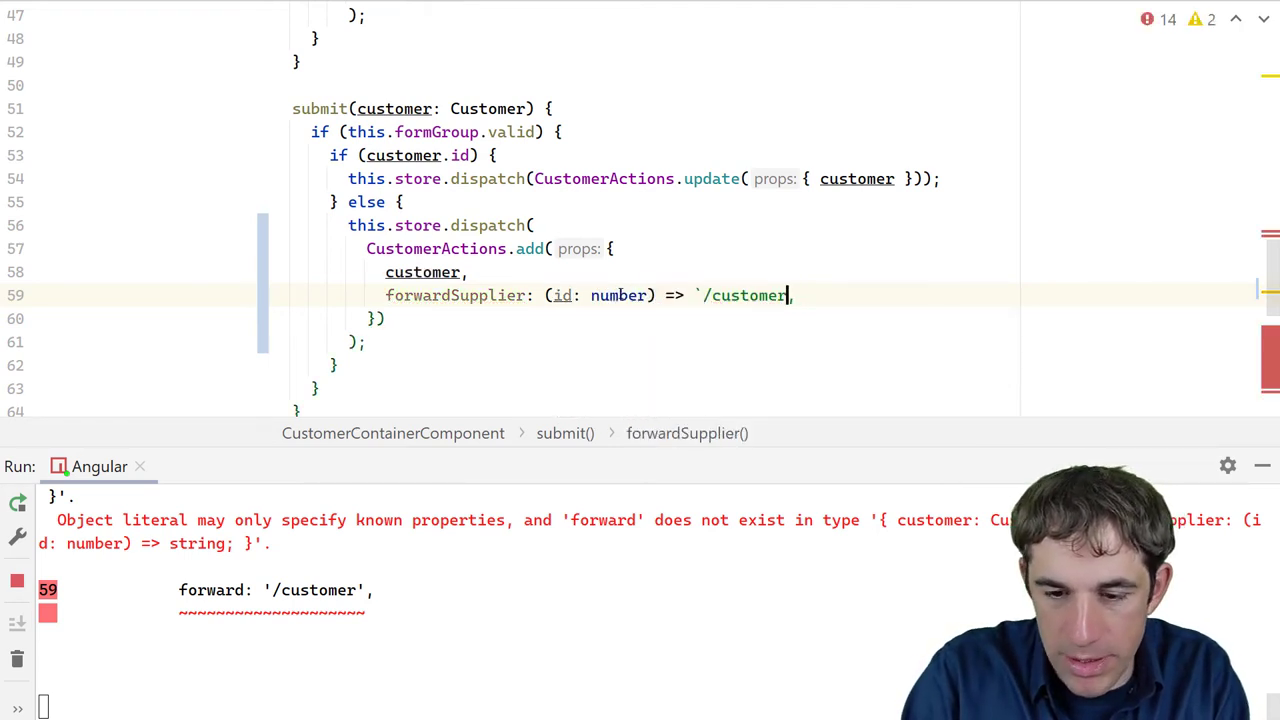
{"action": "type", "text": "/`"}
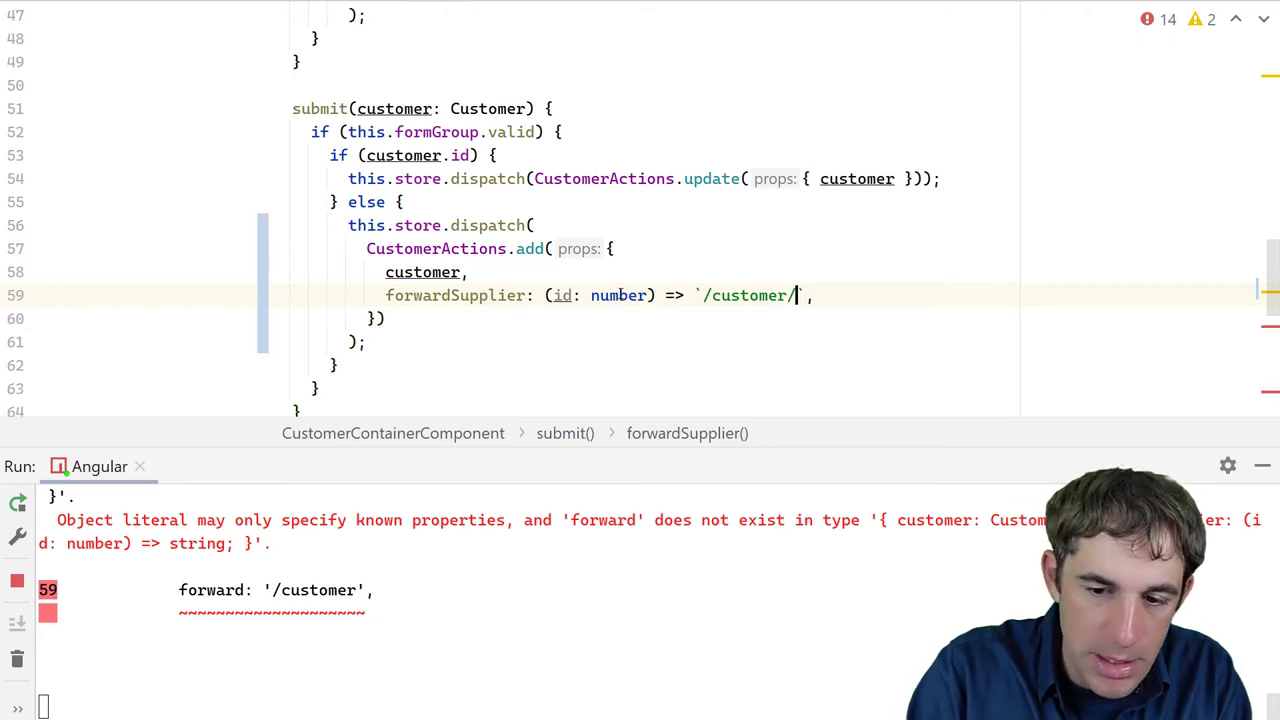
{"action": "type", "text": "${id}"}
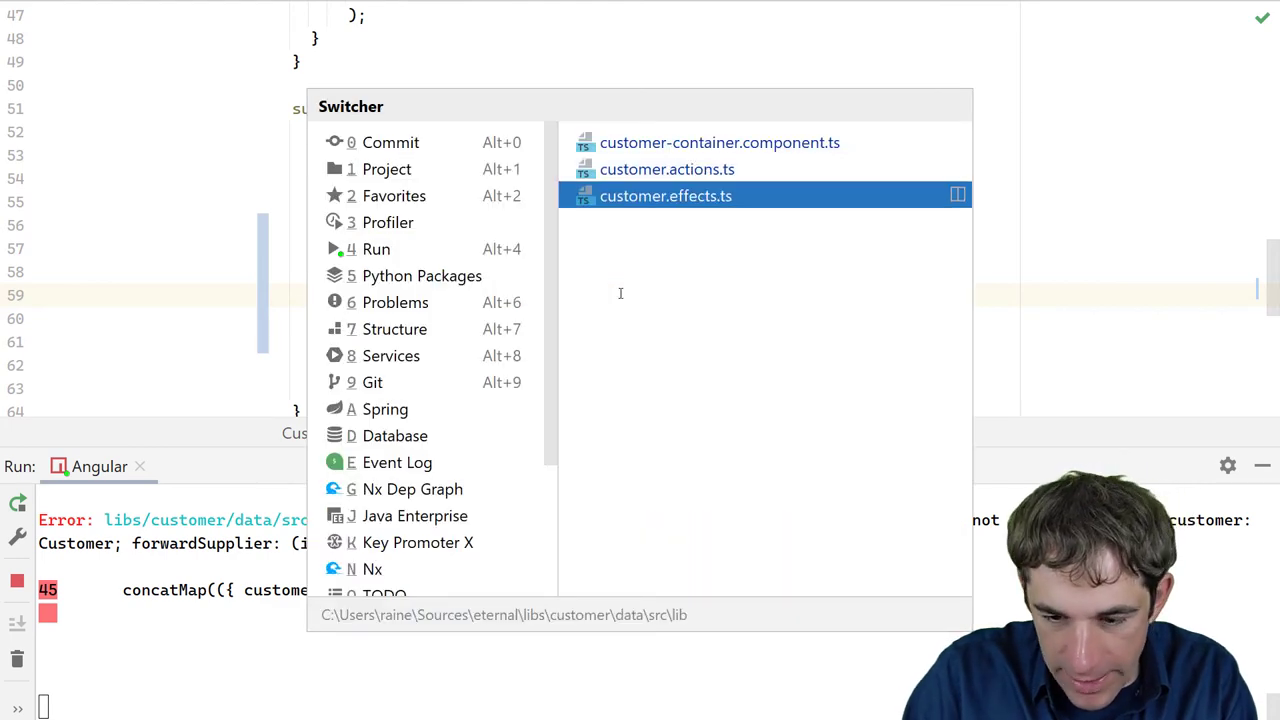
In customer.effects.ts, type the addCustomer POST response with {id} for the navigation callback
{"action": "left_click", "coordinate": [666, 196]}
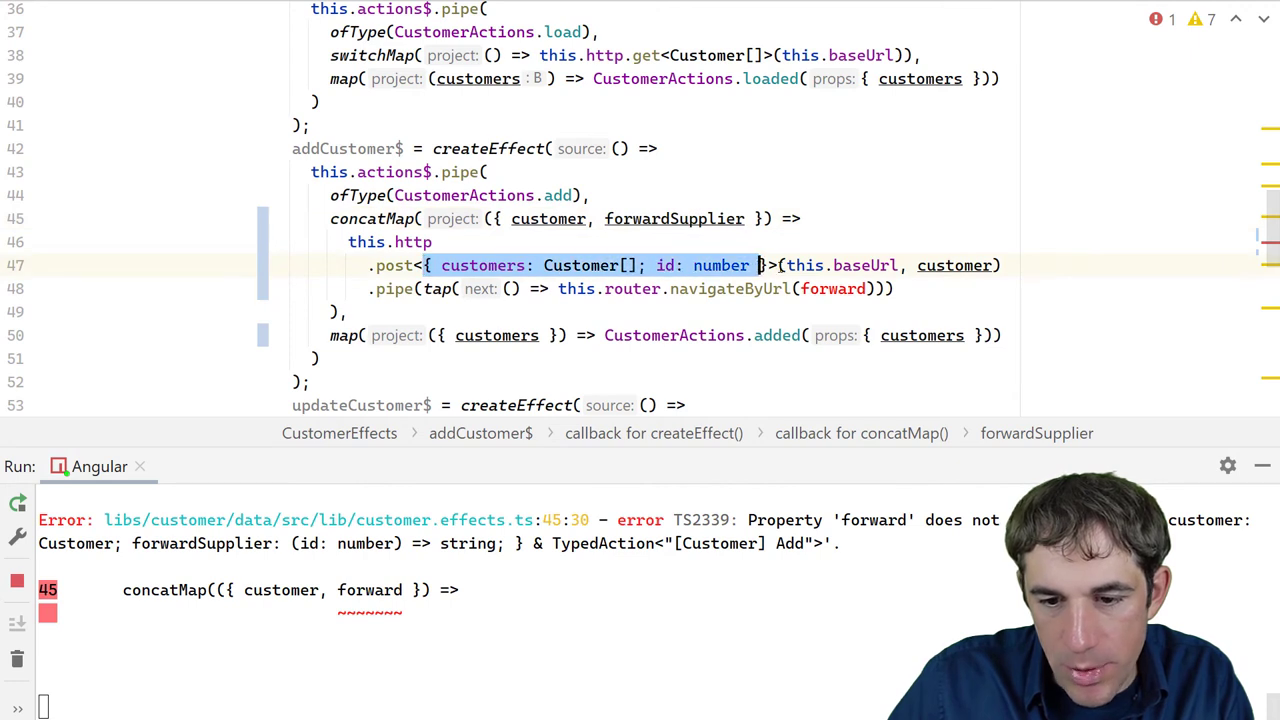
{"action": "left_click", "coordinate": [664, 264]}
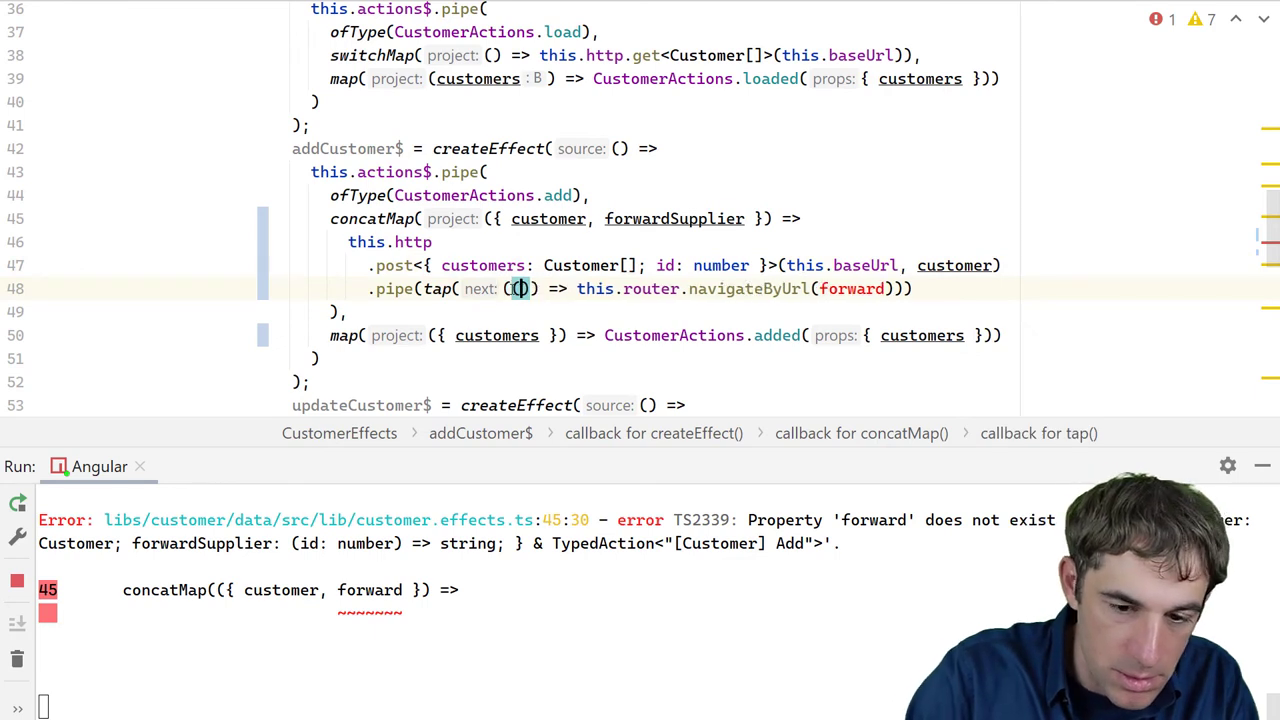
{"action": "type", "text": "{id}"}
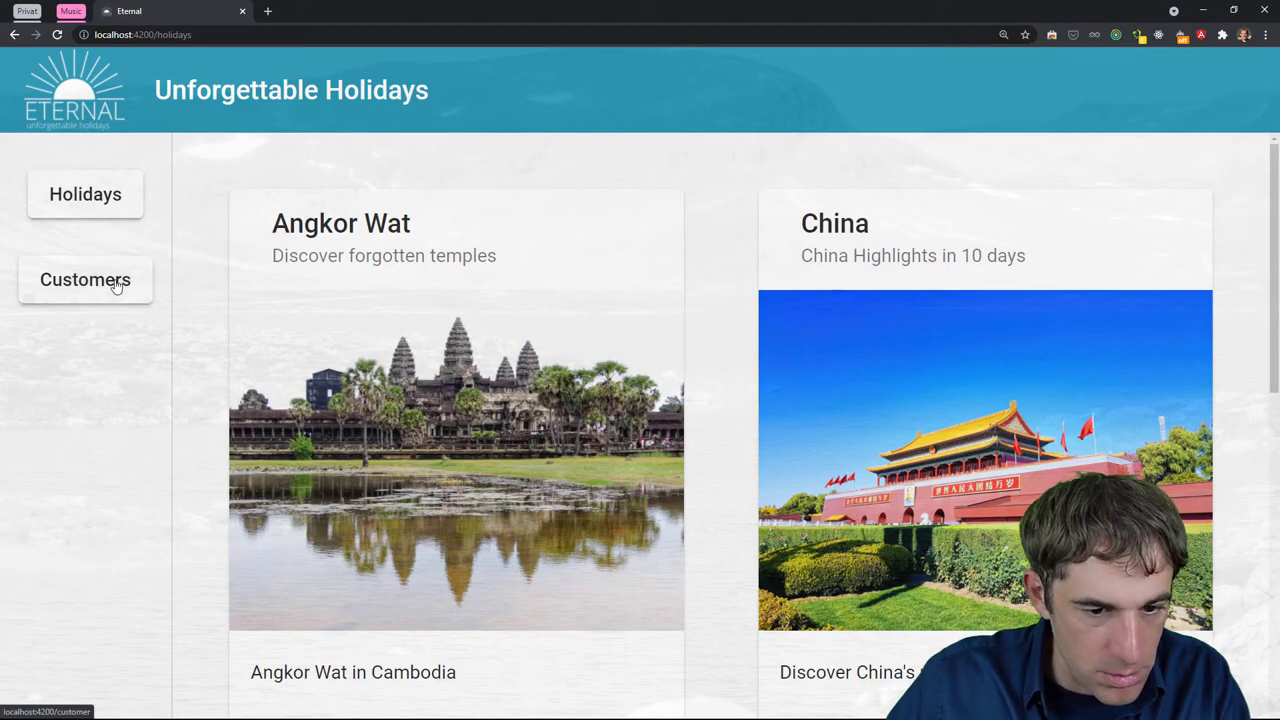
{"action": "left_click", "coordinate": [84, 280]}
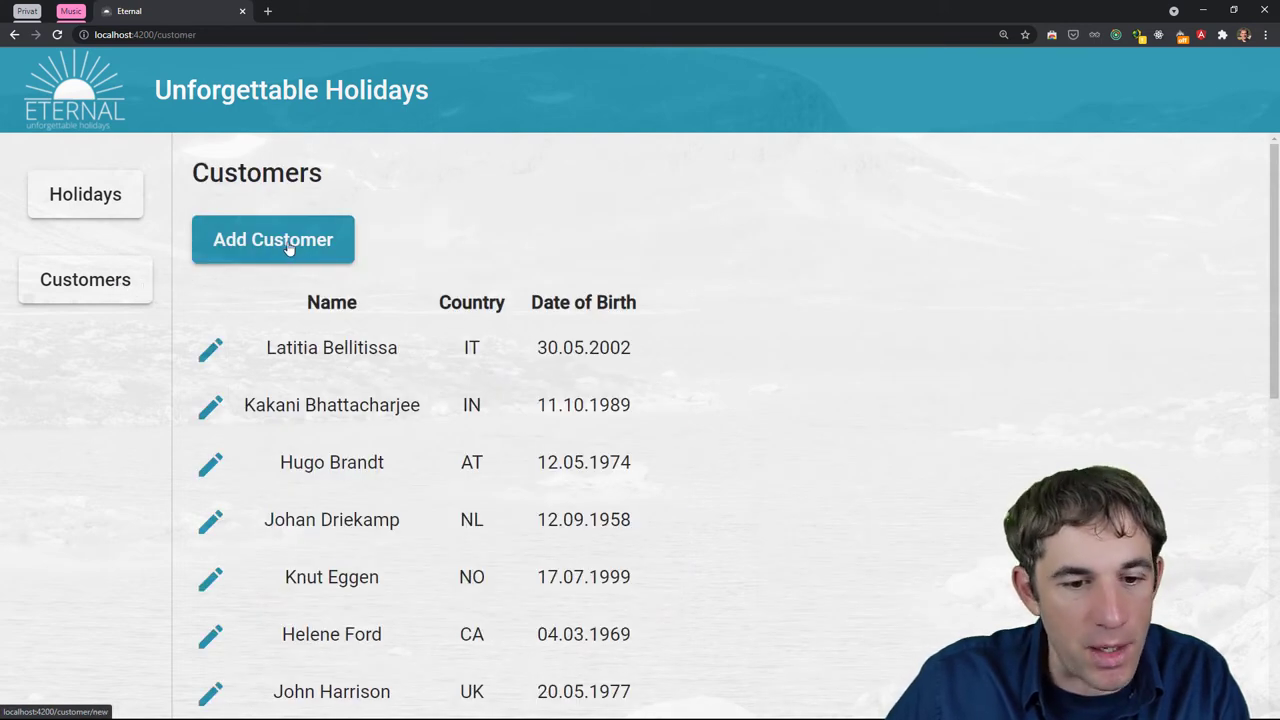
{"action": "left_click", "coordinate": [272, 240]}
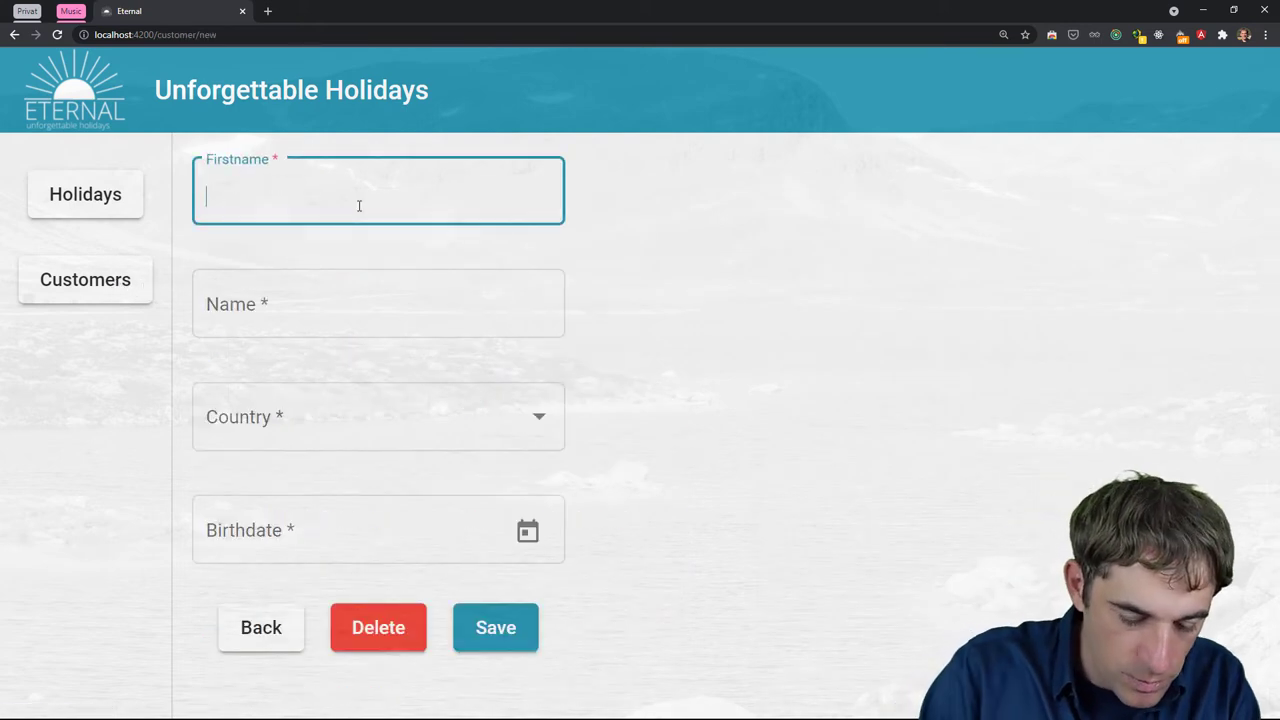
{"action": "type", "text": "Otto"}
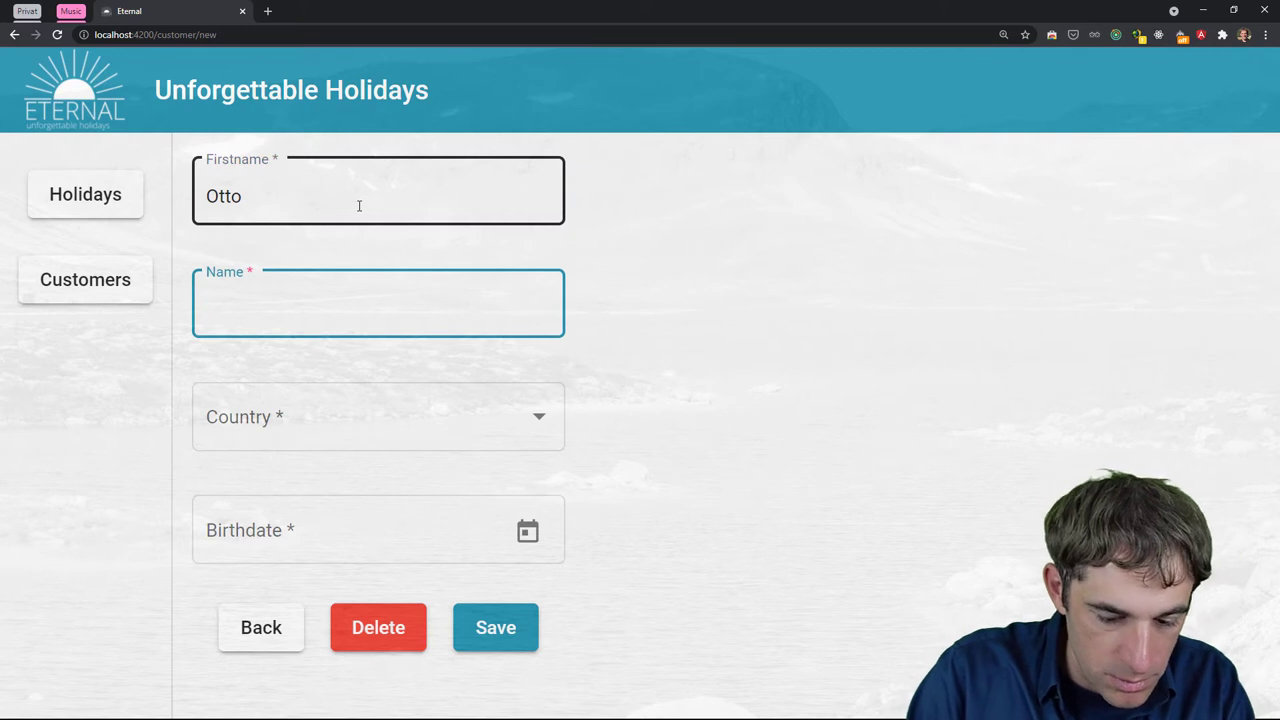
{"action": "type", "text": "Müller"}
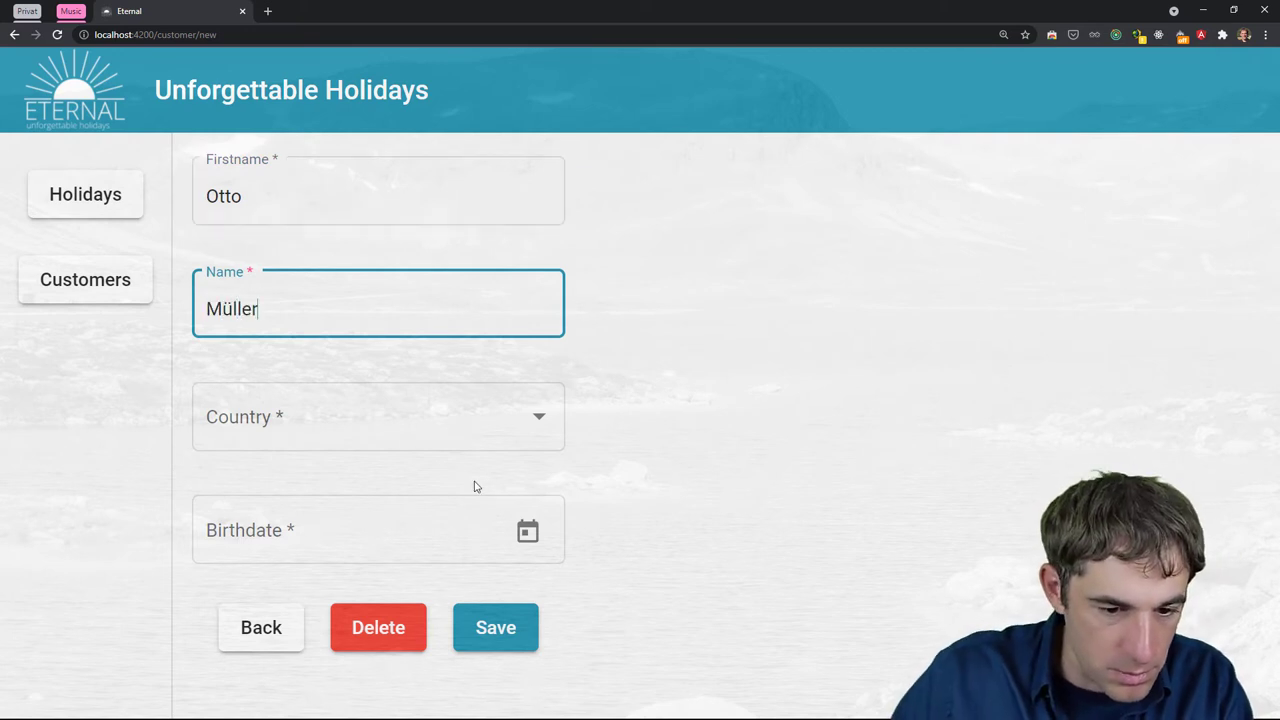
{"action": "left_click", "coordinate": [378, 416]}
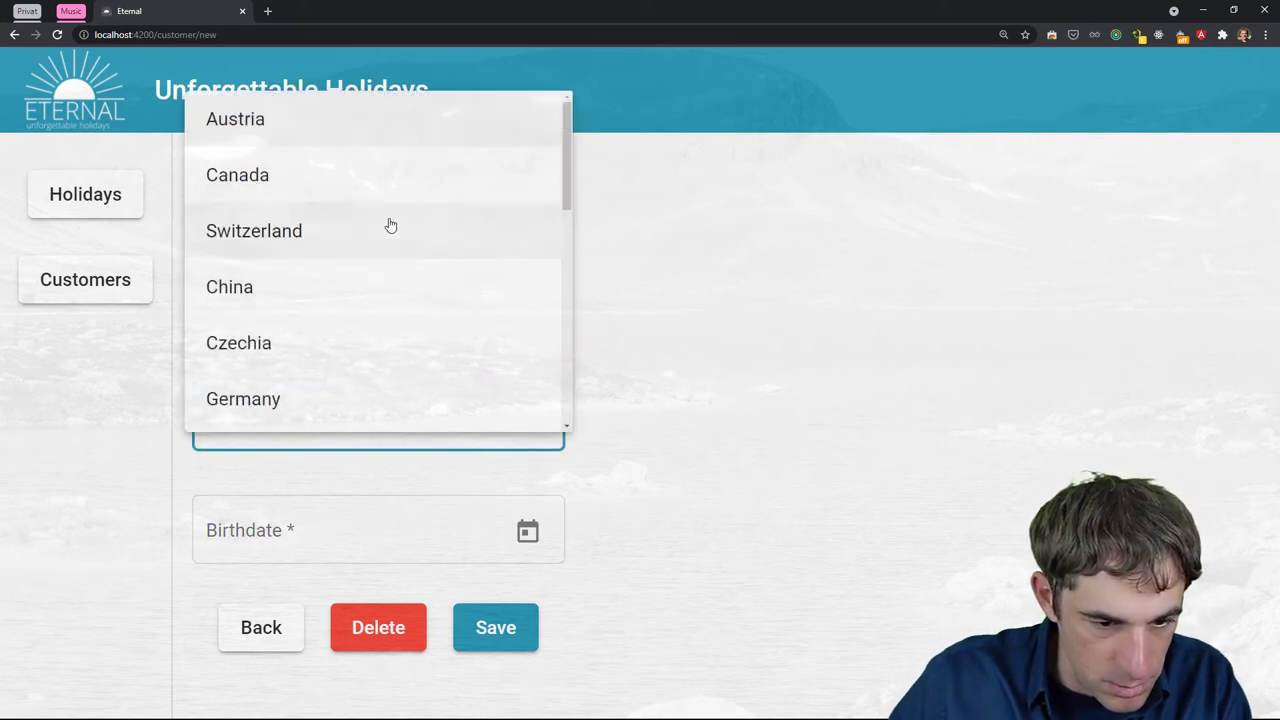
{"action": "left_click", "coordinate": [254, 230]}
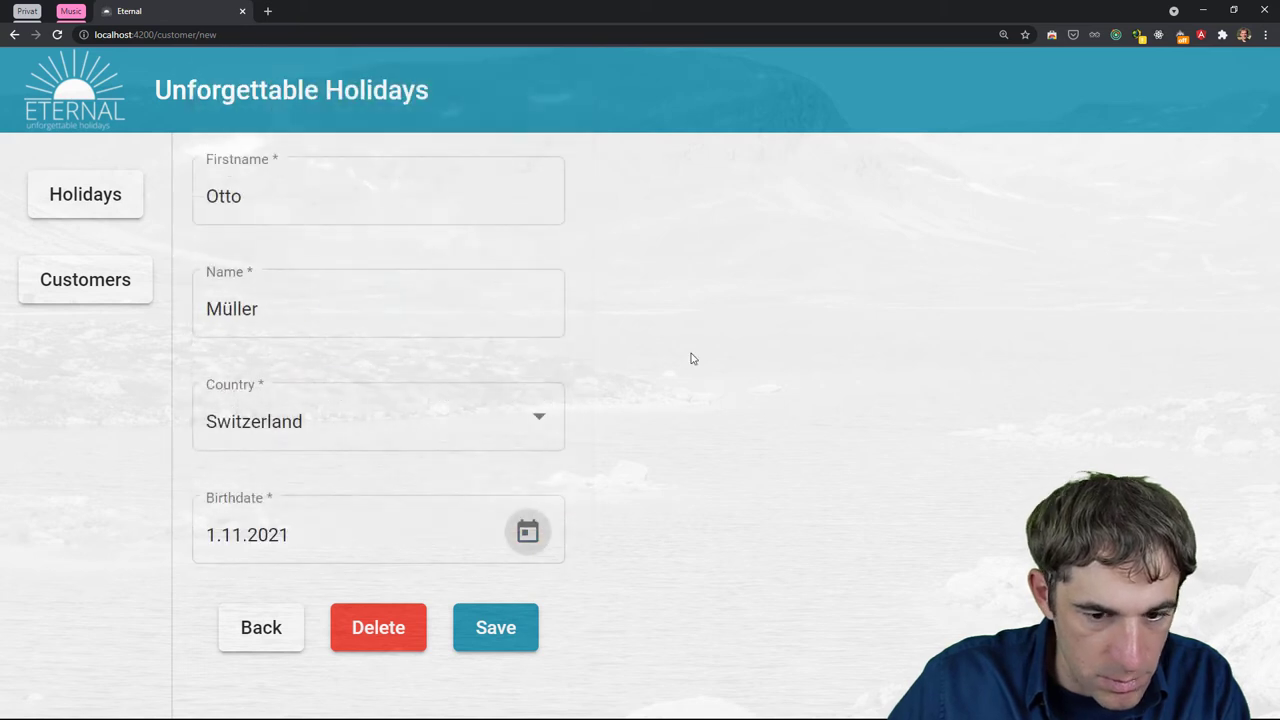
{"action": "mouse_move", "coordinate": [392, 192]}
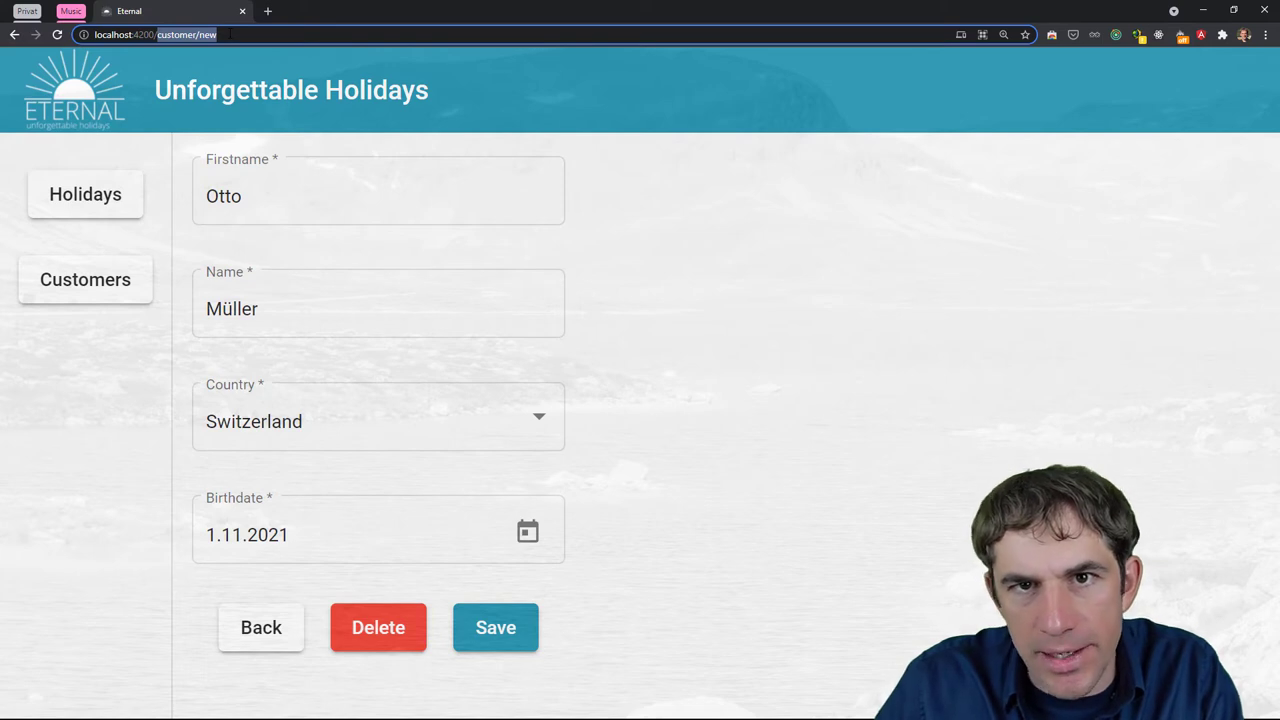
{"action": "mouse_move", "coordinate": [584, 368]}
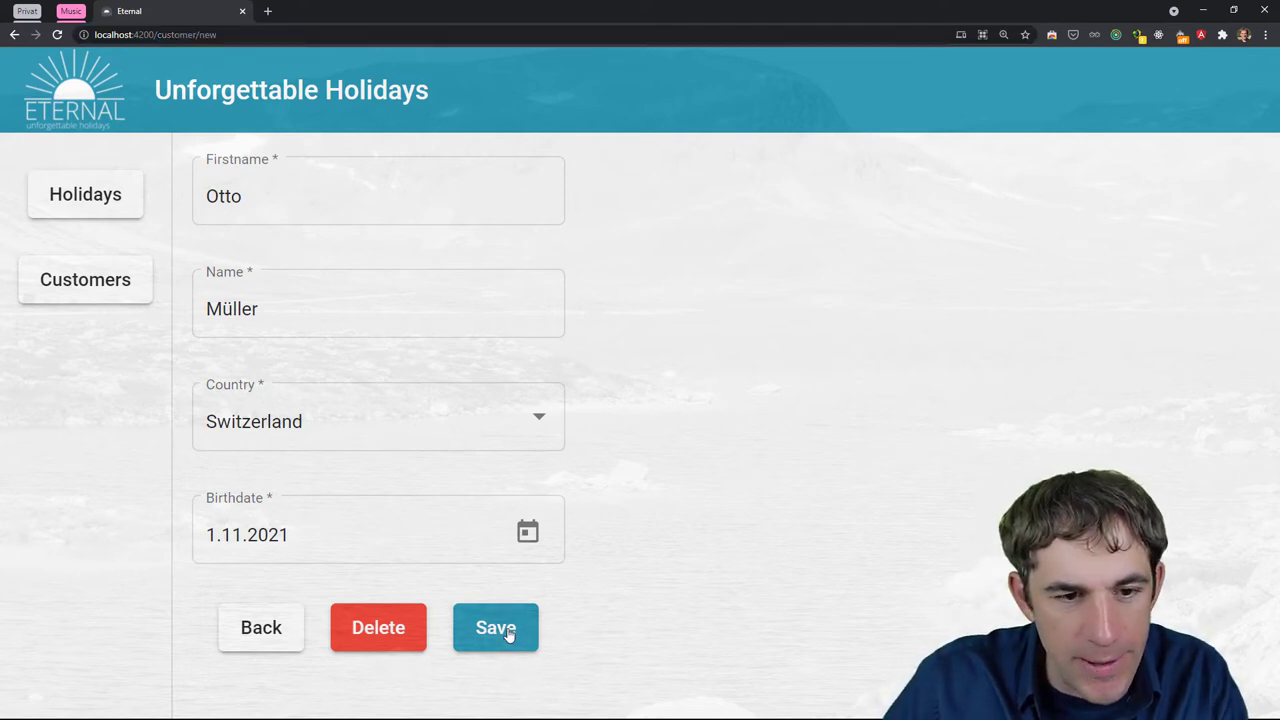
{"action": "left_click", "coordinate": [496, 628]}
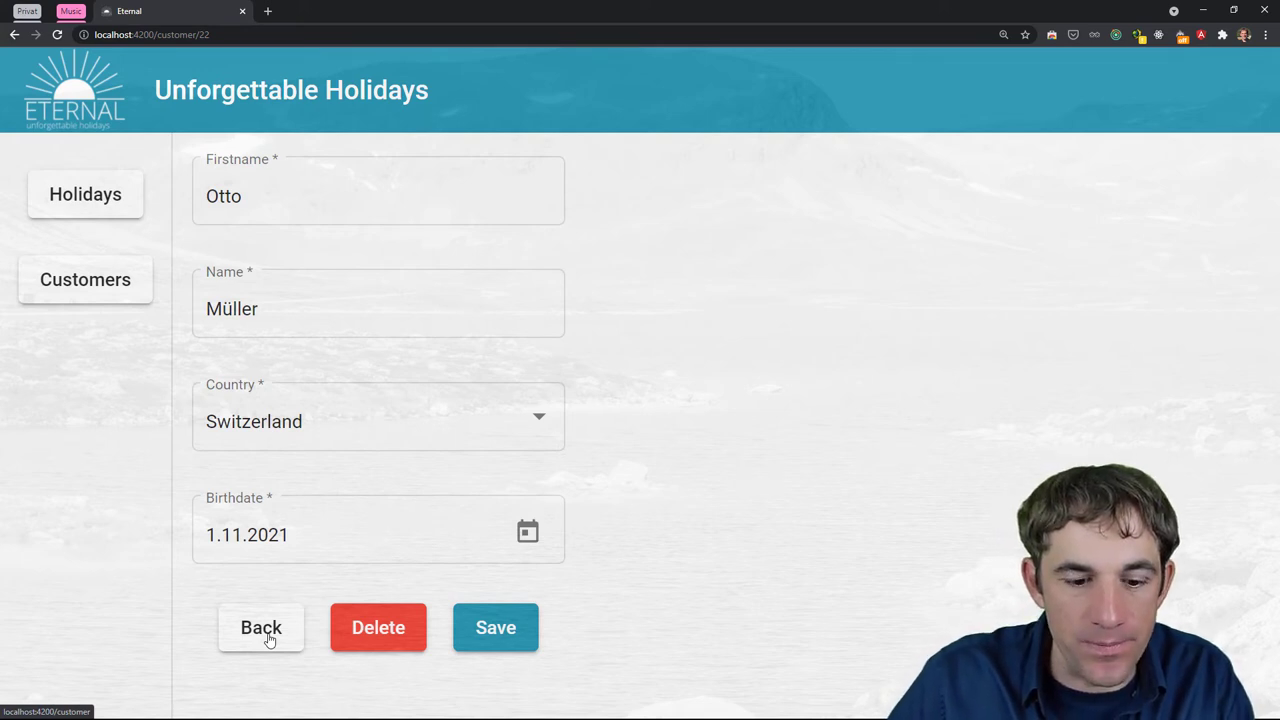
{"action": "left_click", "coordinate": [260, 628]}
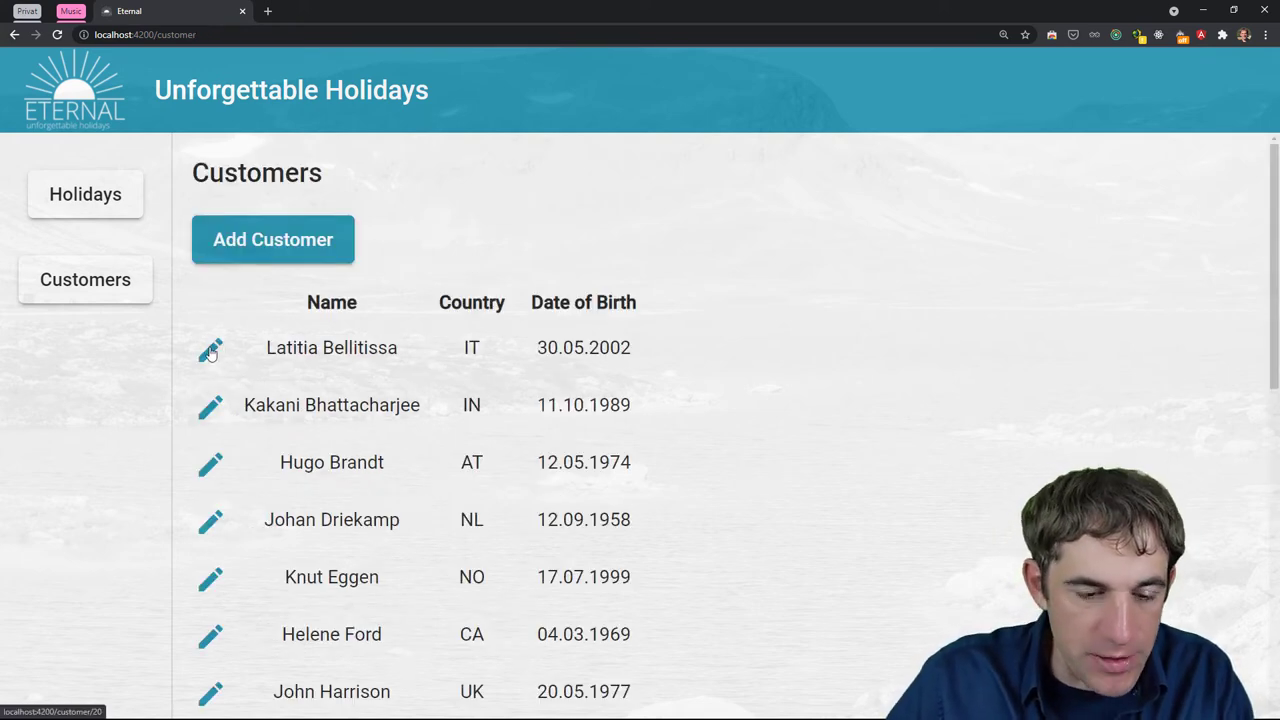
{"action": "left_click", "coordinate": [210, 348]}
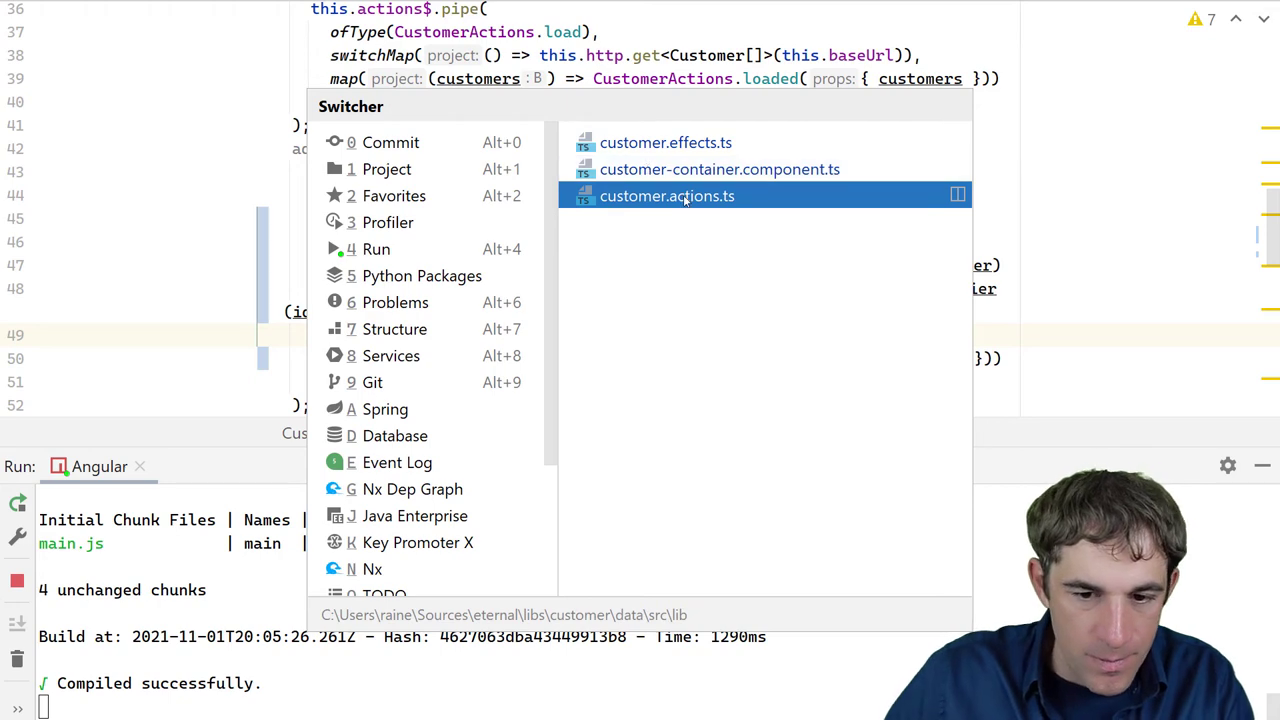
Add message: string to the update action props and pass 'Changes have b…' message in the dispatch
{"action": "left_click", "coordinate": [668, 196]}
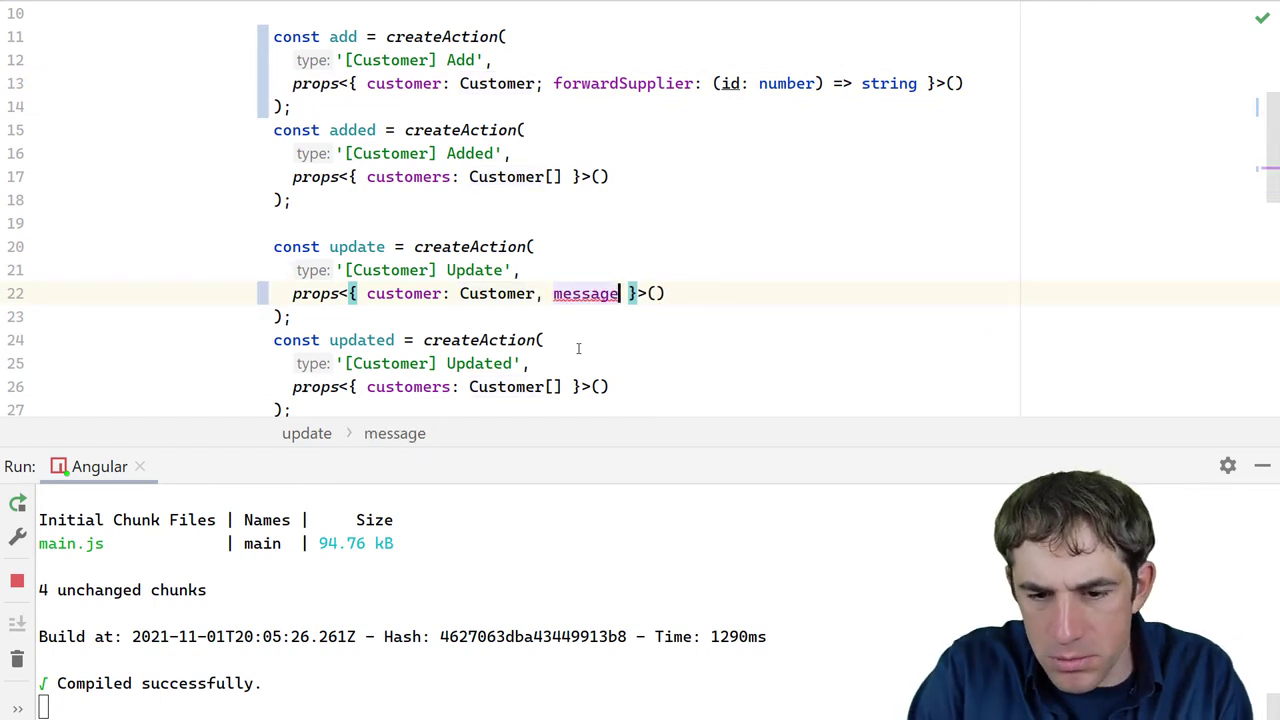
{"action": "type", "text": ": string"}
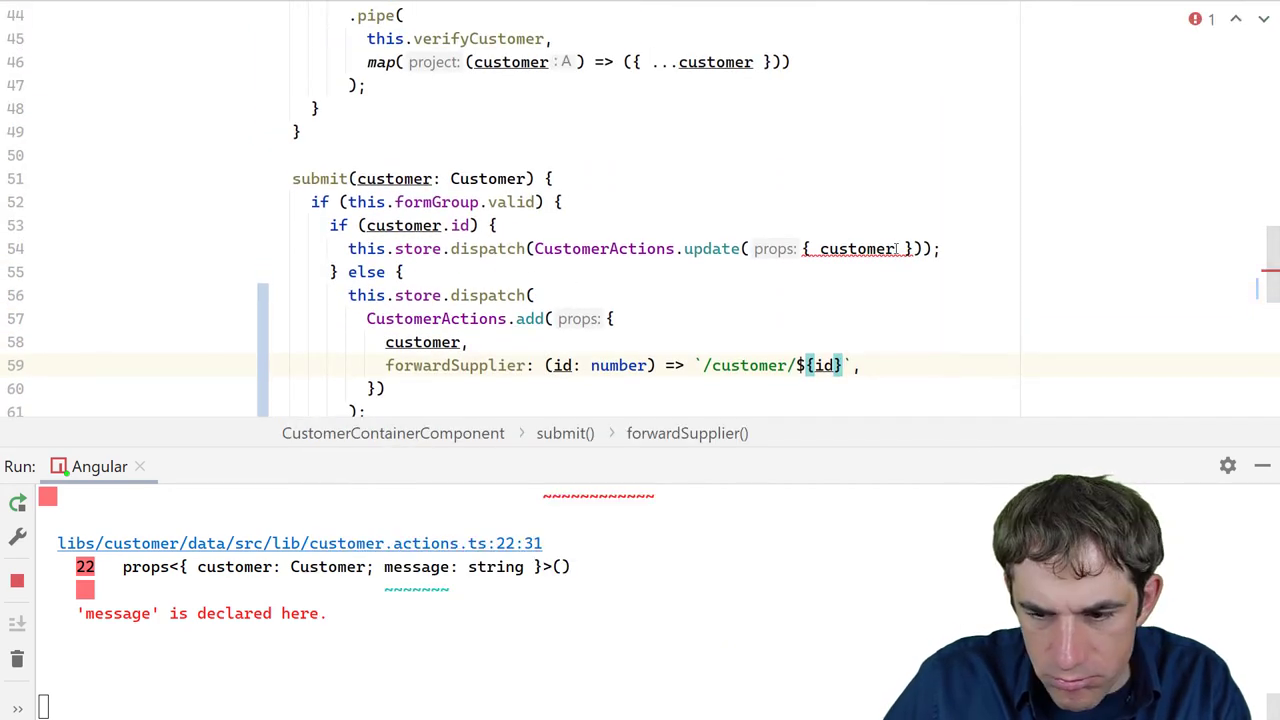
{"action": "type", "text": "me"}
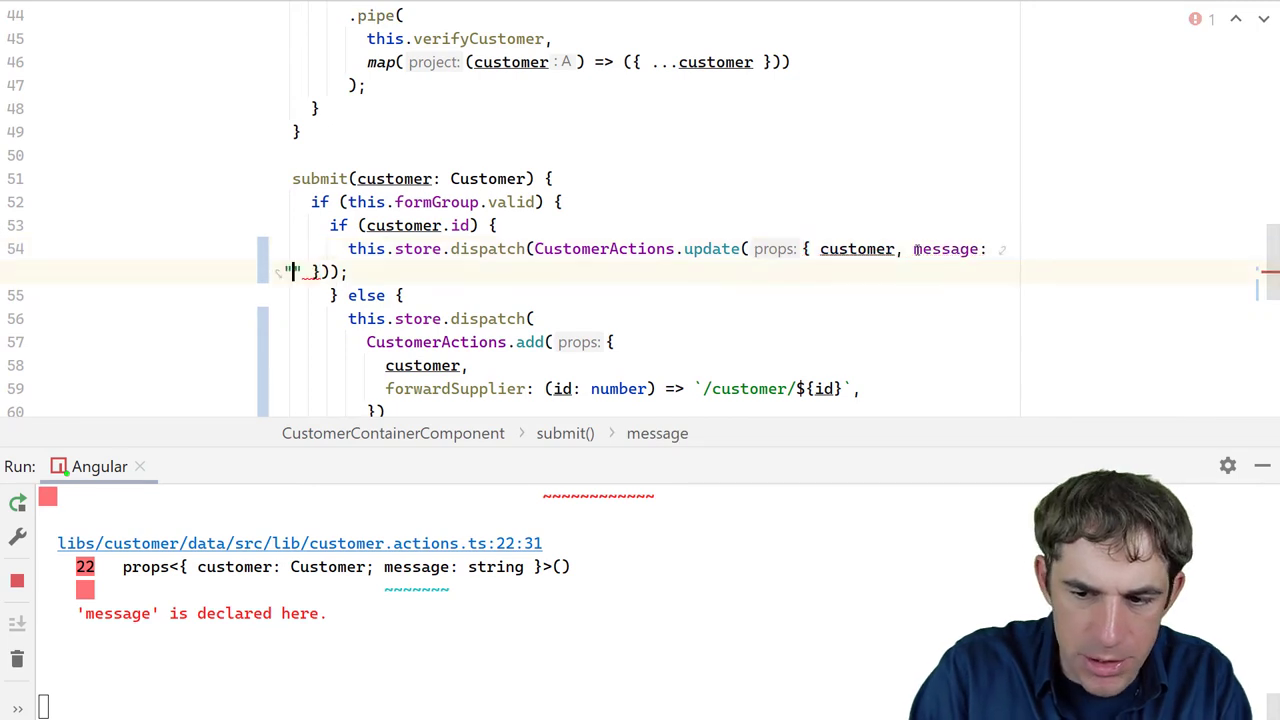
{"action": "type", "text": "Changes have b"}
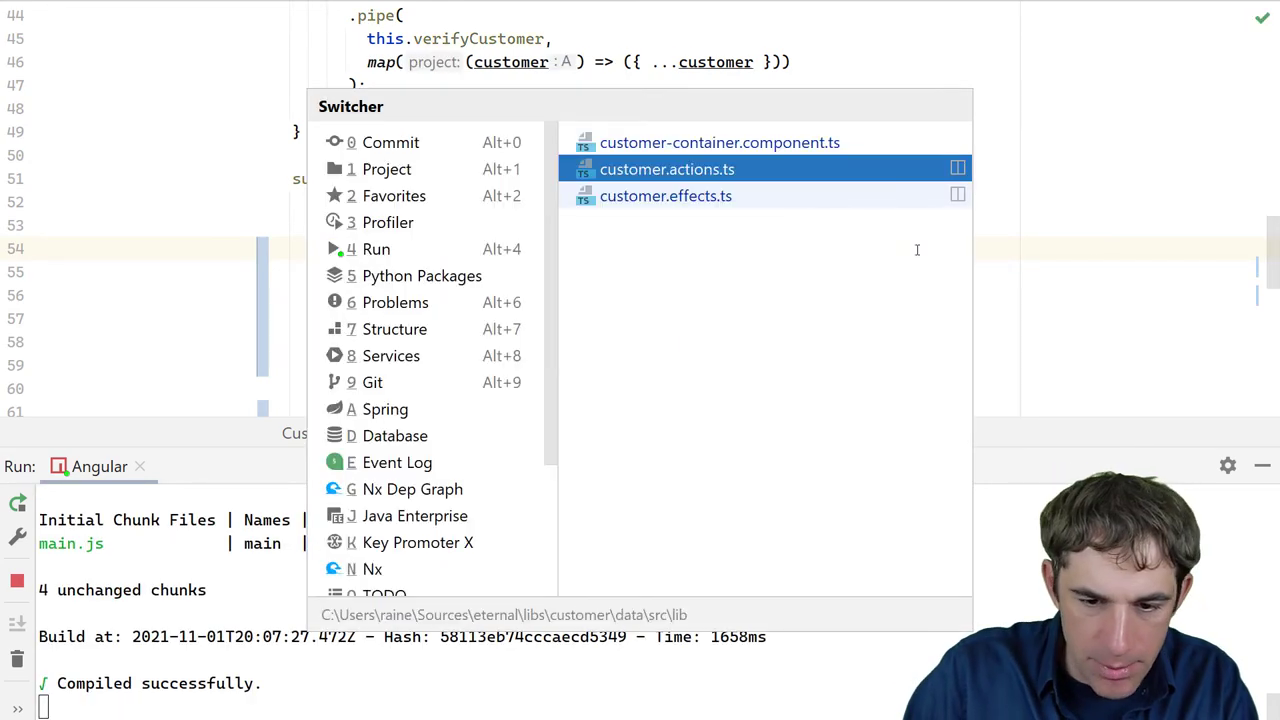
In customer.effects.ts, remove the navigateByUrl('/customer') tap from updateCustomer$
{"action": "left_click", "coordinate": [664, 196]}
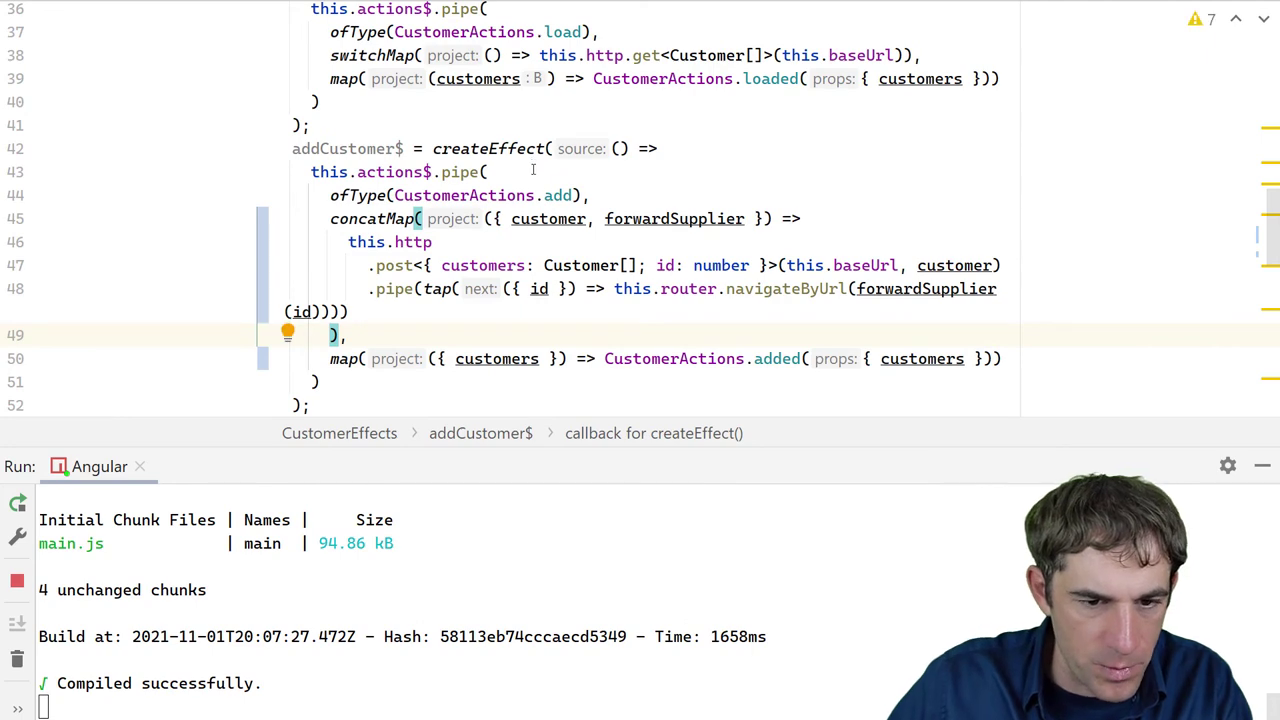
{"action": "scroll", "scroll_direction": "down", "scroll_amount": 3}
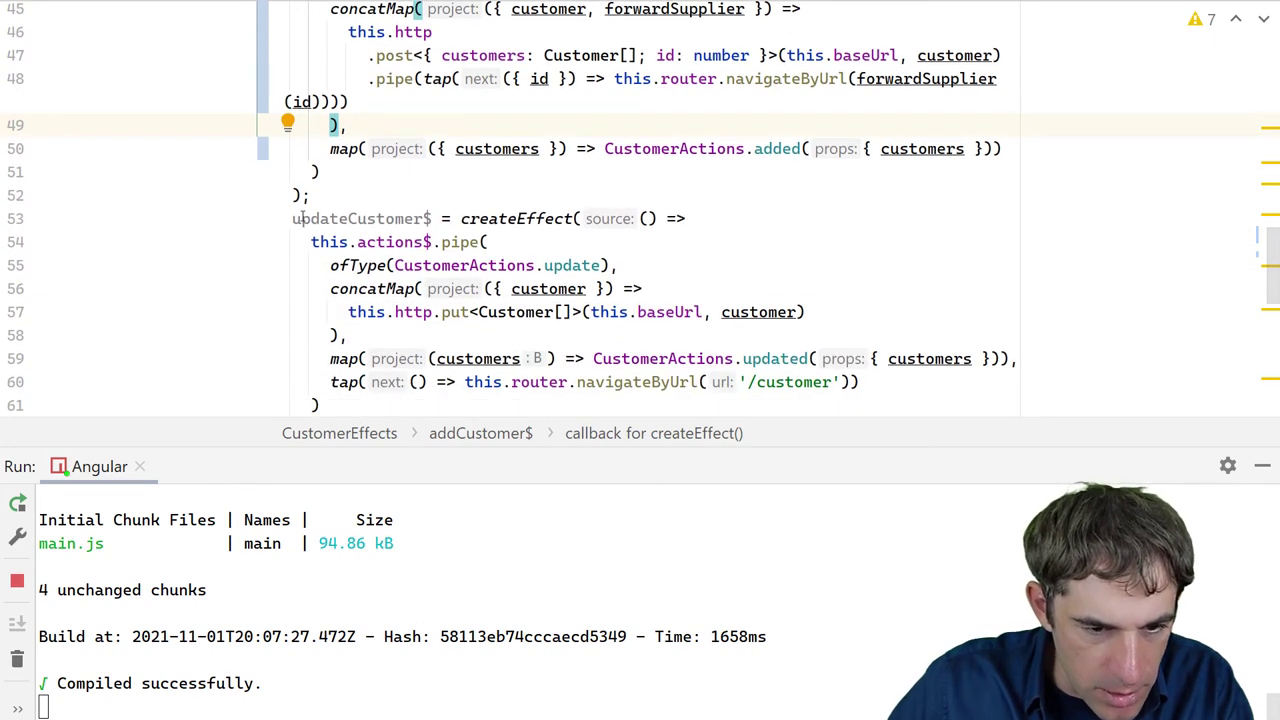
{"action": "scroll", "scroll_direction": "down", "scroll_amount": 3}
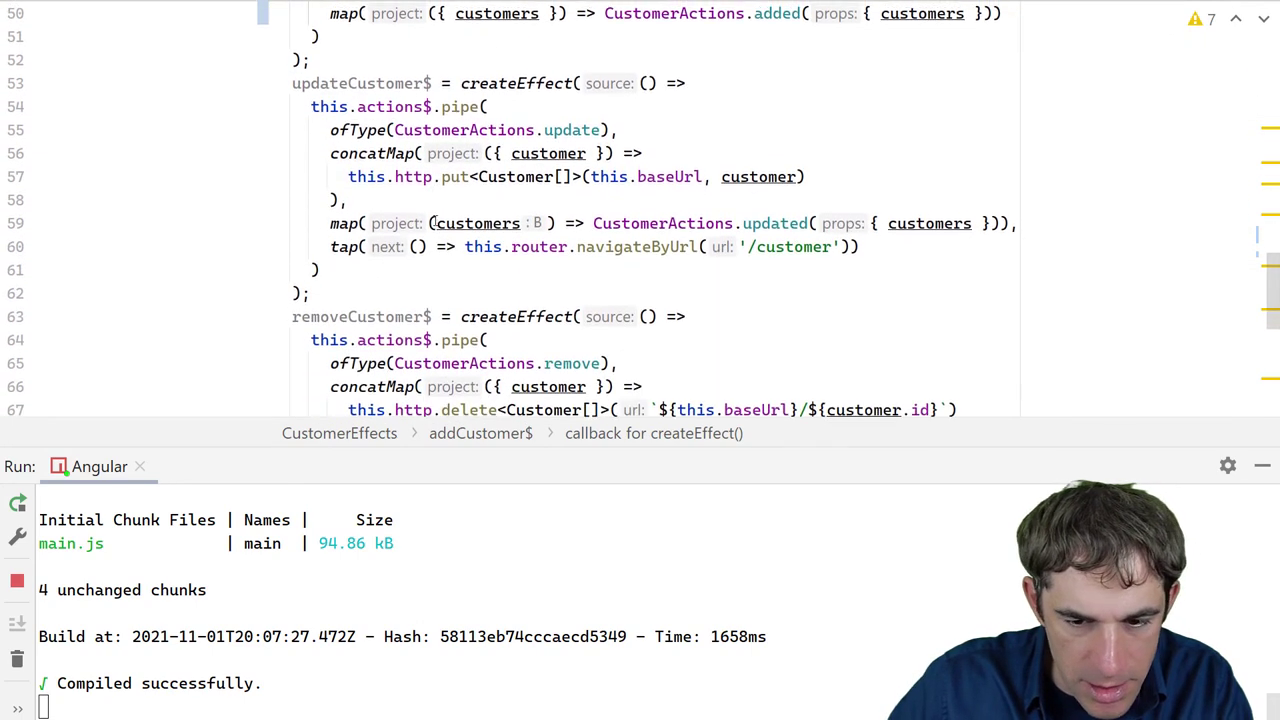
{"action": "scroll", "scroll_direction": "up", "scroll_amount": 3}
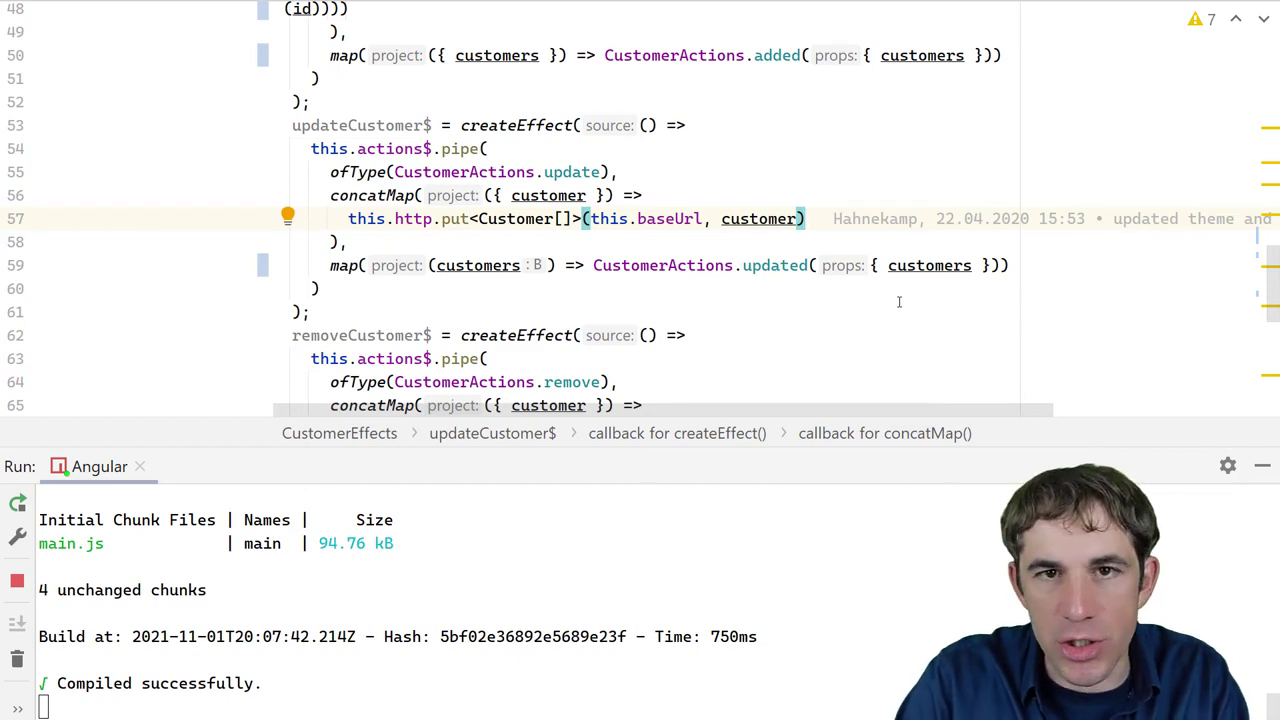
Pipe a tap calling this.matSnackbar.open after the PUT and destructure message in concatMap
{"action": "type", "text": ".pipe(tap(() =>"}
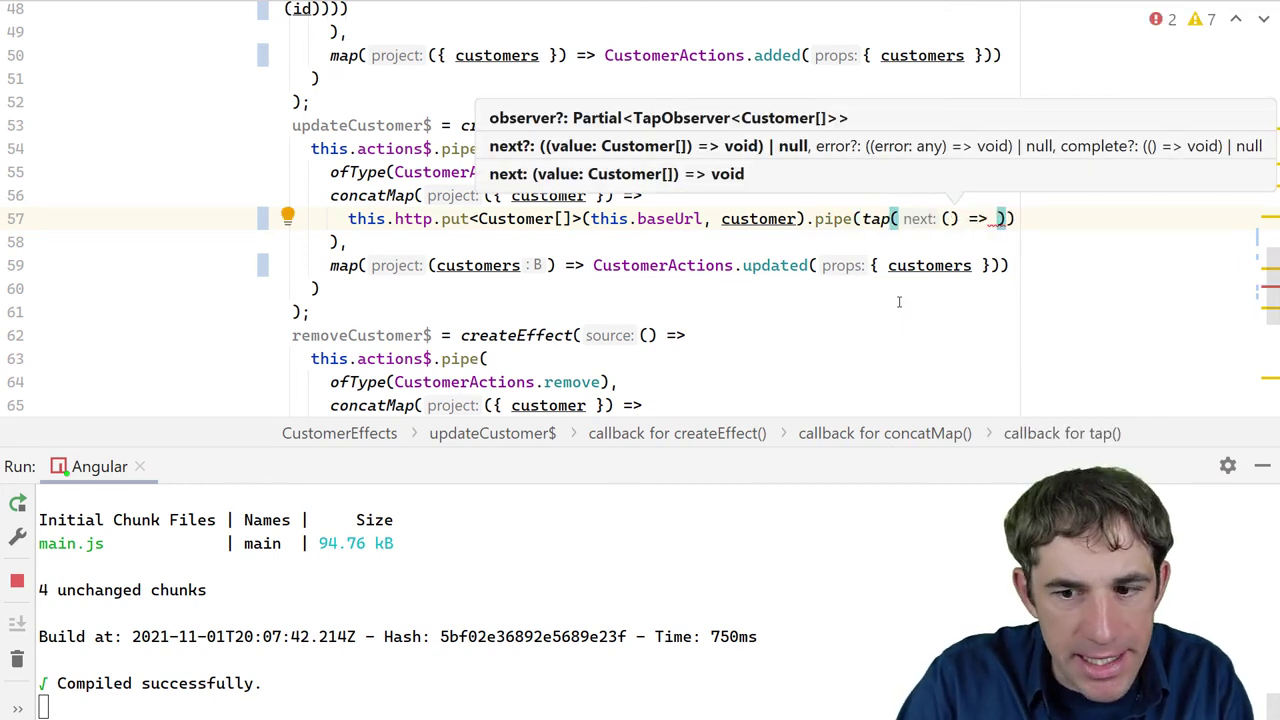
{"action": "type", "text": "this.mat"}
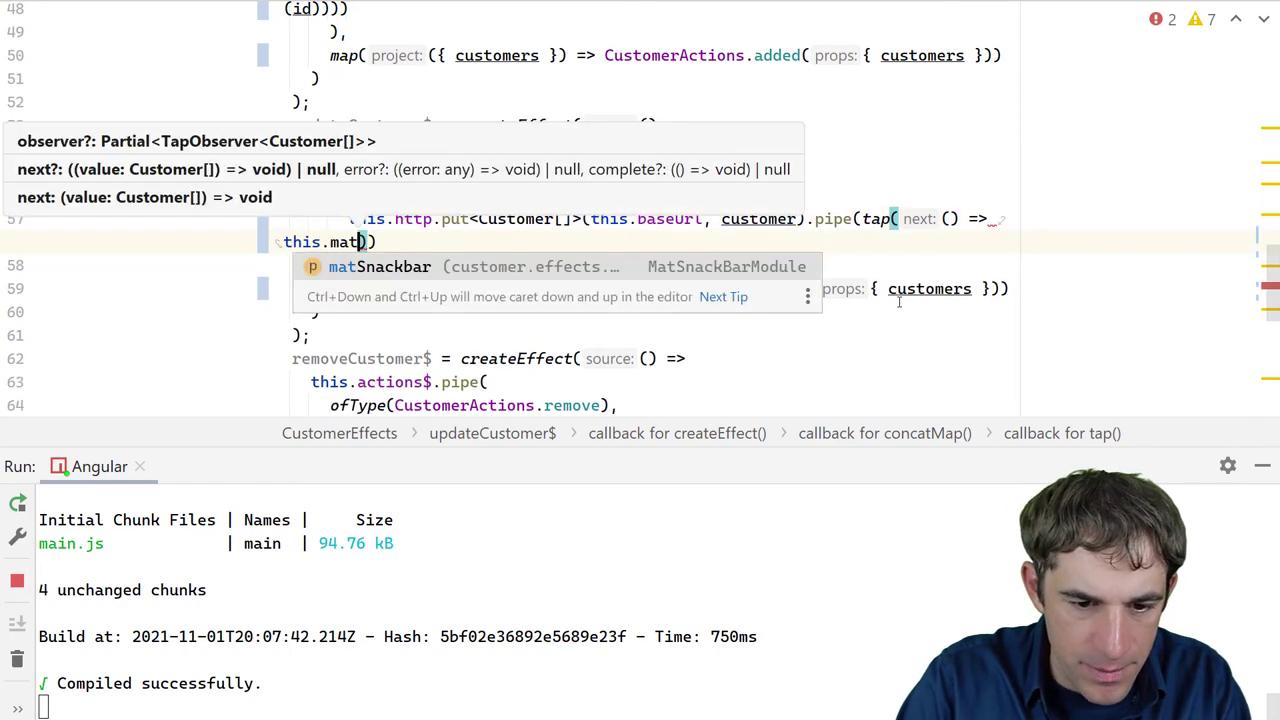
{"action": "type", "text": "Snackbar.open"}
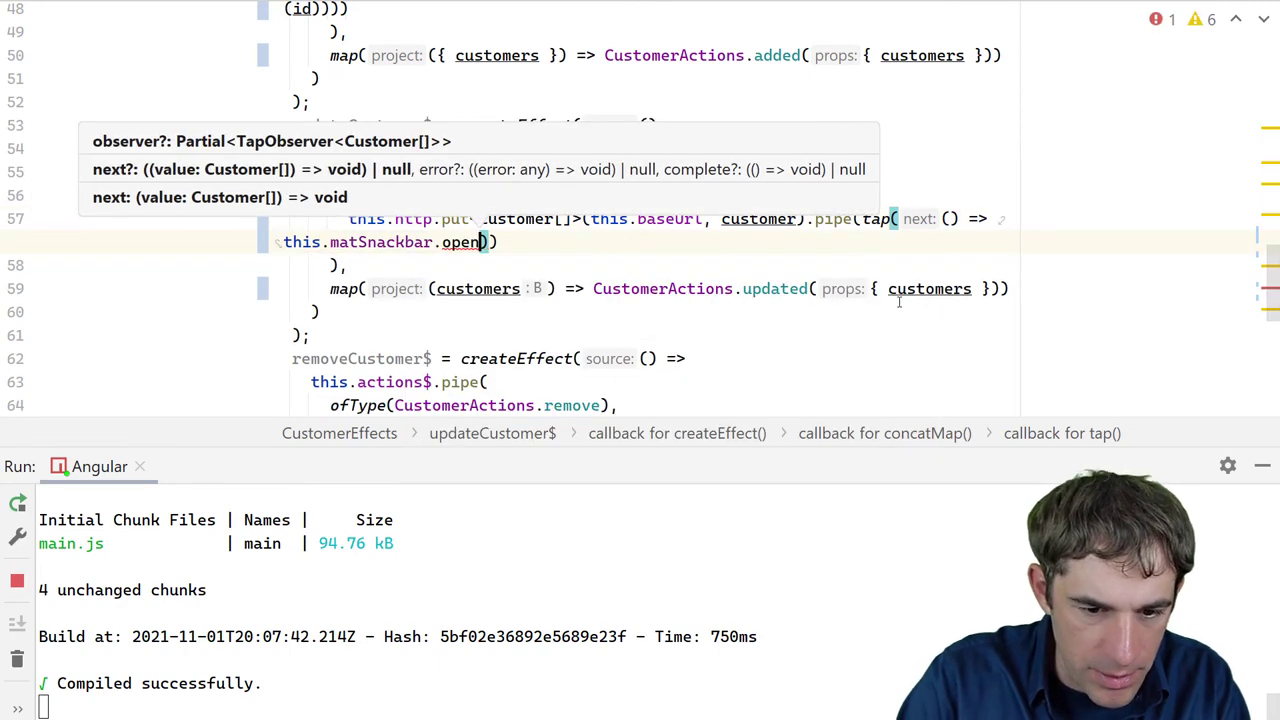
{"action": "scroll", "scroll_direction": "down", "scroll_amount": 3}
{"action": "type", "text": "private matSnackbar: MatSnackBar"}
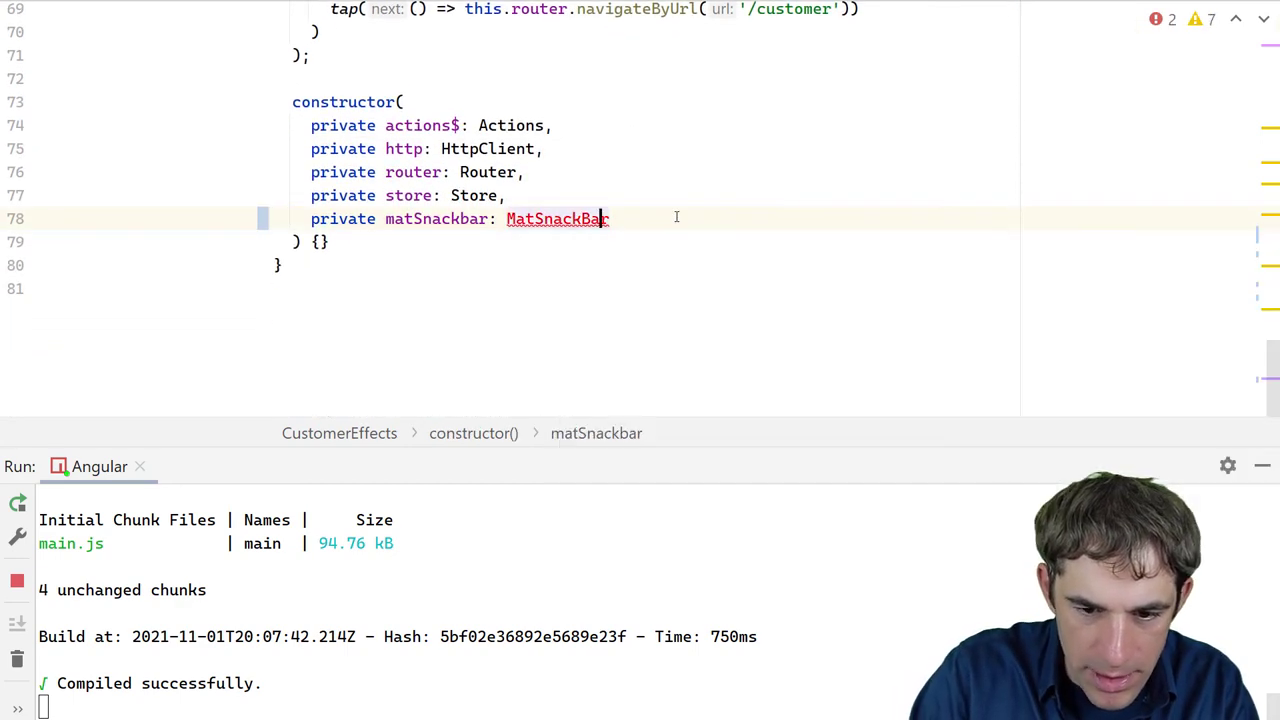
{"action": "scroll", "scroll_direction": "up", "scroll_amount": 3}
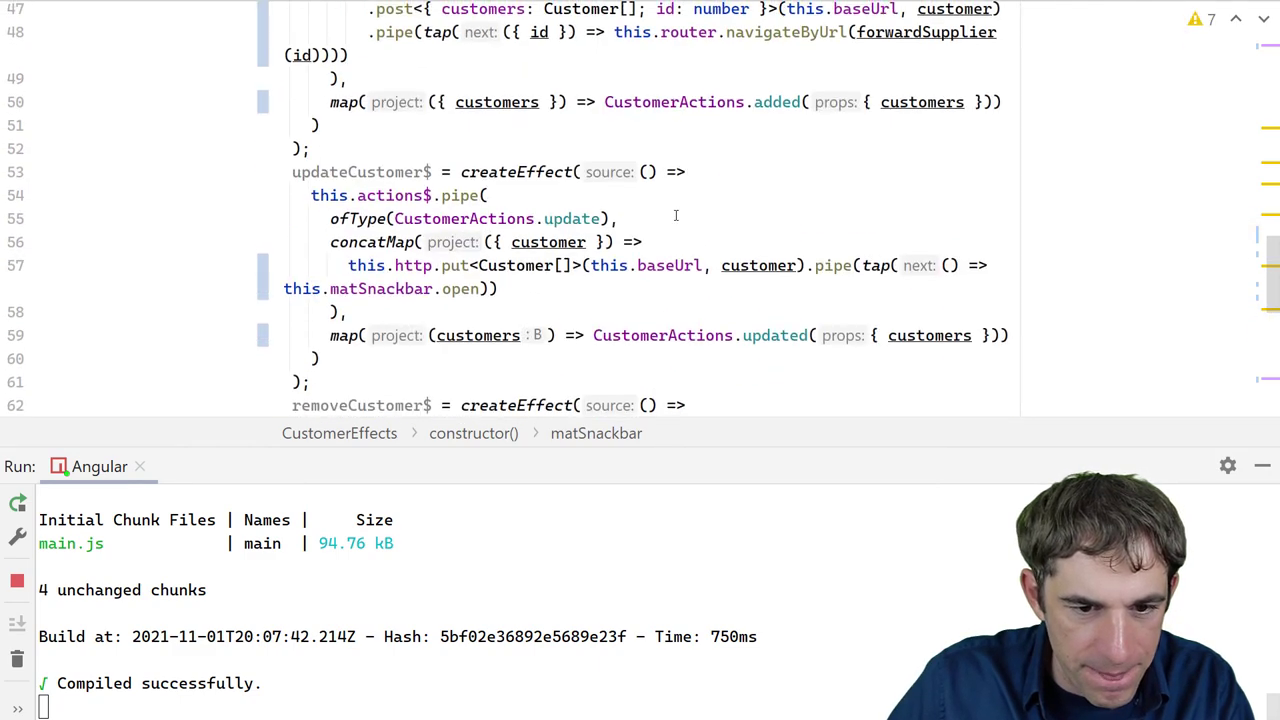
{"action": "scroll", "scroll_direction": "up", "scroll_amount": 3}
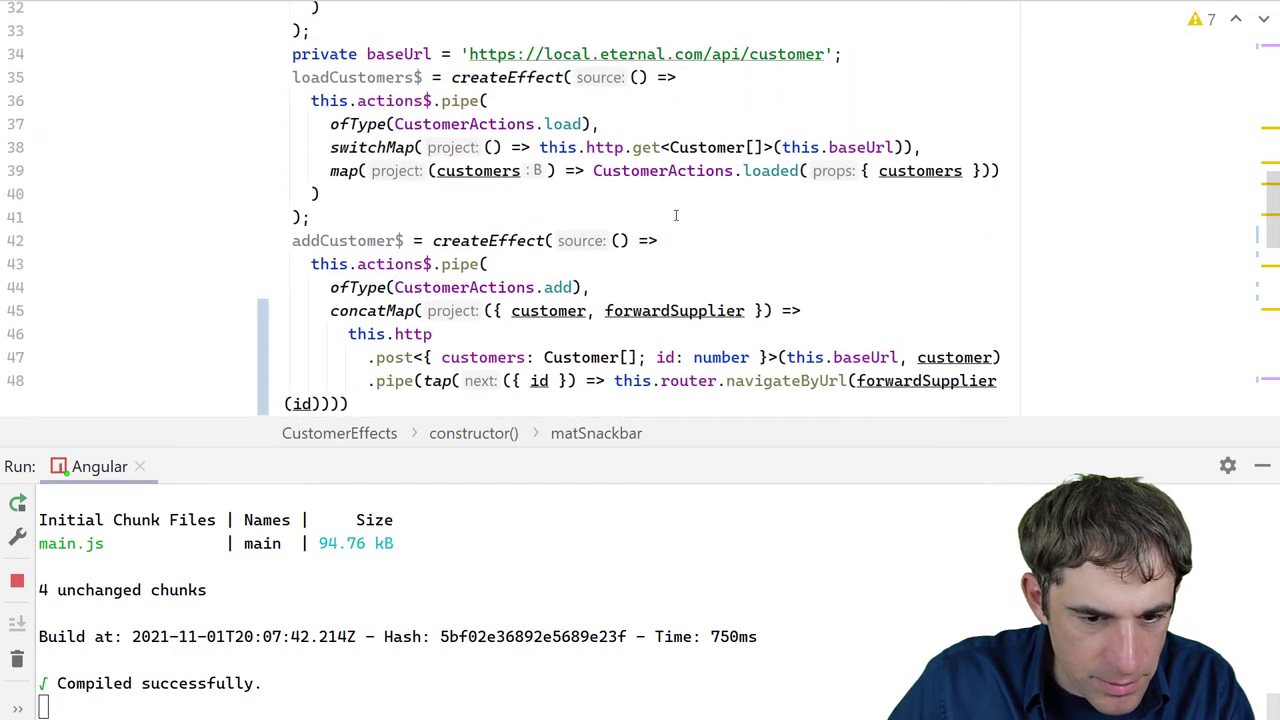
{"action": "scroll", "scroll_direction": "down", "scroll_amount": 3}
{"action": "type", "text": "this.http.put<Customer[]>(this.baseUrl, customer).pipe(tap(() => this.matSnackbar.open("}
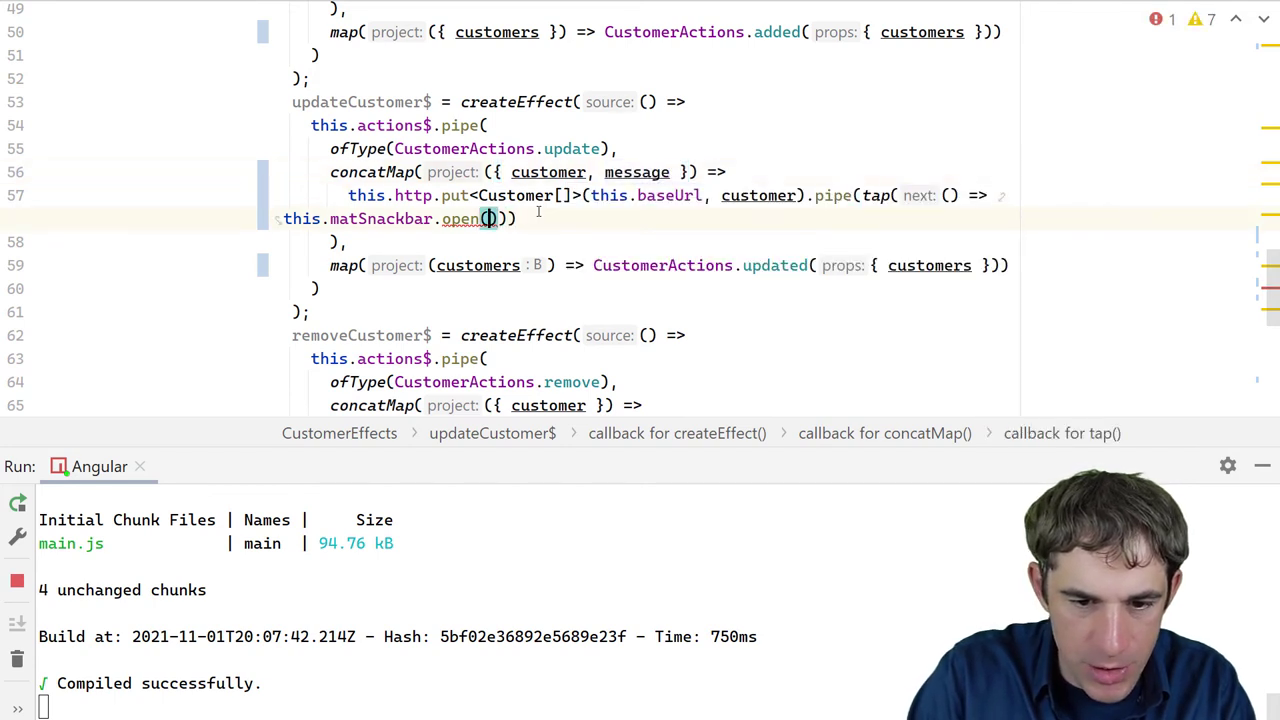
{"action": "type", "text": "message,"}
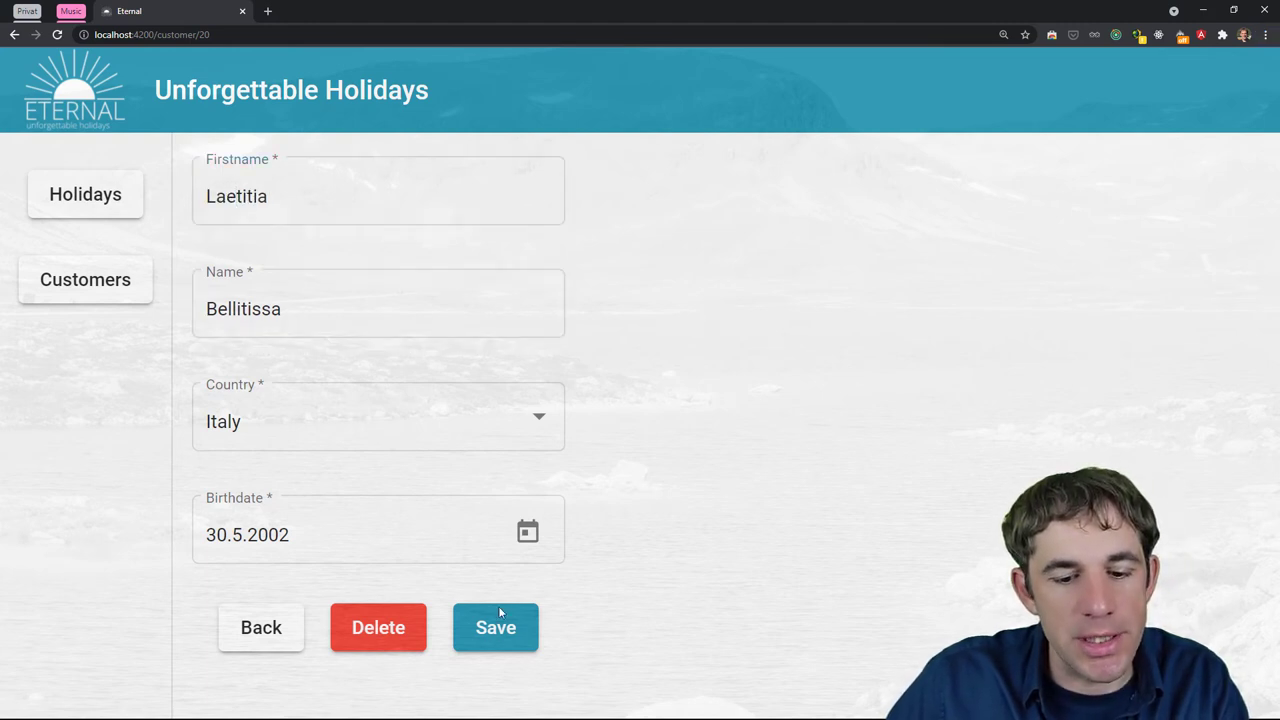
{"action": "left_click", "coordinate": [496, 628]}
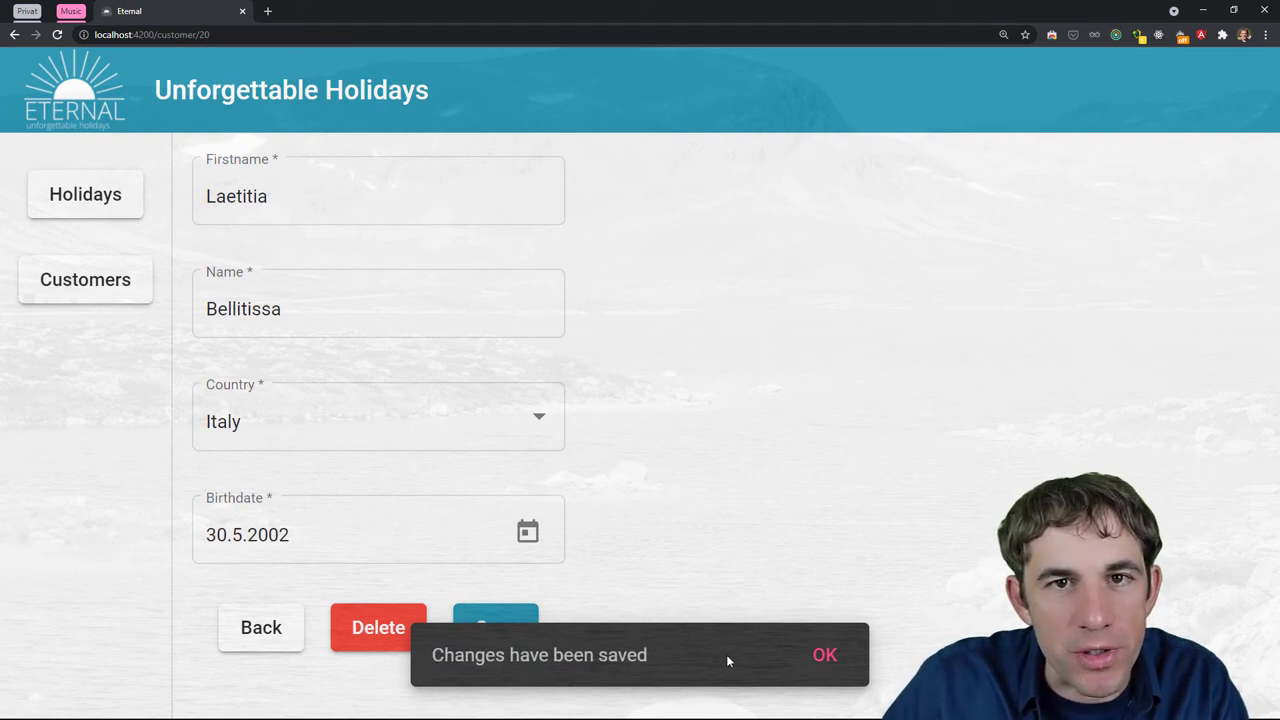
{"action": "left_click", "coordinate": [824, 654]}
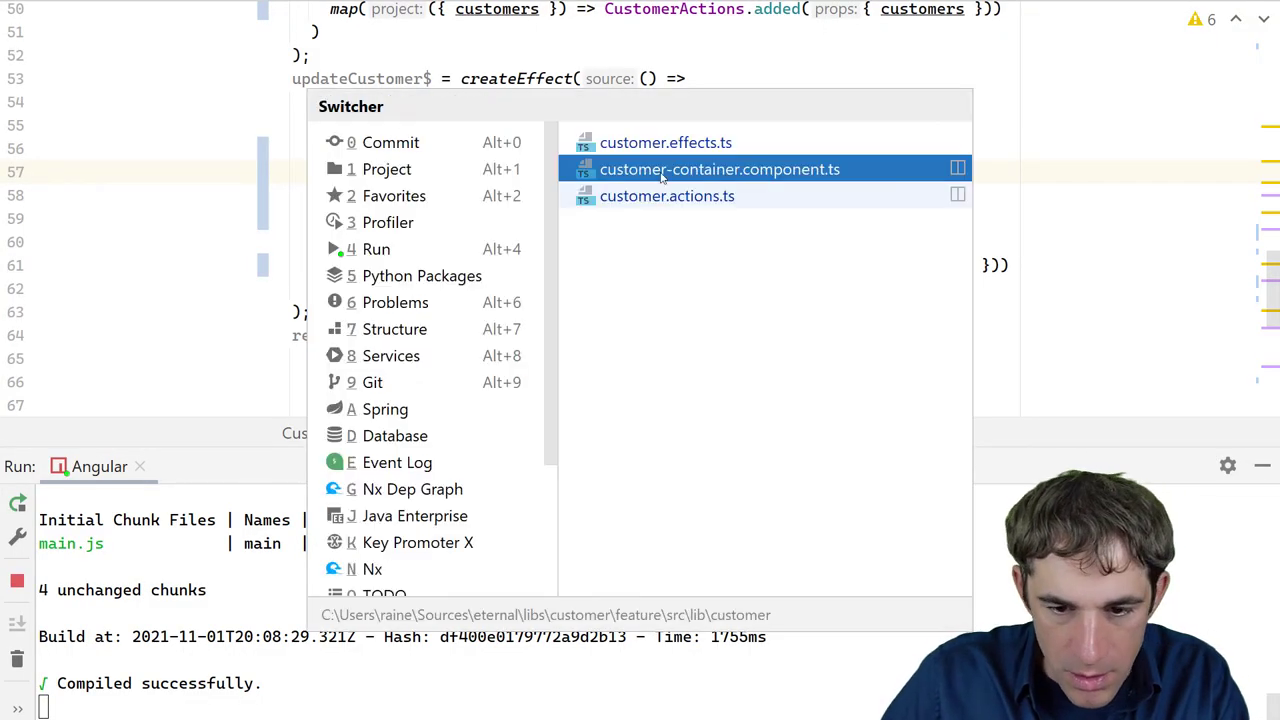
In customer-container.component.ts submit(), add this.loading = true; before the update dispatch
{"action": "left_click", "coordinate": [720, 168]}
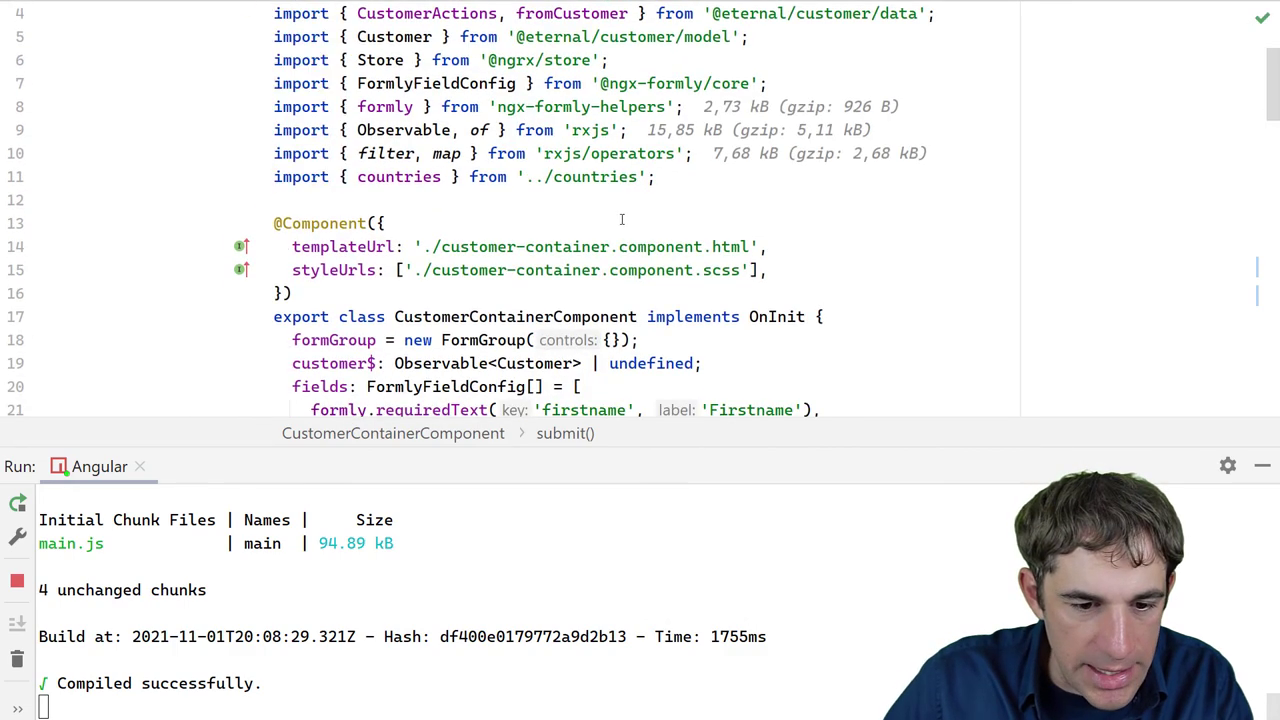
{"action": "scroll", "scroll_direction": "down", "scroll_amount": 3}
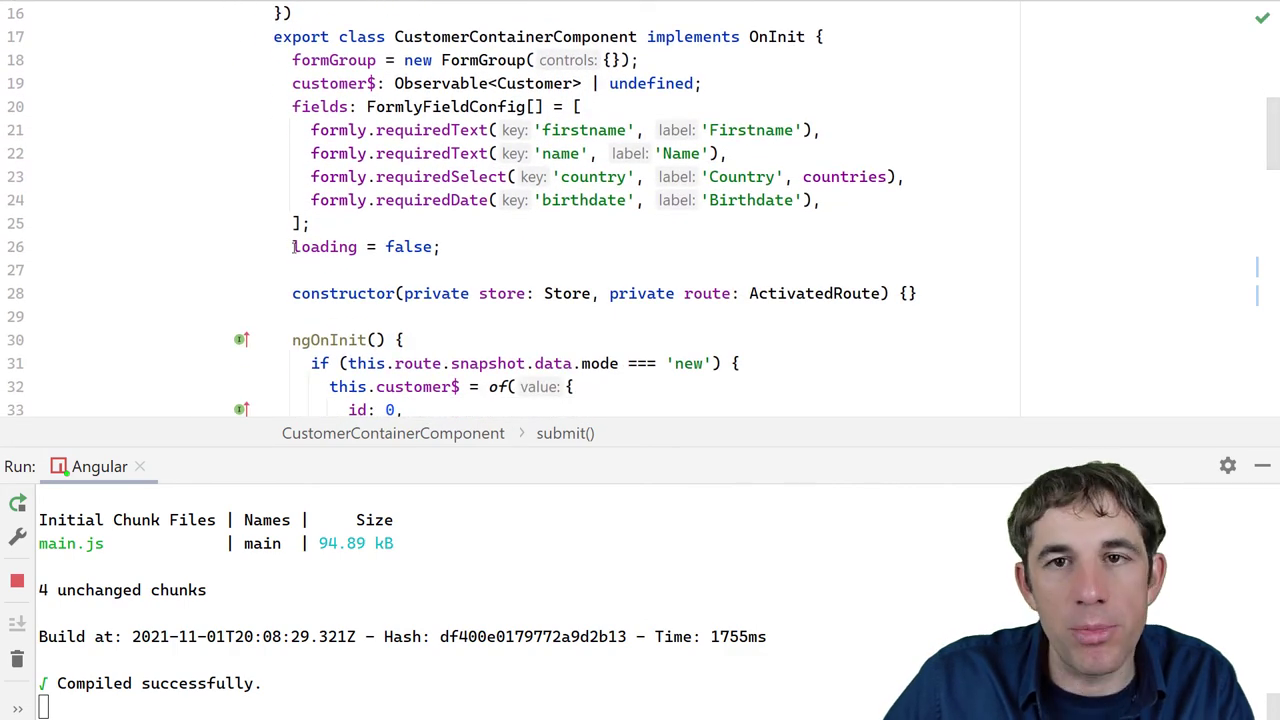
{"action": "mouse_move", "coordinate": [324, 248]}
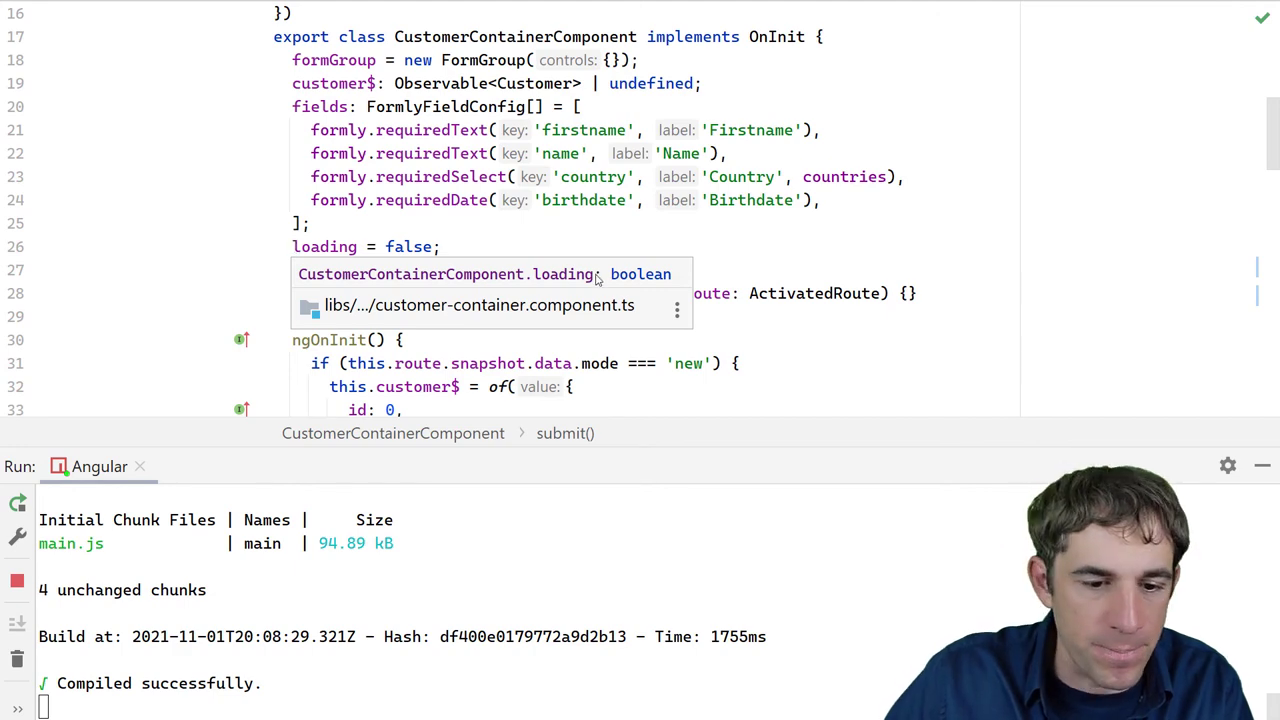
{"action": "scroll", "scroll_direction": "down", "scroll_amount": 3}
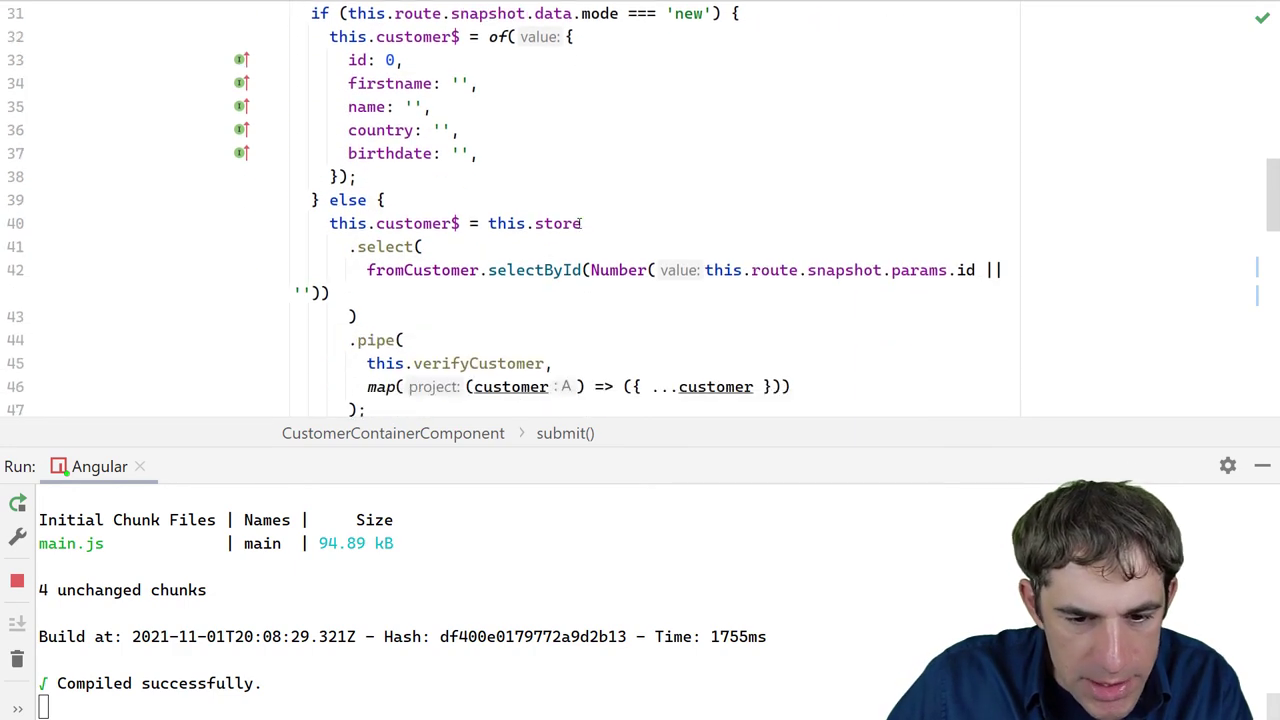
{"action": "scroll", "scroll_direction": "down", "scroll_amount": 3}
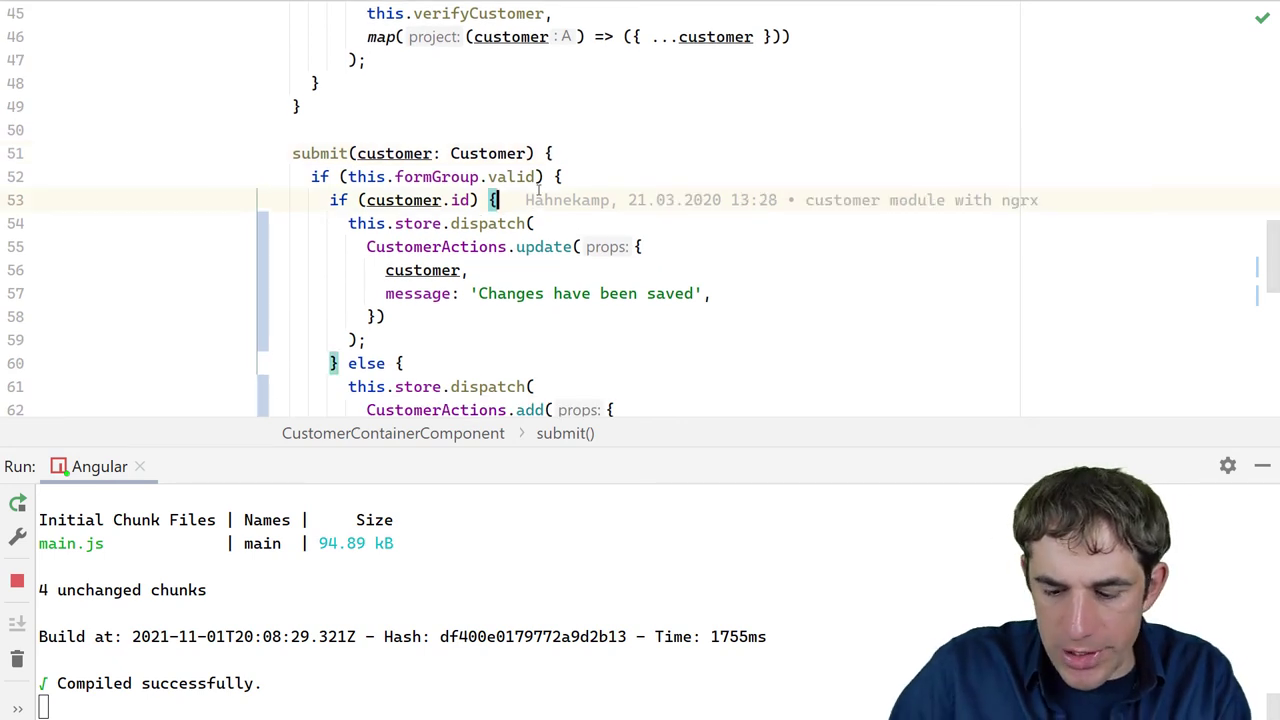
{"action": "type", "text": "this.loading"}
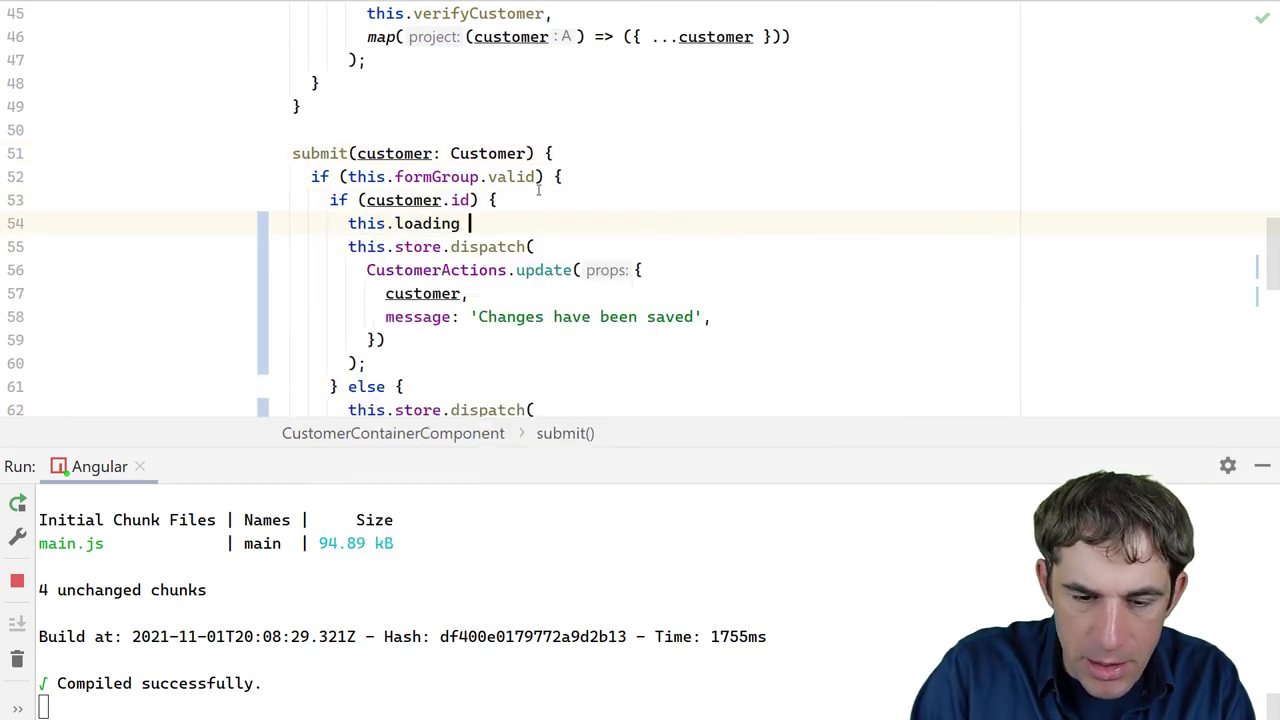
{"action": "type", "text": "= true;"}
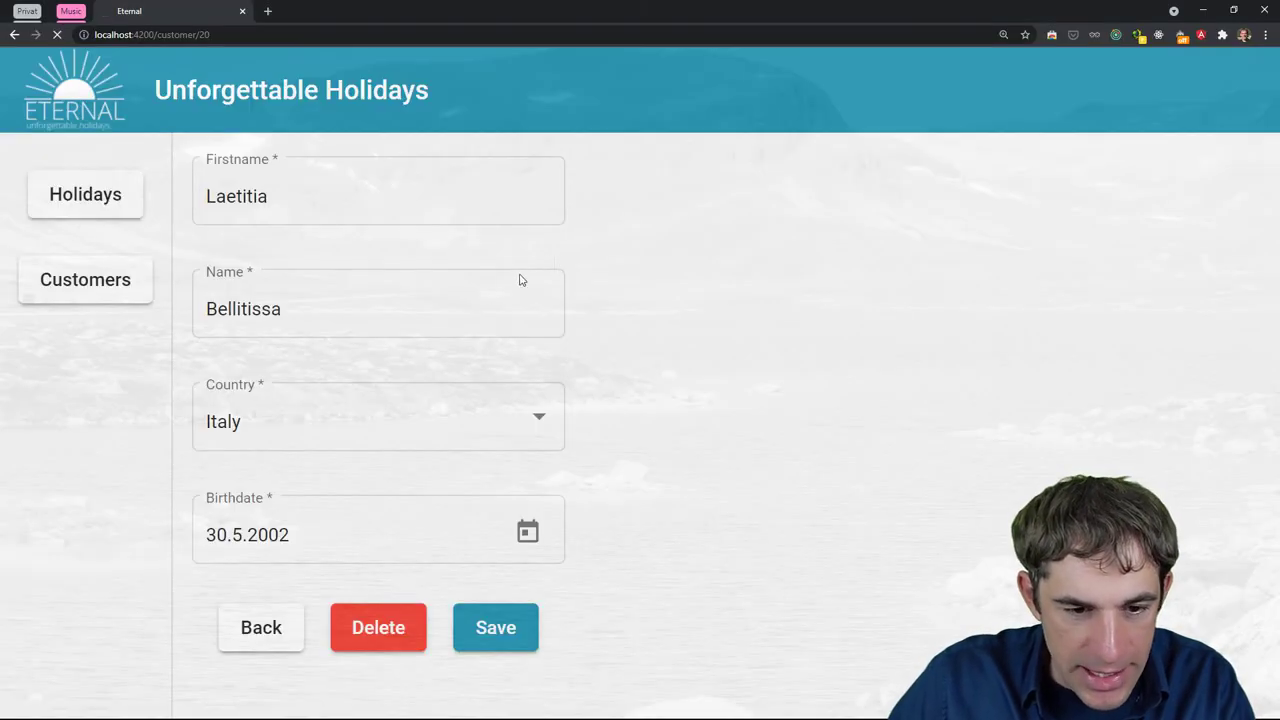
{"action": "left_click", "coordinate": [378, 196]}
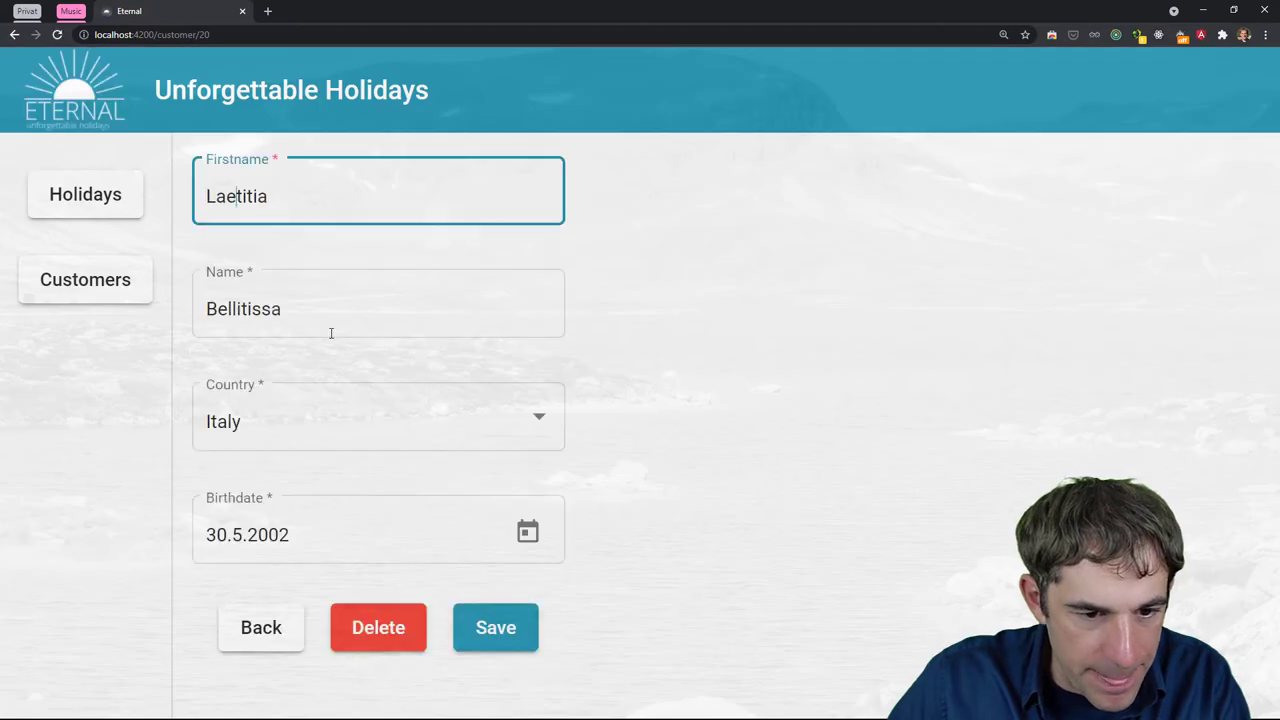
{"action": "left_click", "coordinate": [496, 628]}
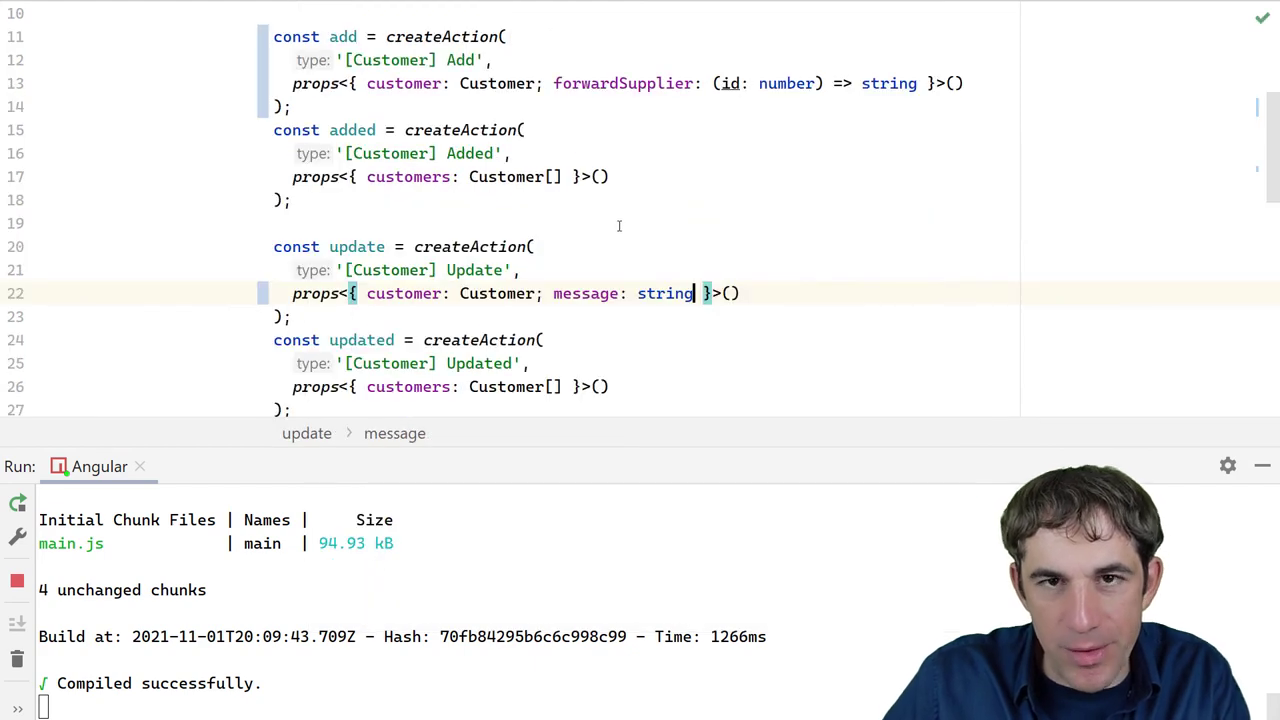
{"action": "mouse_move", "coordinate": [636, 240]}
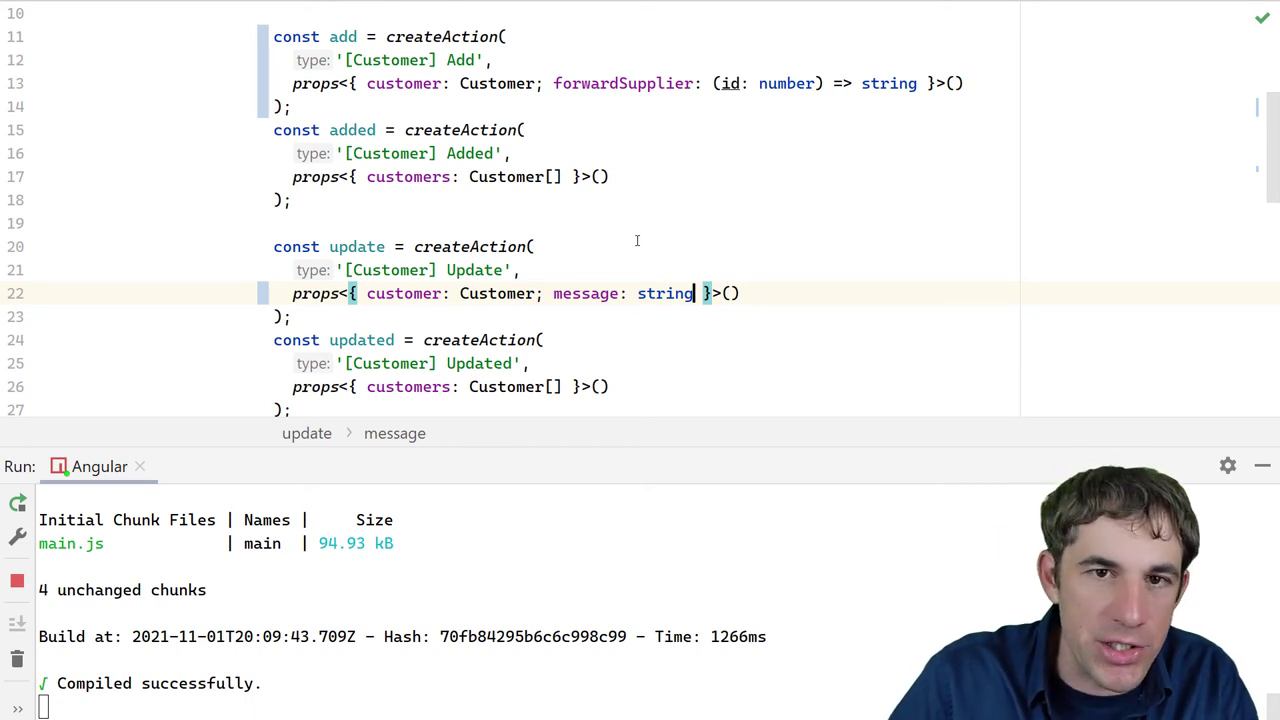
Extend the update props with callback: () => void after message
{"action": "type", "text": ", d"}
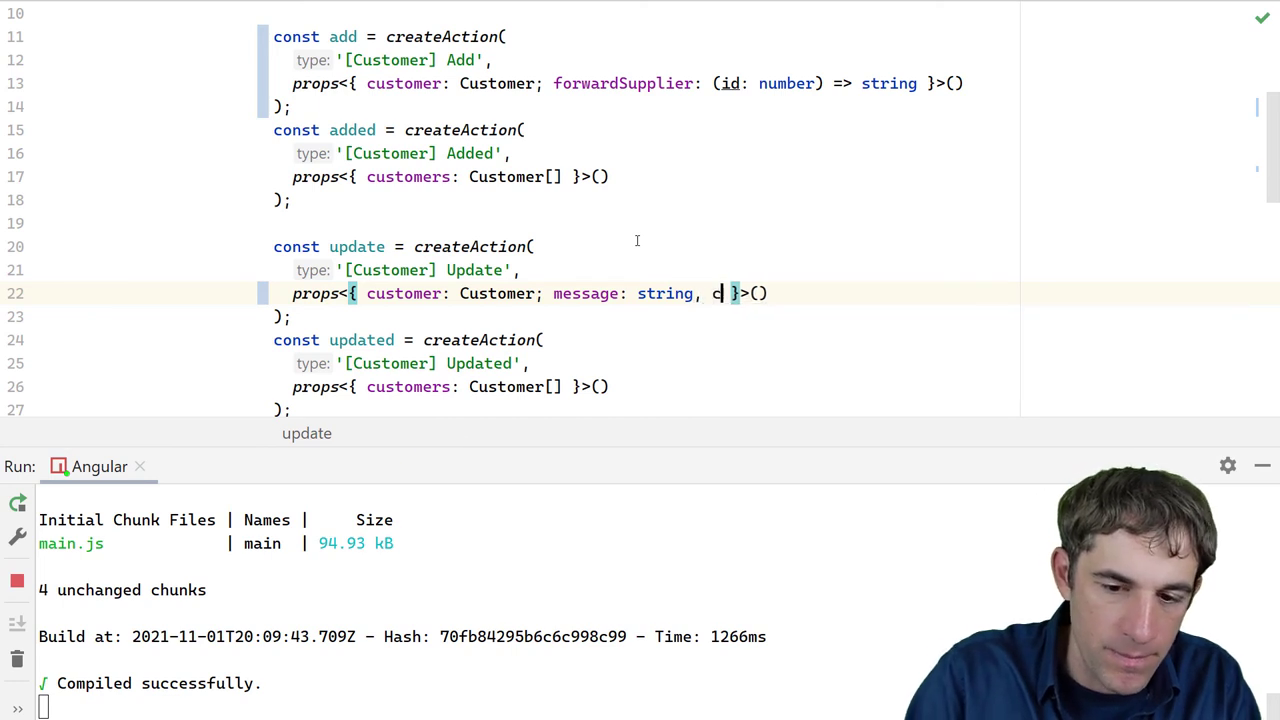
{"action": "type", "text": "allback"}
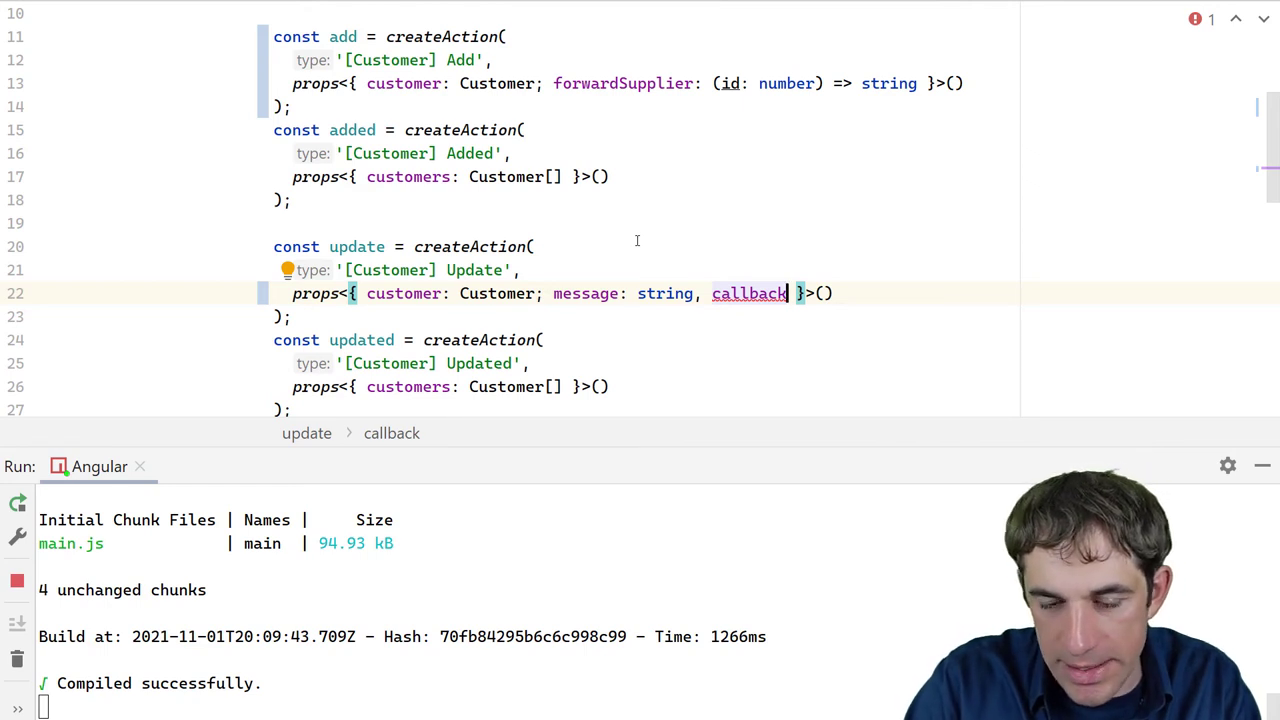
{"action": "type", "text": ": () =>"}
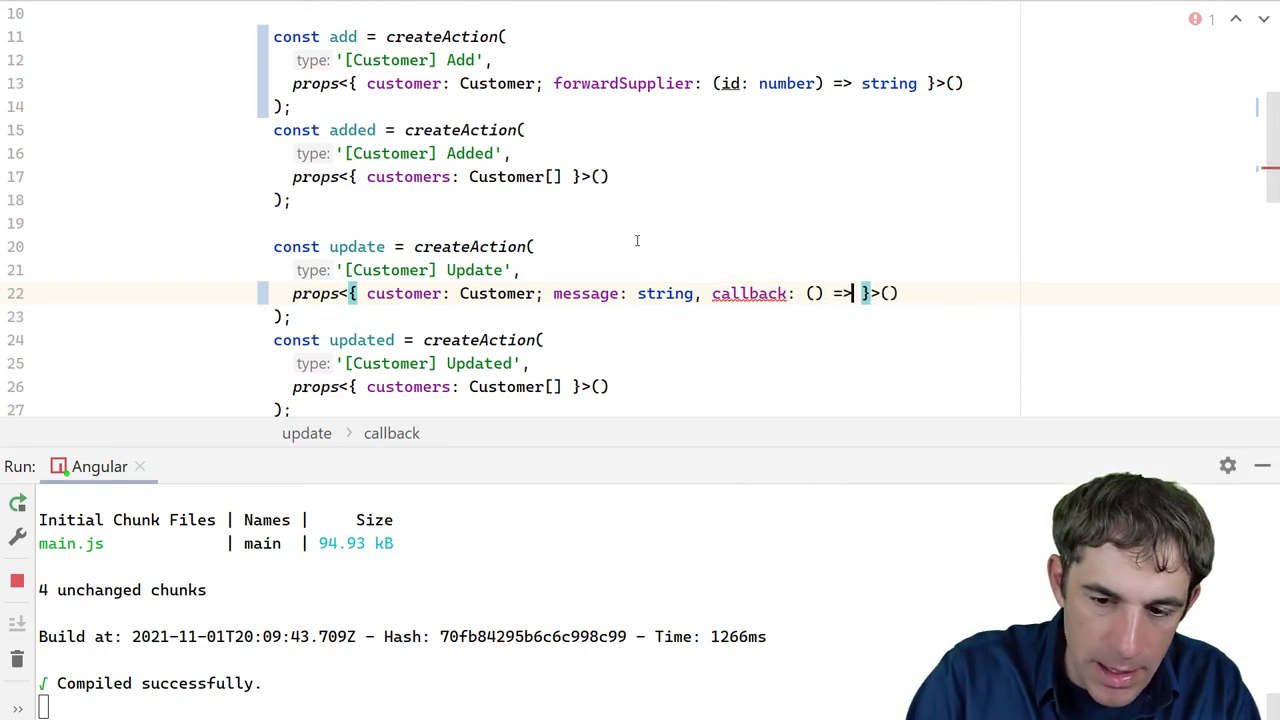
{"action": "type", "text": "void"}
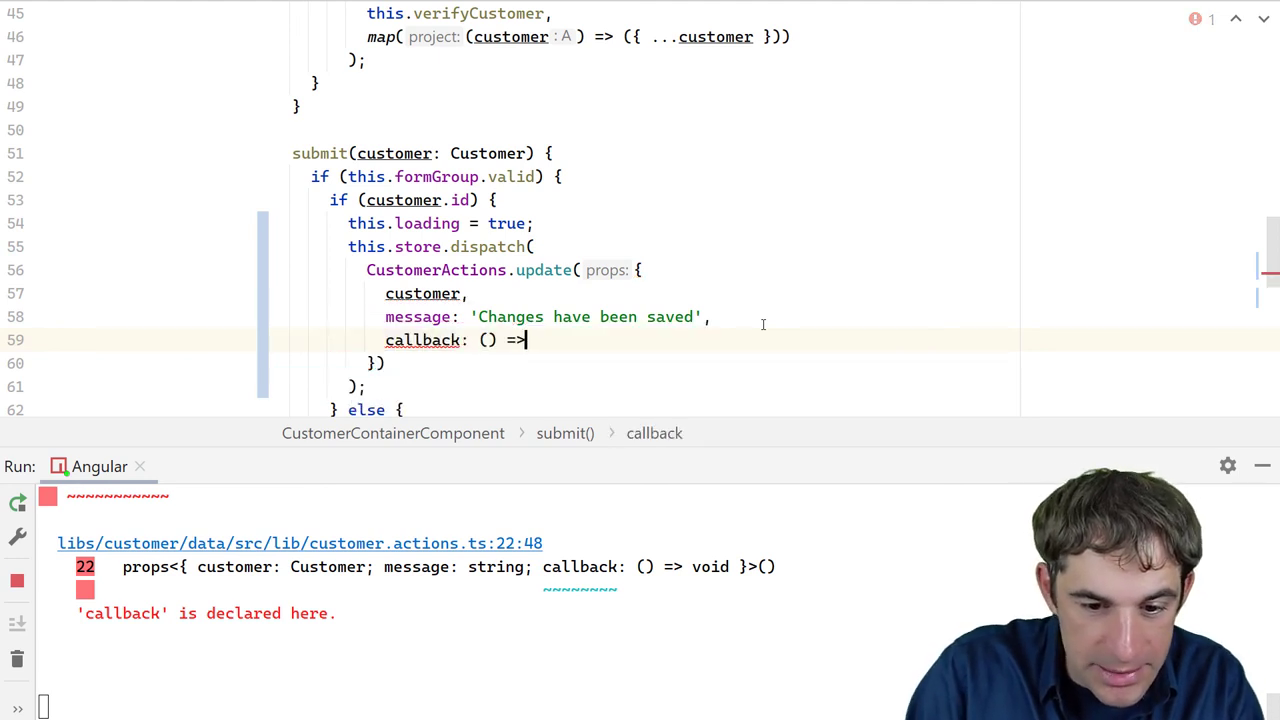
Add callback: () => this.loading = false to the submit() update dispatch
{"action": "type", "text": "this.loading ="}
{"action": "type", "text": "c"}
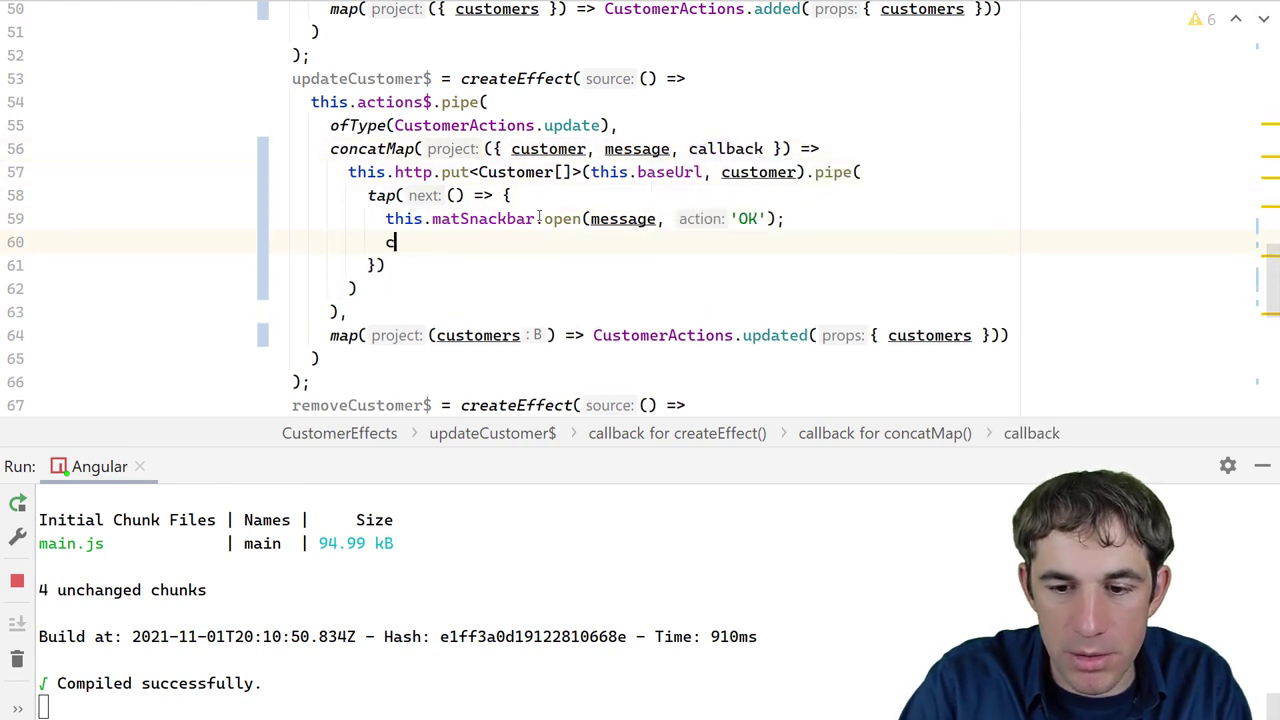
Call callback() inside tap, add delay(2500) to the pipe and import delay from rxjs
{"action": "type", "text": "allback();"}
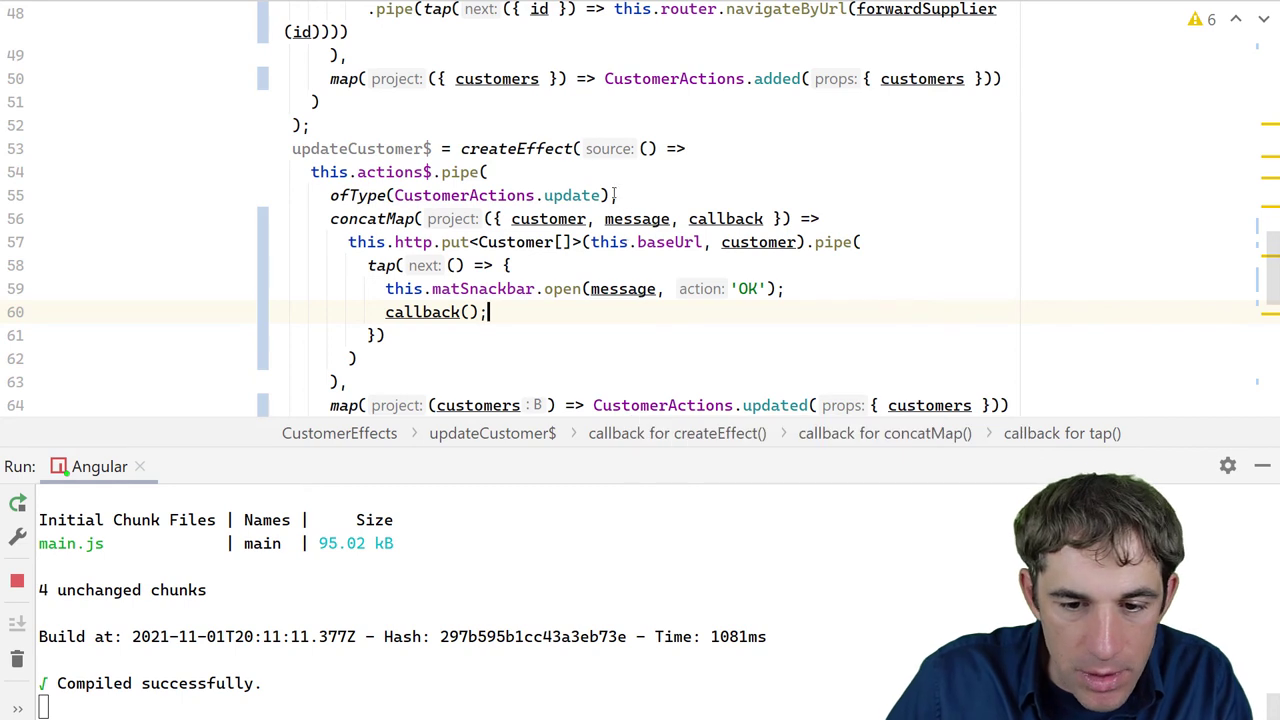
{"action": "type", "text": "d"}
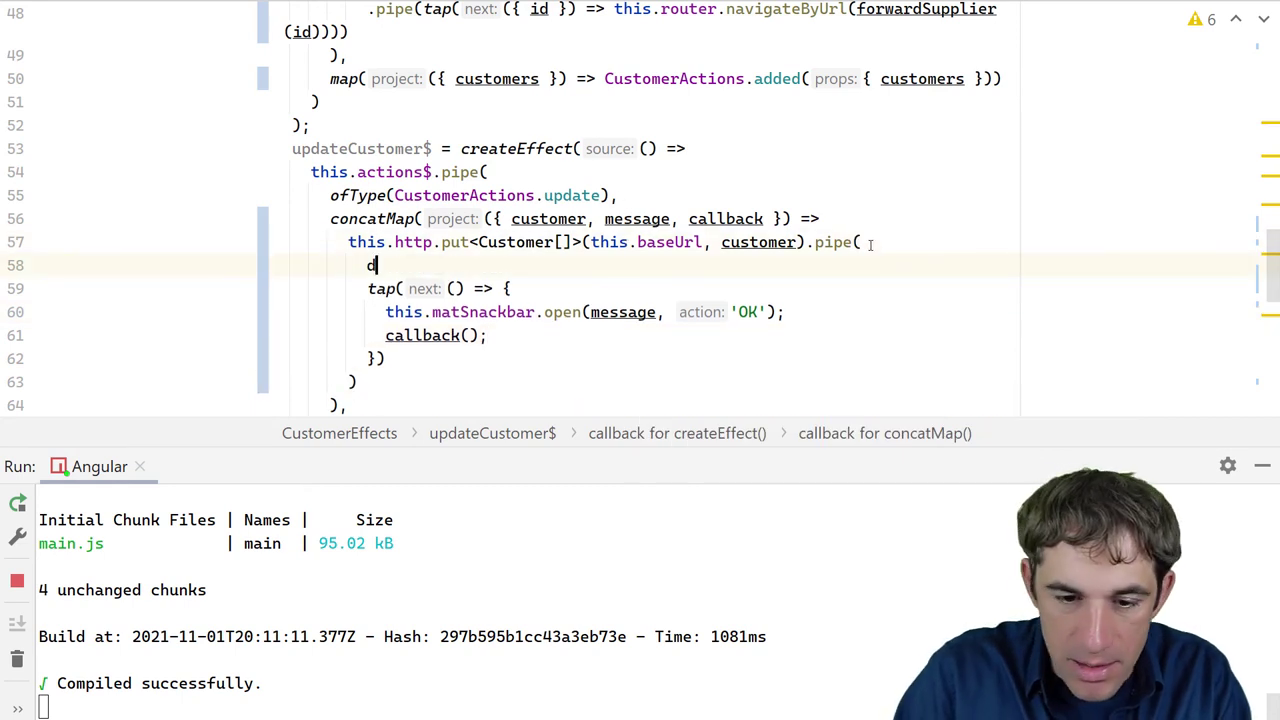
{"action": "type", "text": "elay(2500),"}
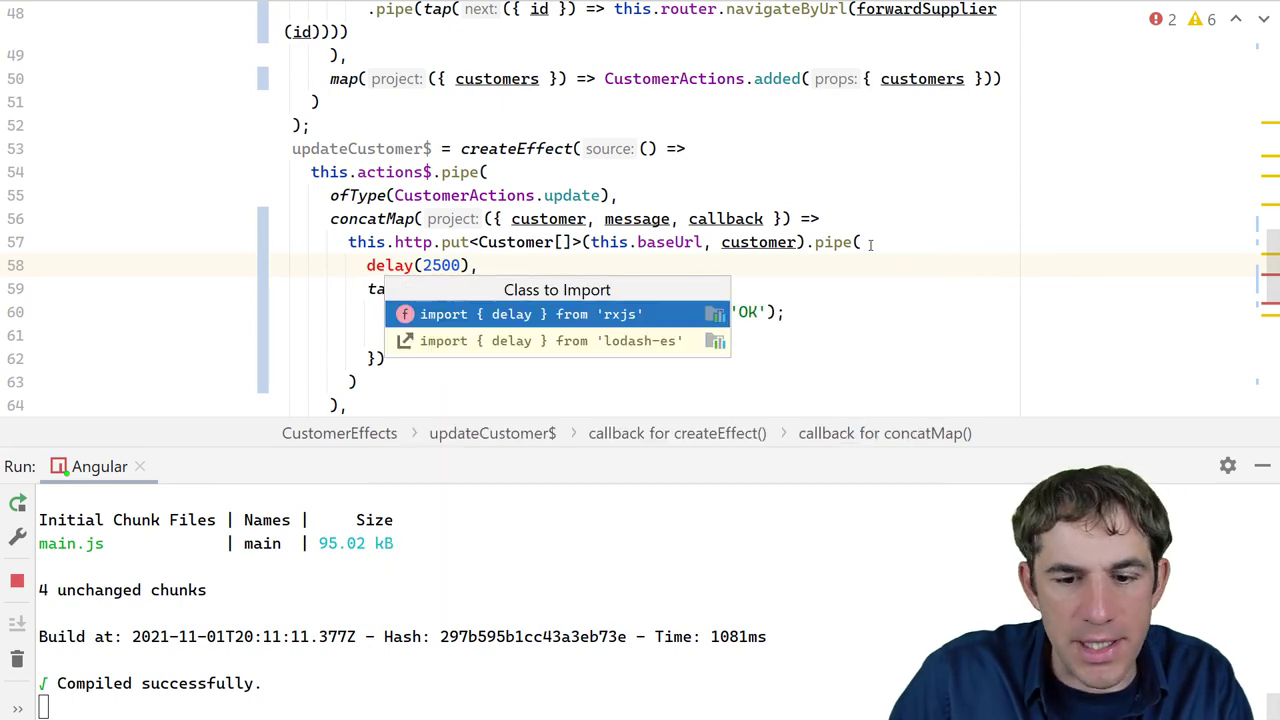
{"action": "left_click", "coordinate": [556, 312]}
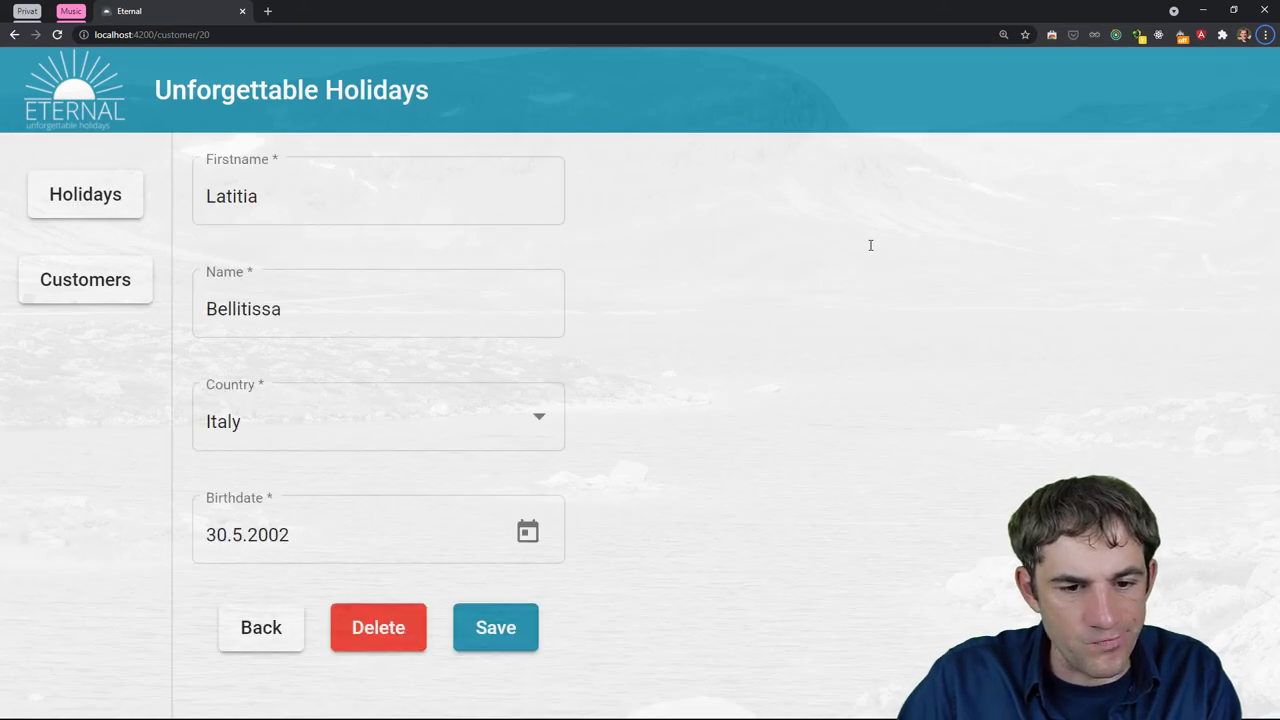
{"action": "left_click", "coordinate": [378, 196]}
{"action": "type", "text": "e"}
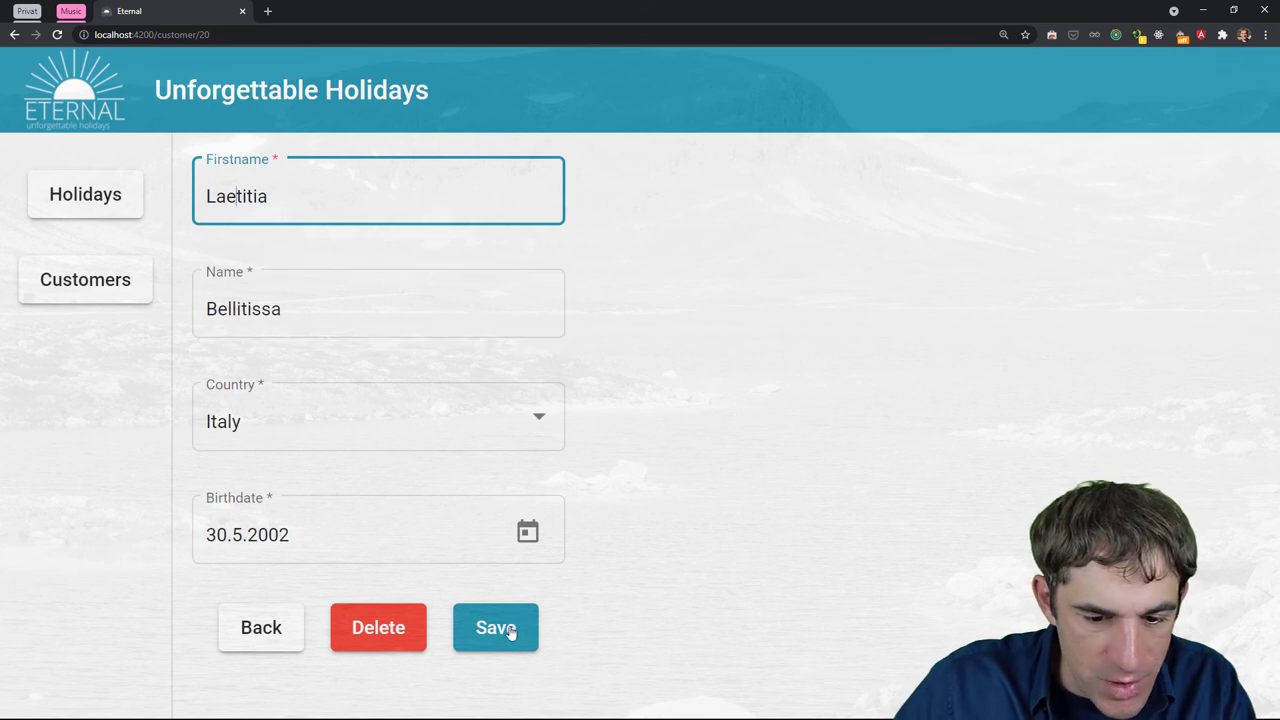
{"action": "left_click", "coordinate": [496, 628]}
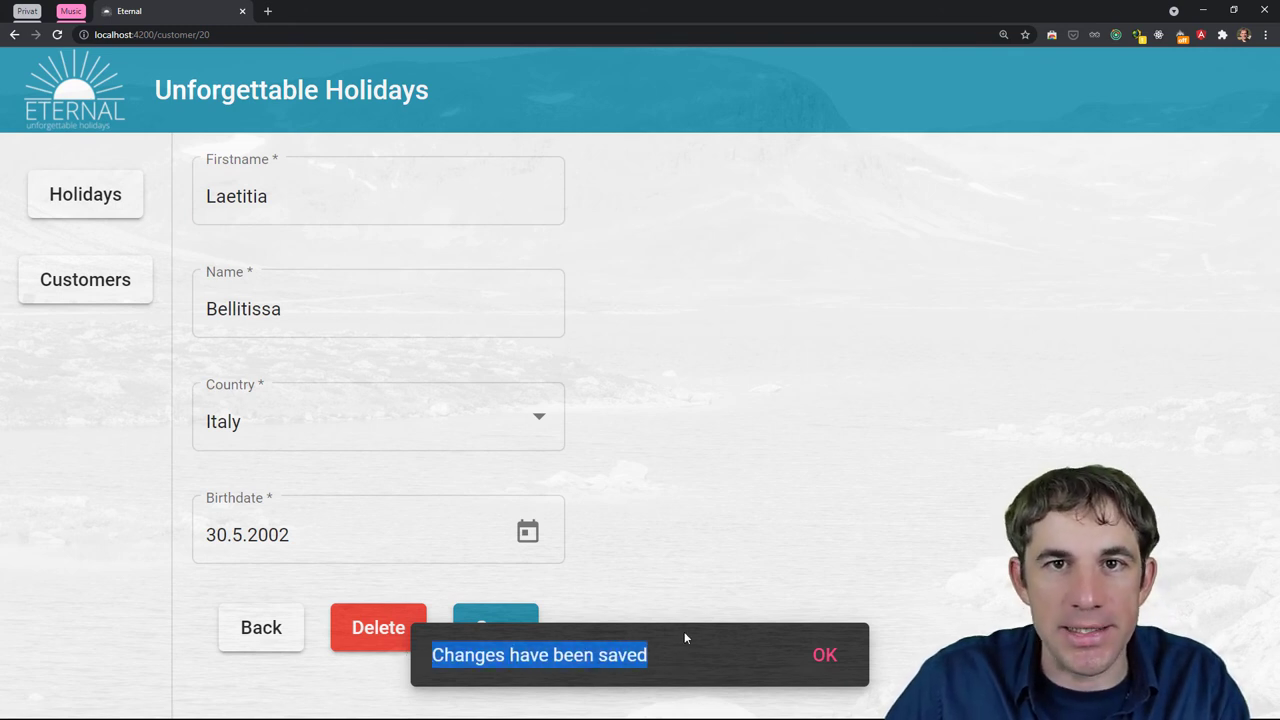
{"action": "mouse_move", "coordinate": [698, 516]}
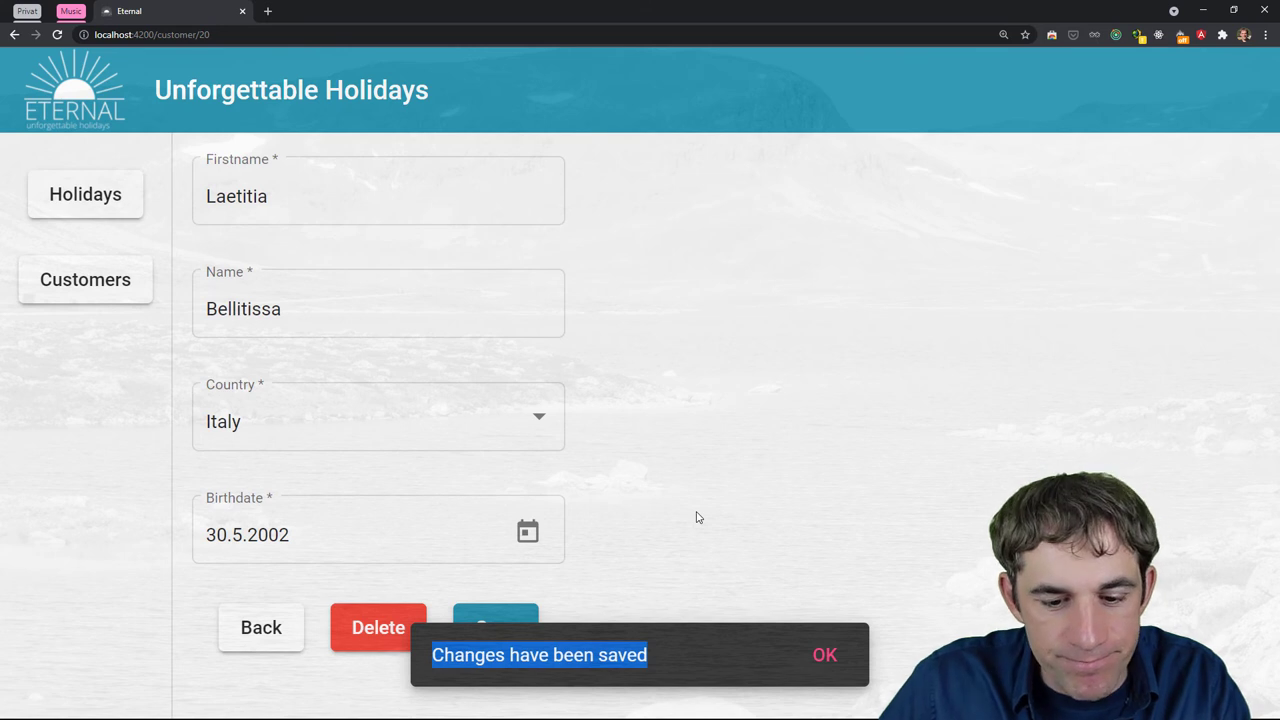